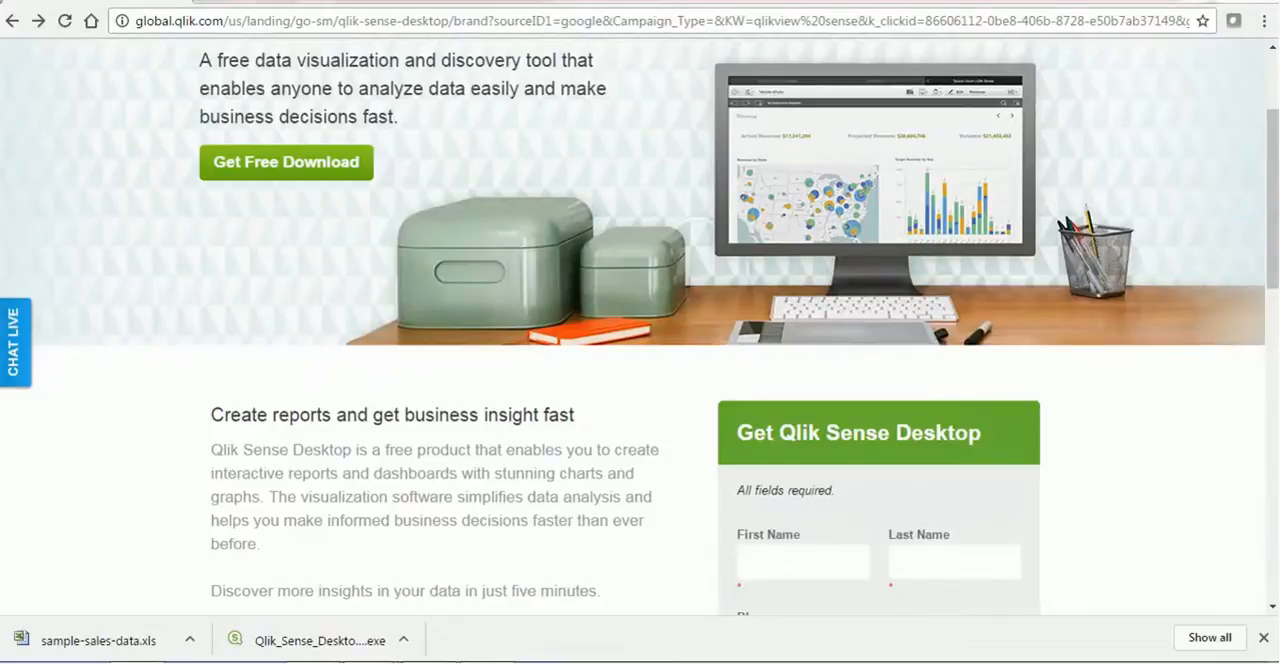
mouse_move(1200, 212)
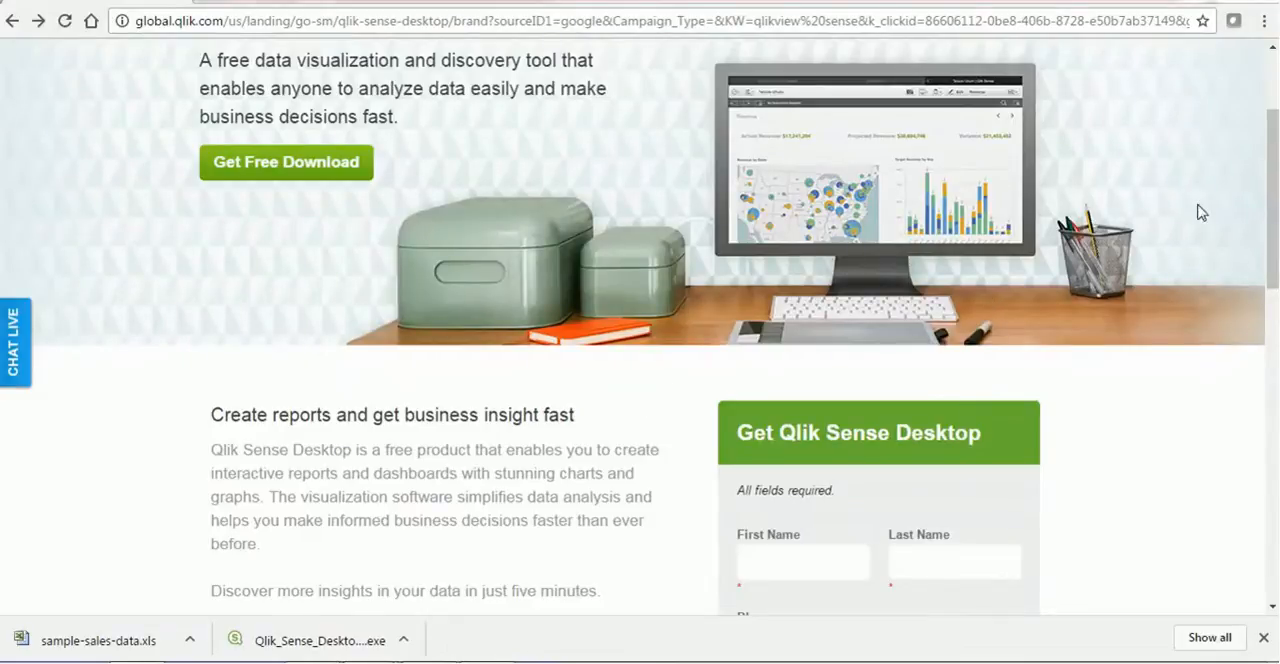
- Scroll the Qlik Sense Desktop landing page down to the registration form and Download Now button
scroll("down", 3)
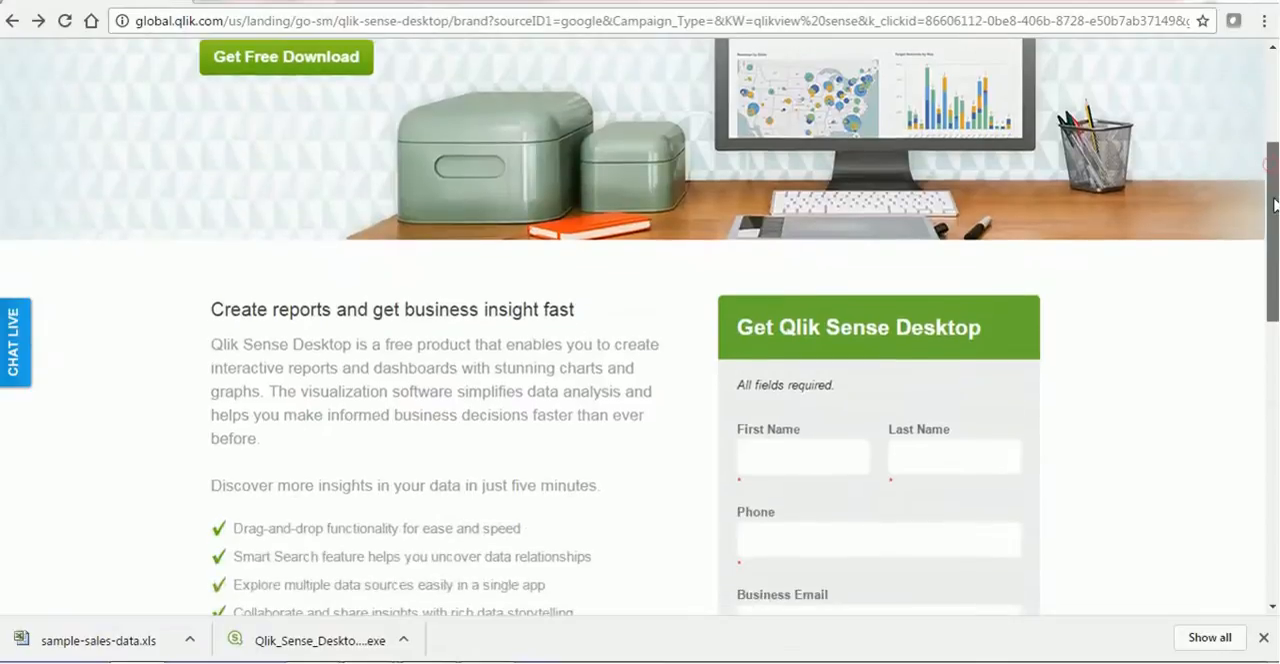
scroll("down", 3)
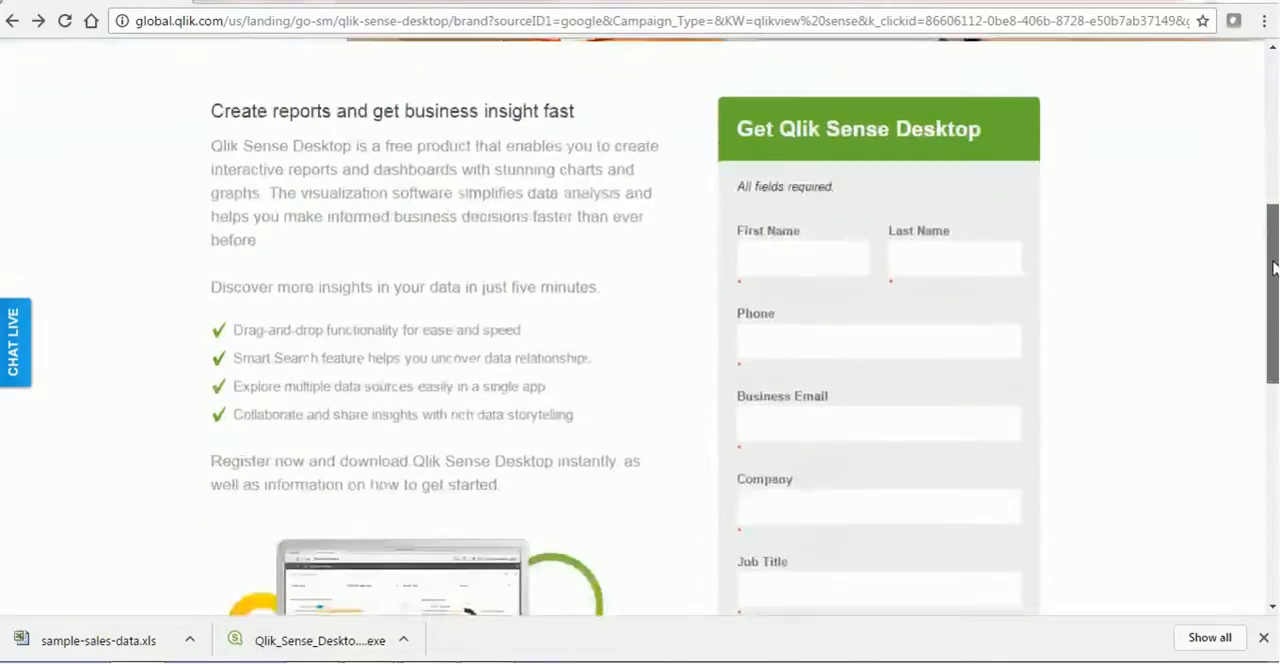
scroll("down", 3)
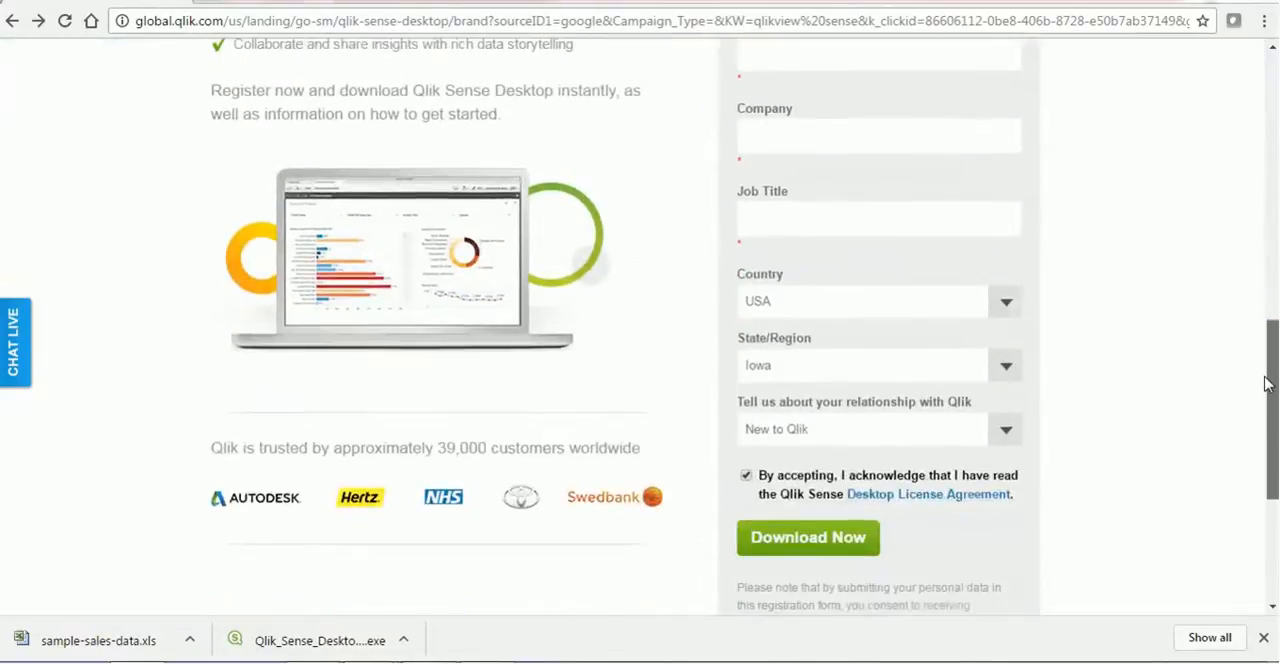
mouse_move(1024, 396)
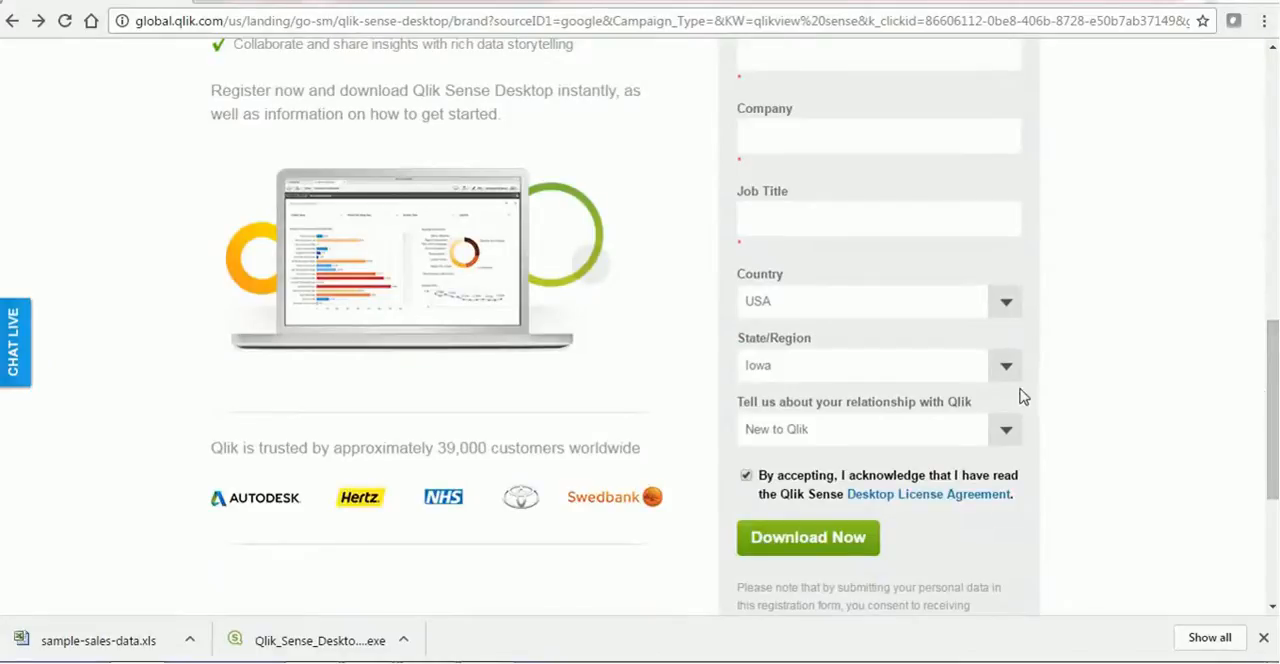
mouse_move(900, 468)
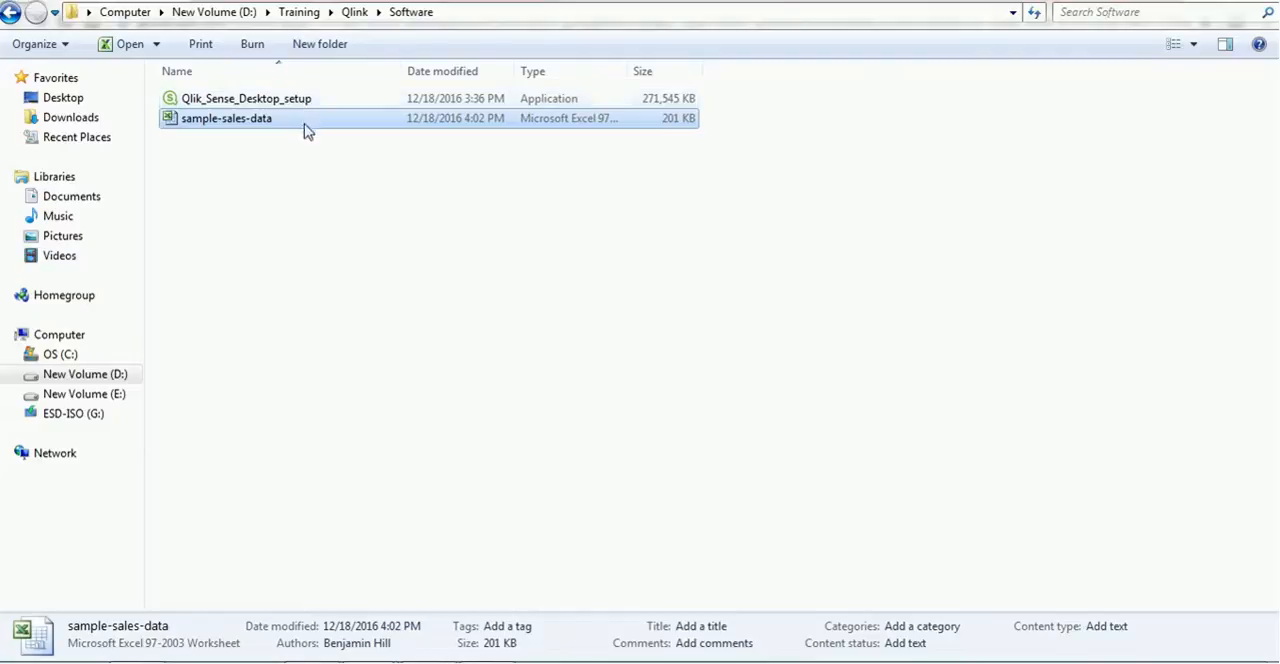
mouse_move(440, 576)
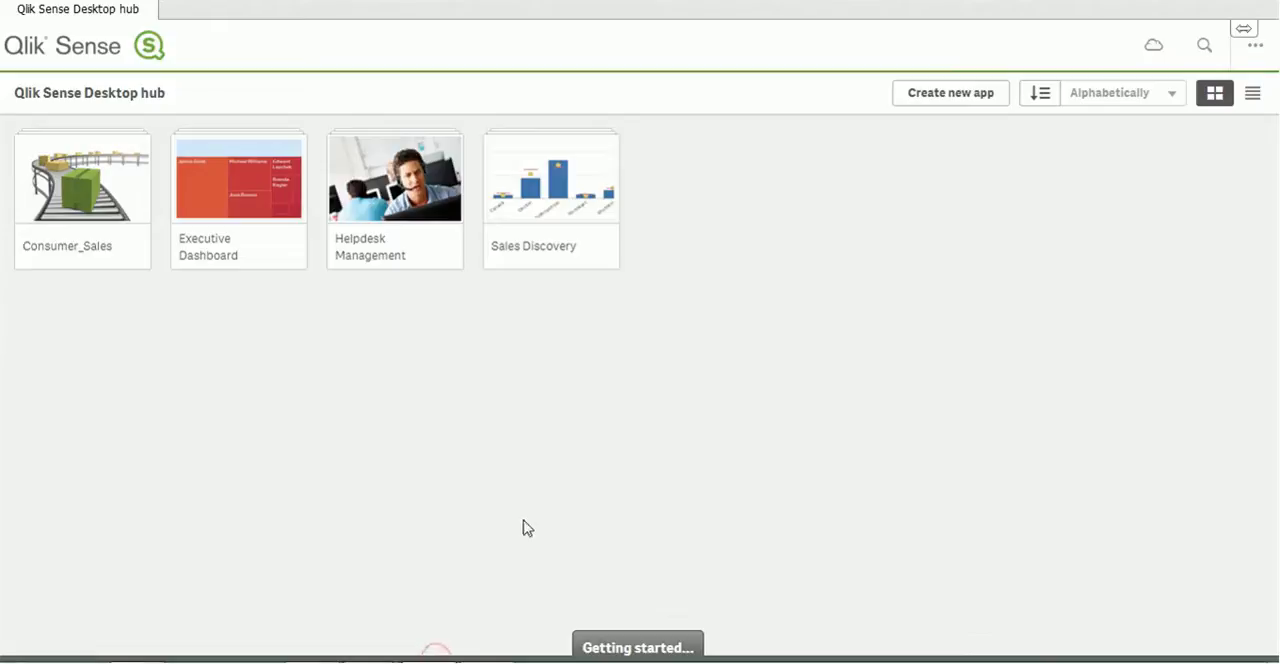
mouse_move(924, 162)
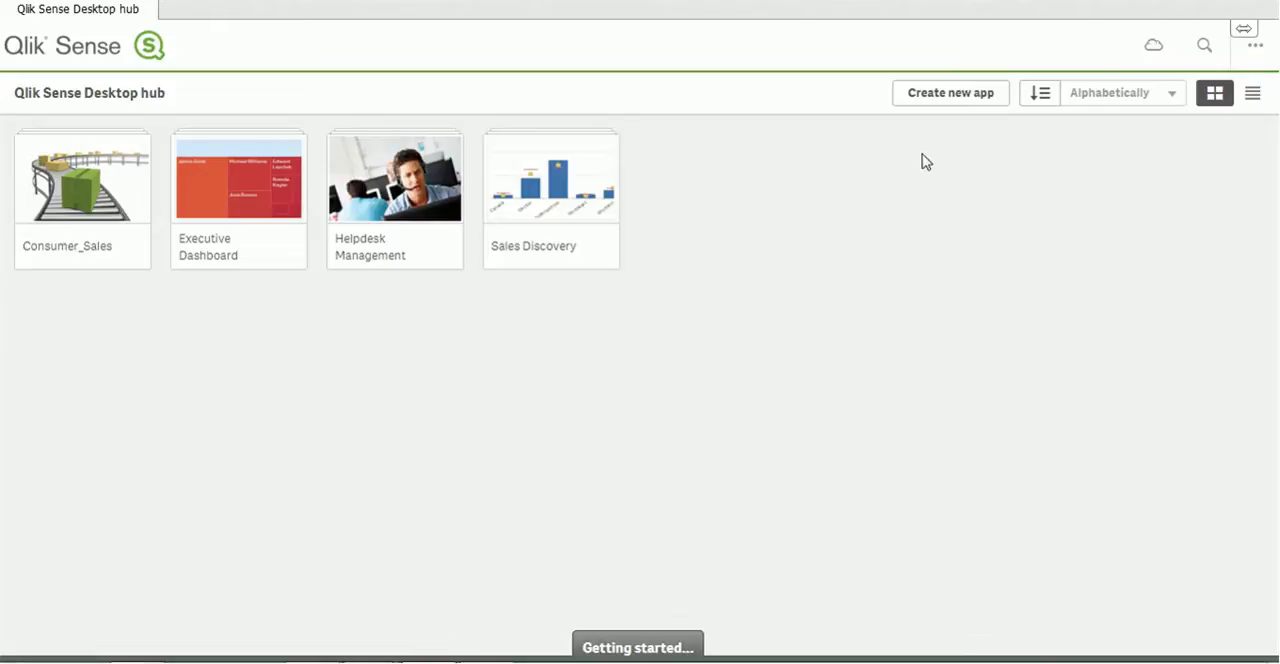
mouse_move(950, 92)
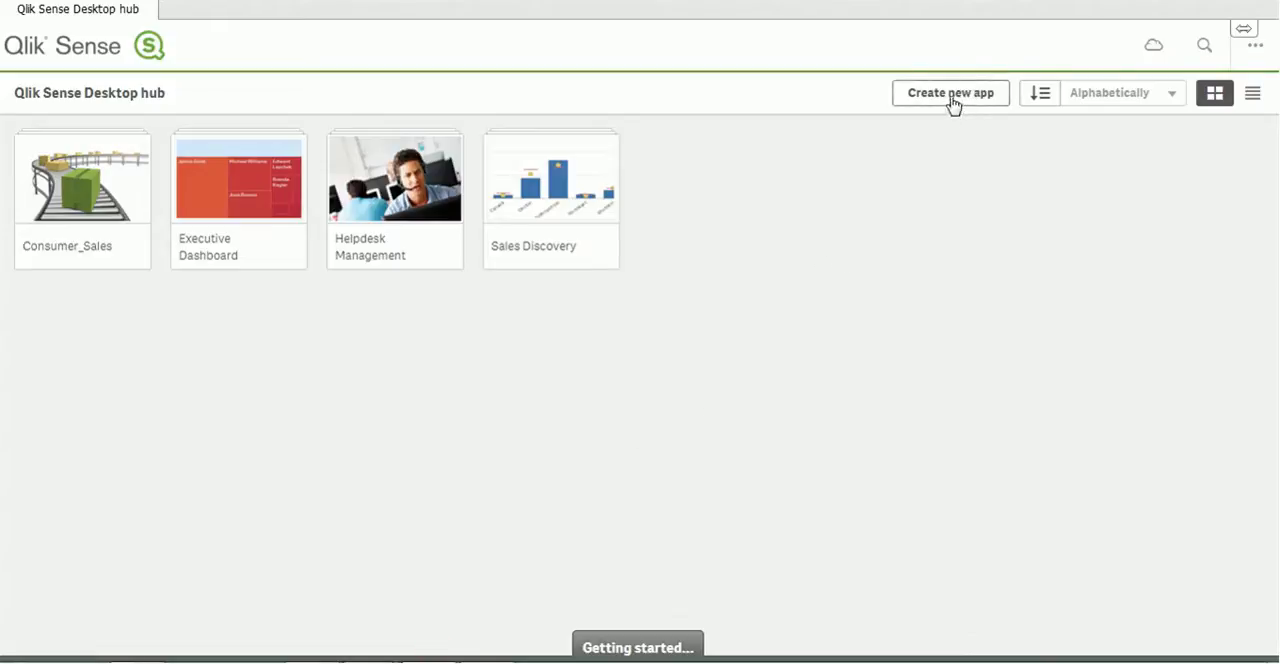
mouse_move(950, 92)
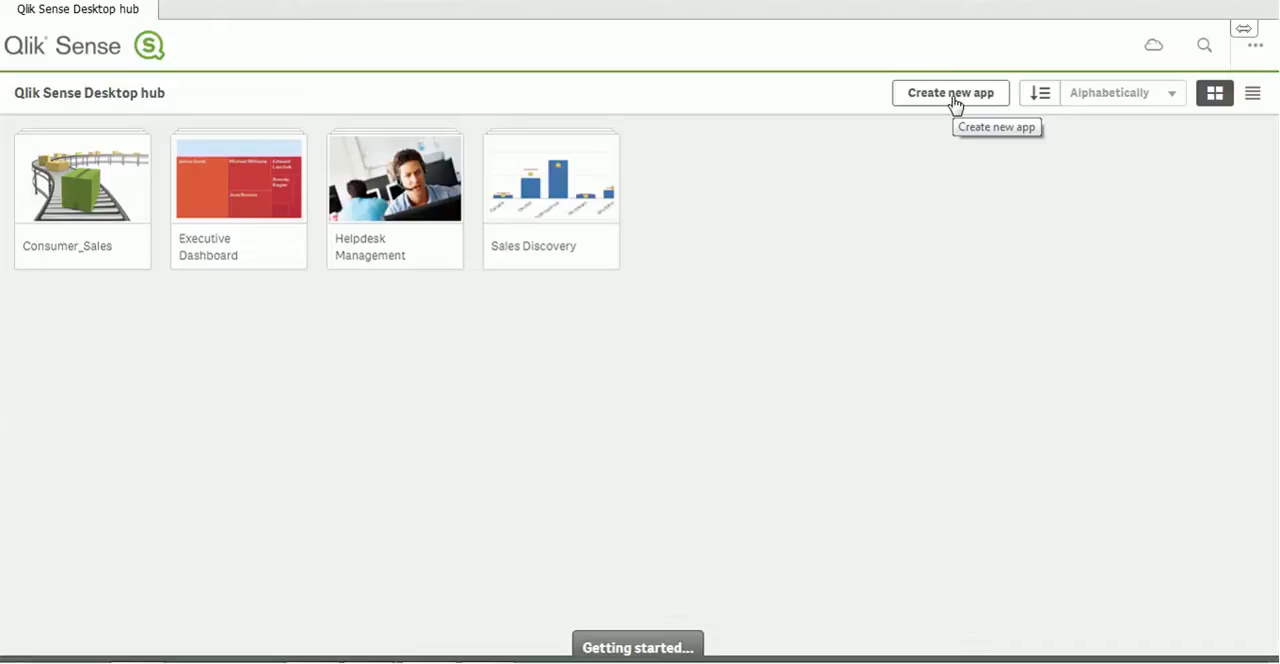
- Start a new app from the Qlik Sense Desktop hub with Create new app
left_click(948, 92)
type("Sample")
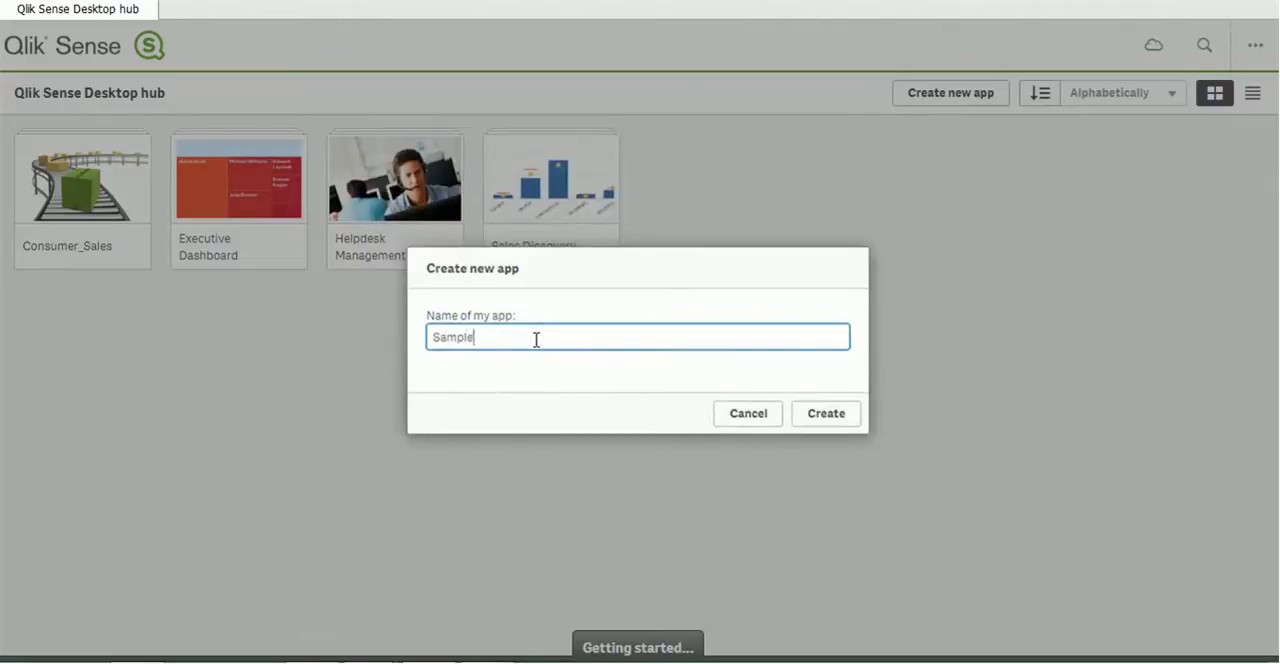
- Create the app named 'Sample' and open it to its empty overview
left_click(824, 412)
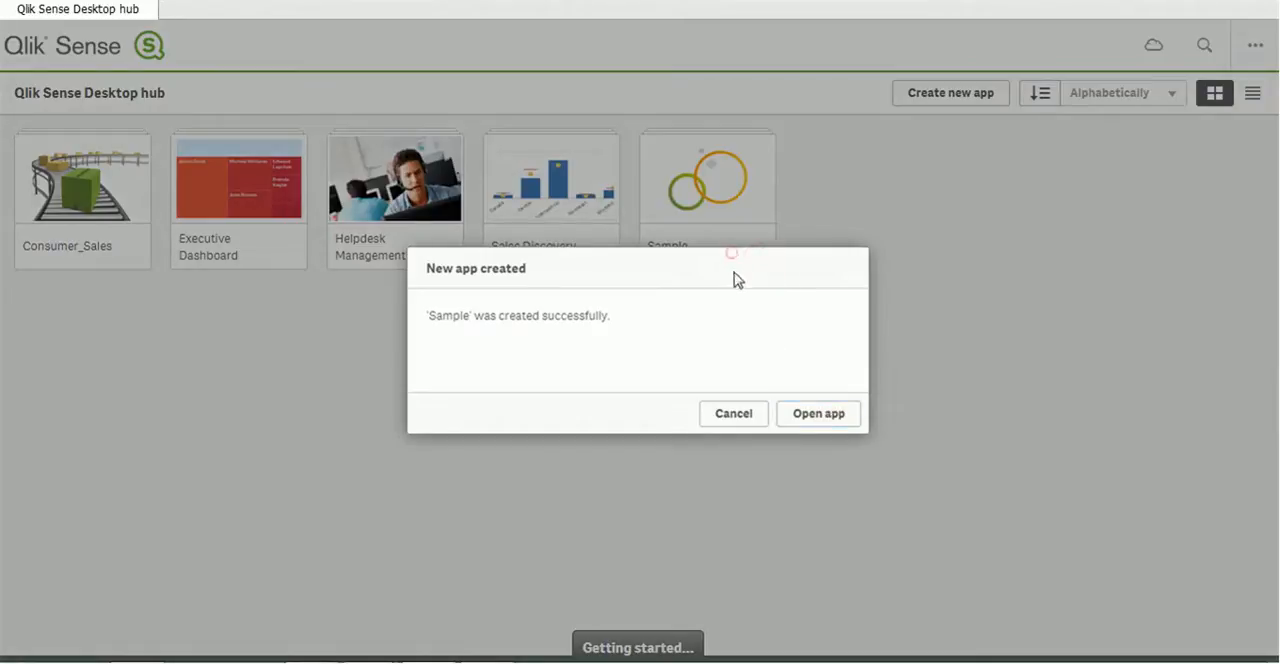
mouse_move(856, 432)
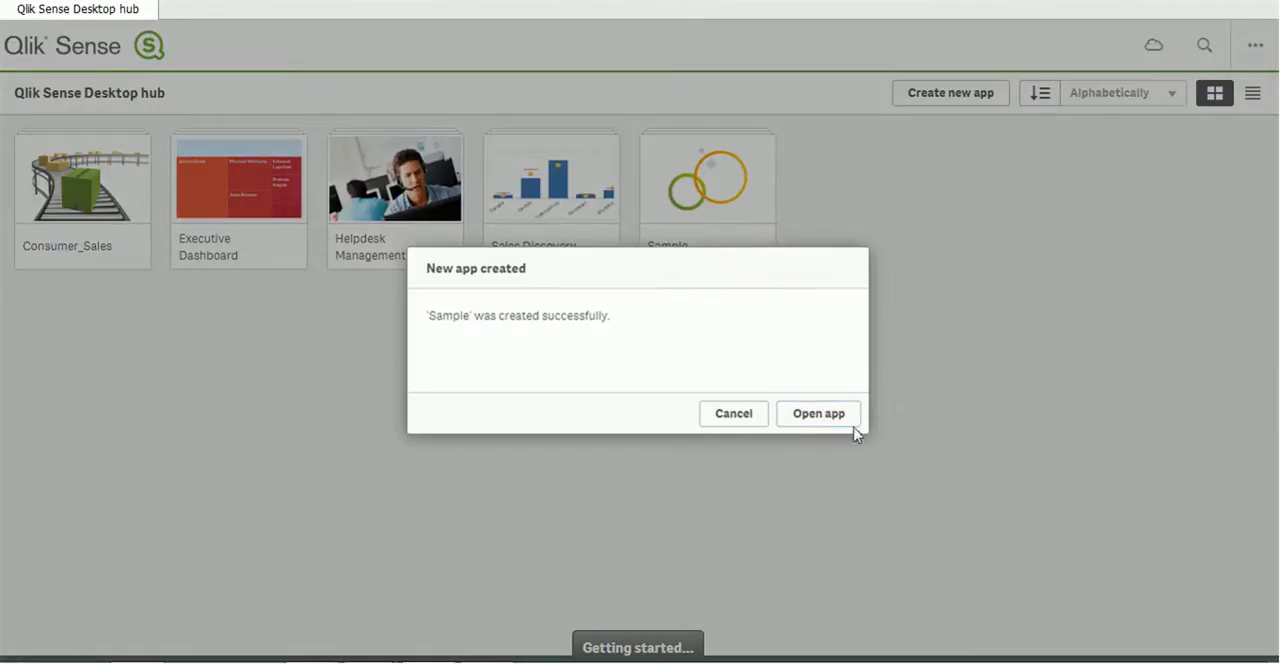
left_click(818, 412)
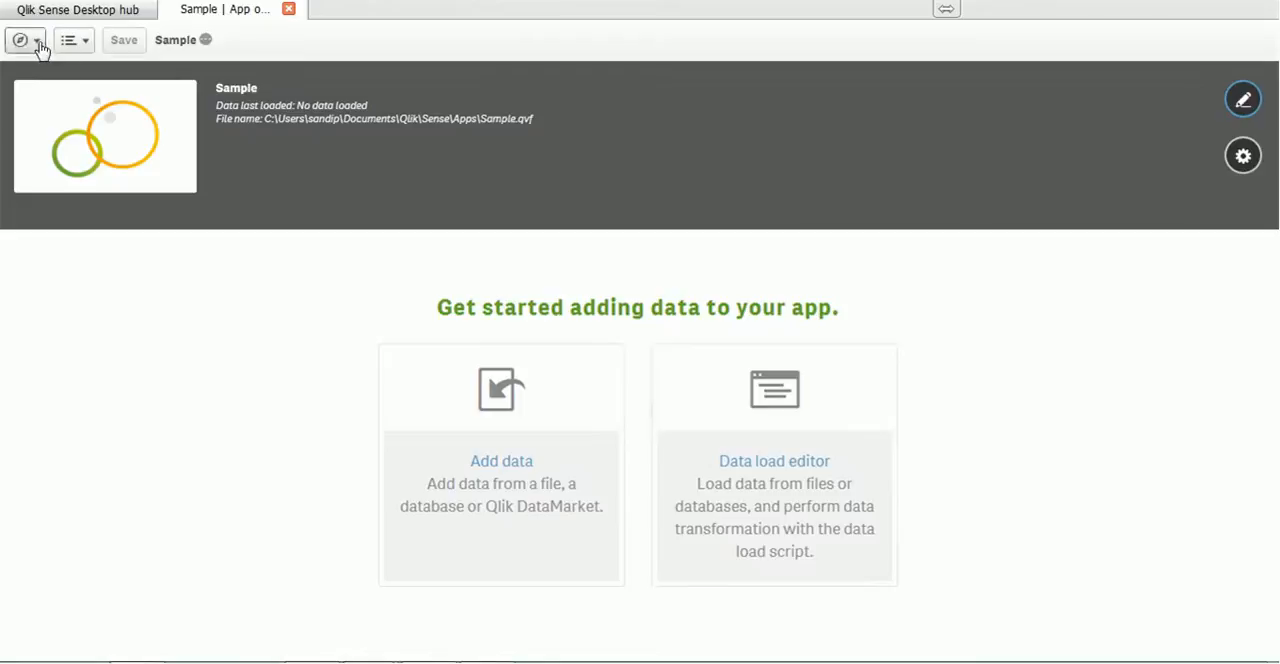
left_click(20, 40)
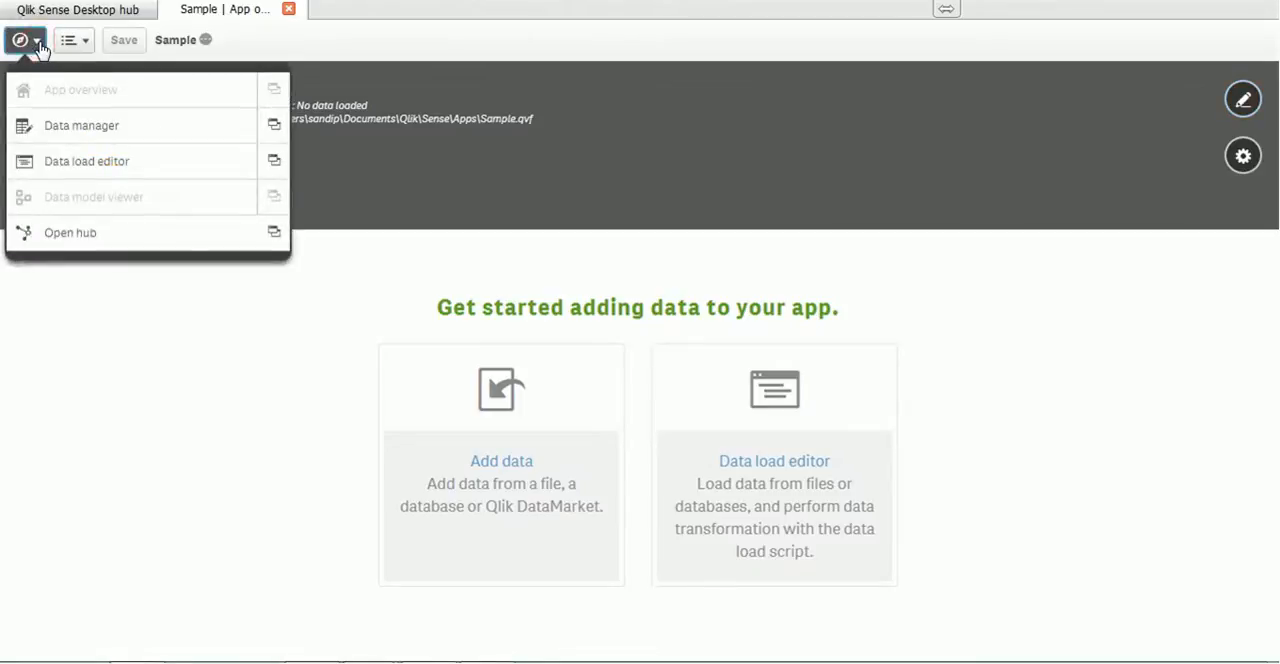
mouse_move(108, 104)
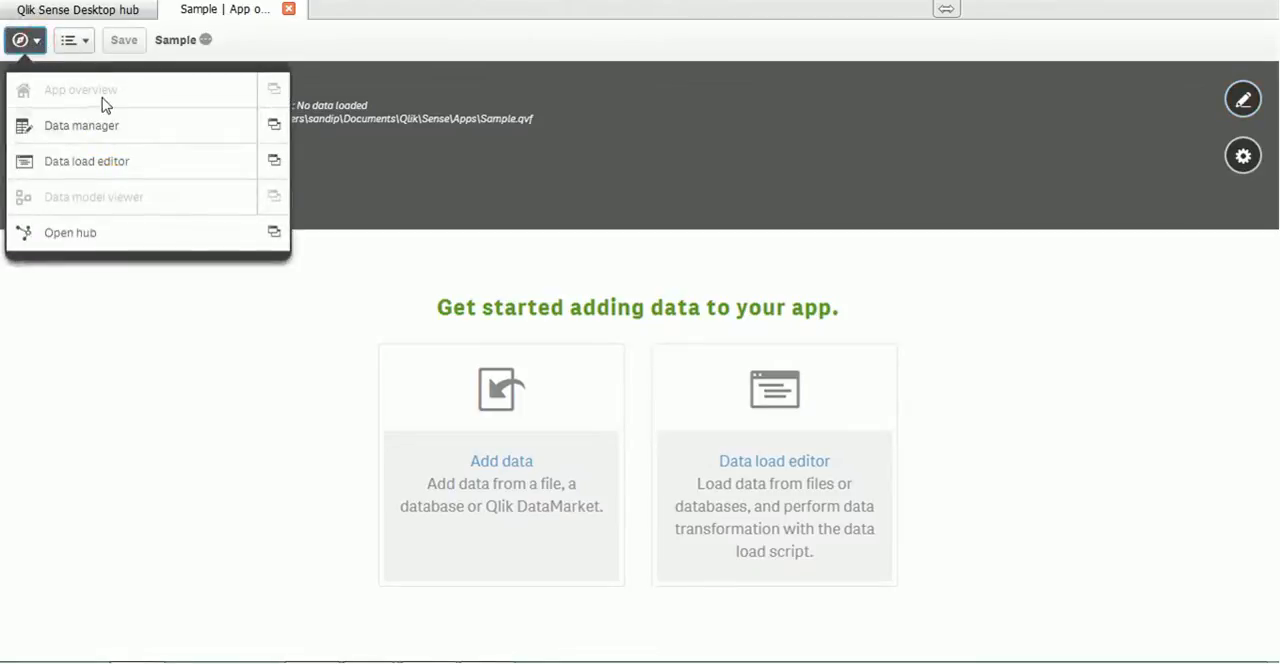
mouse_move(100, 132)
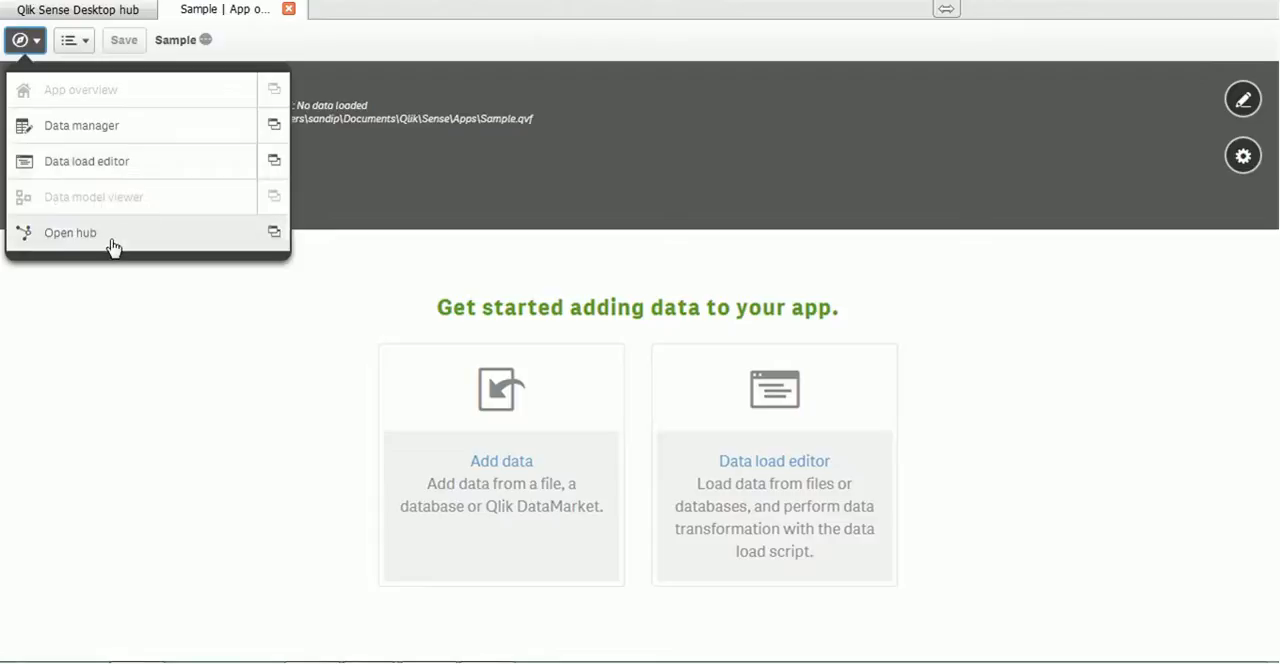
mouse_move(164, 172)
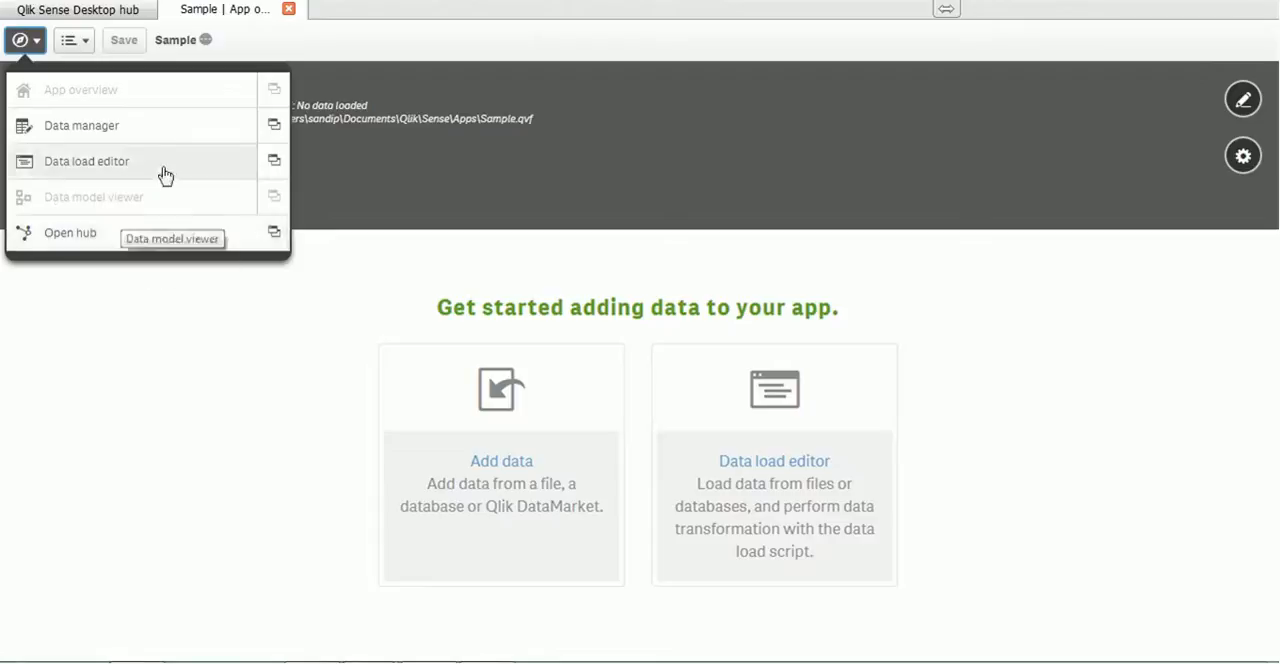
mouse_move(160, 210)
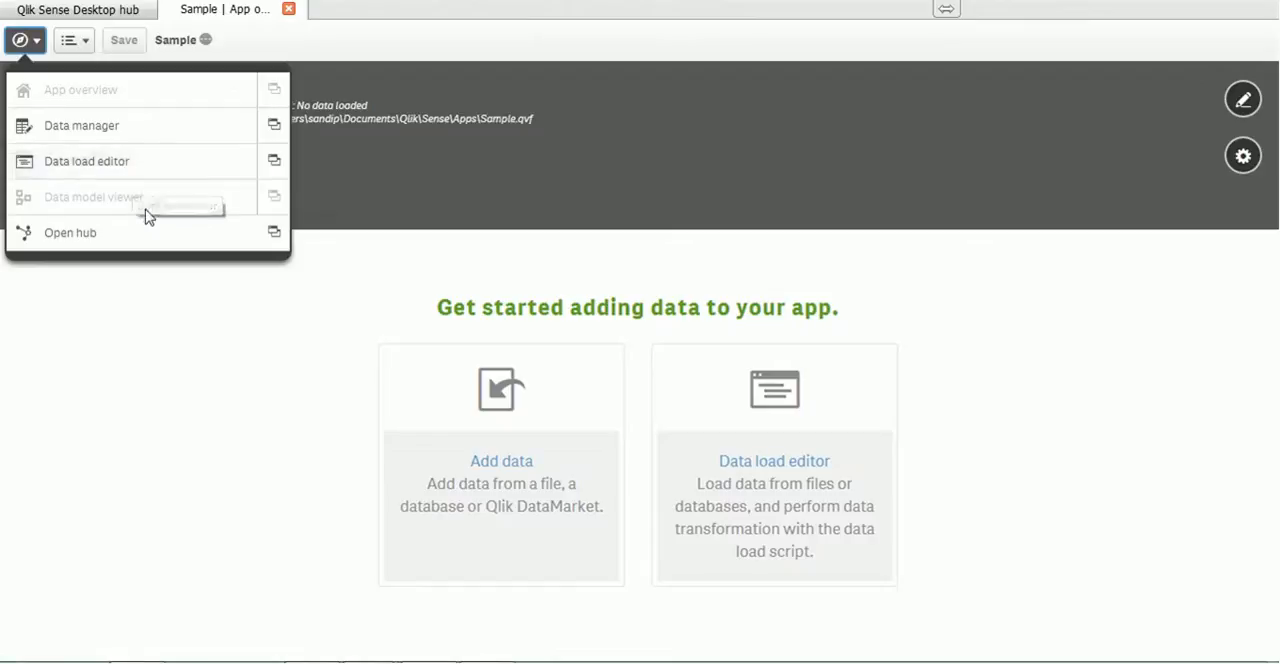
left_click(72, 40)
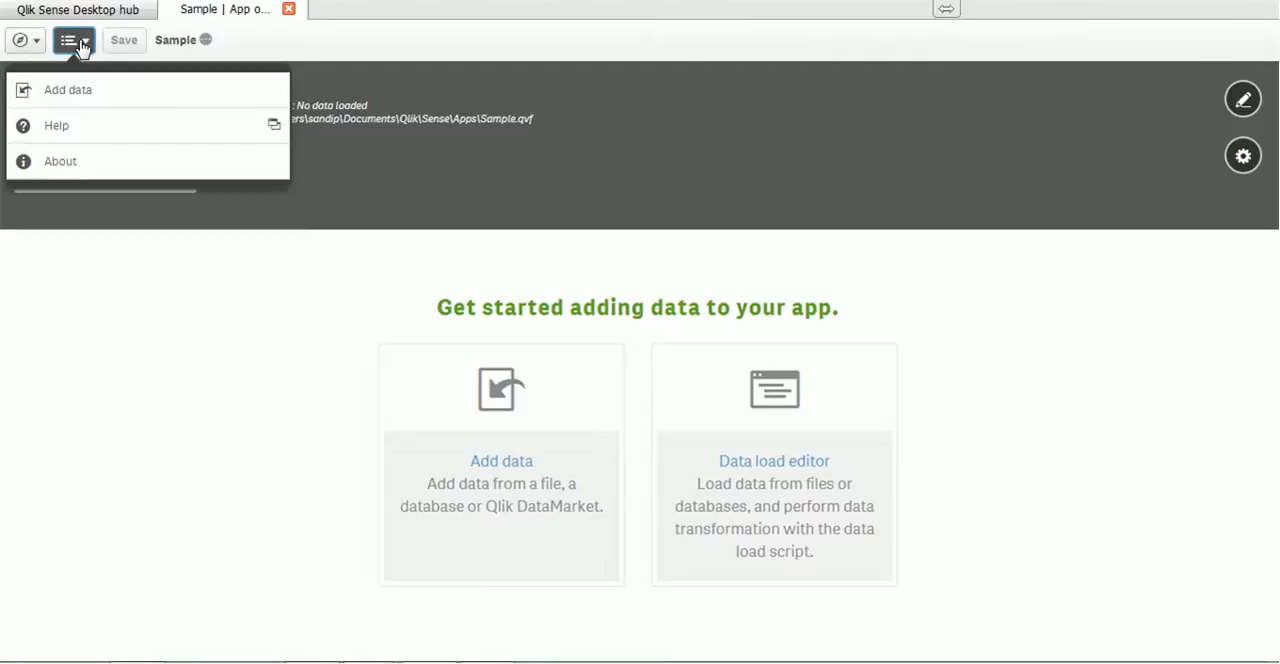
mouse_move(160, 50)
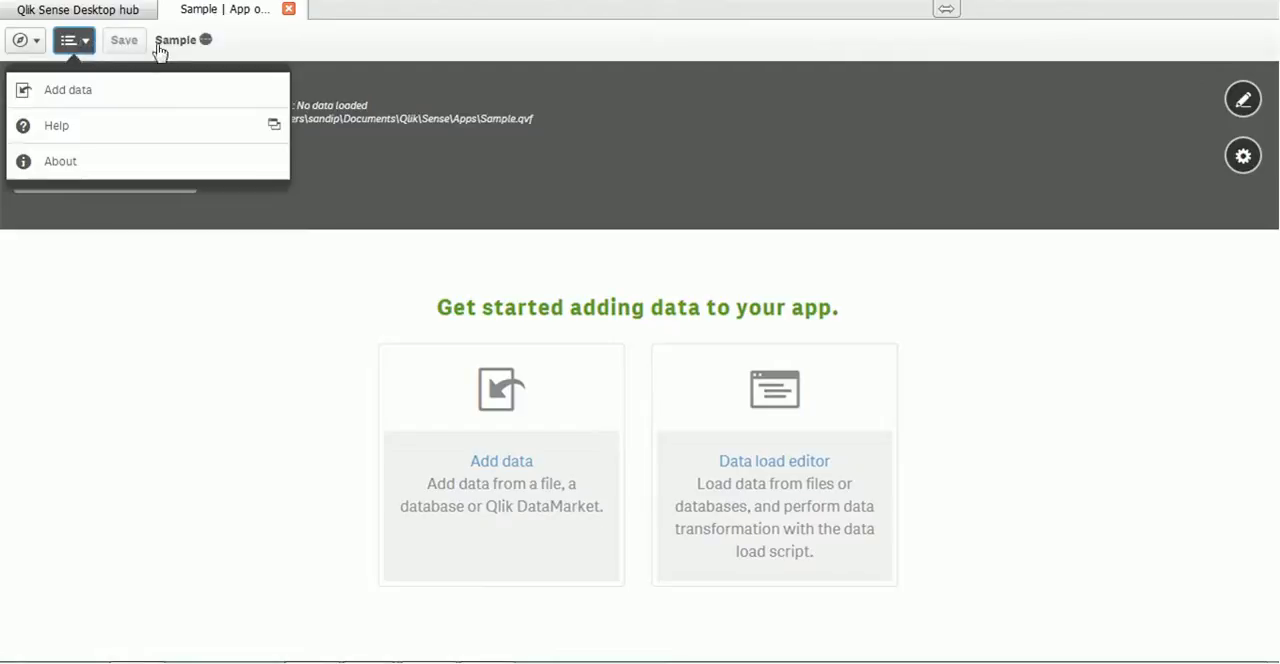
mouse_move(224, 42)
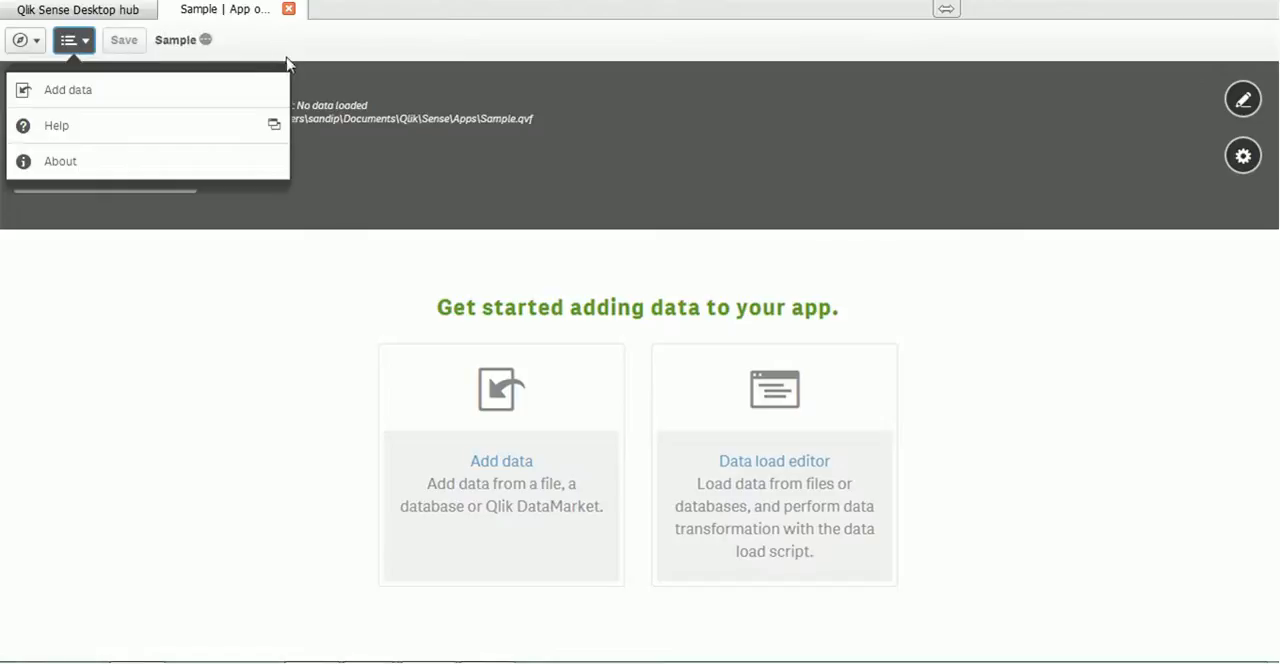
mouse_move(1120, 84)
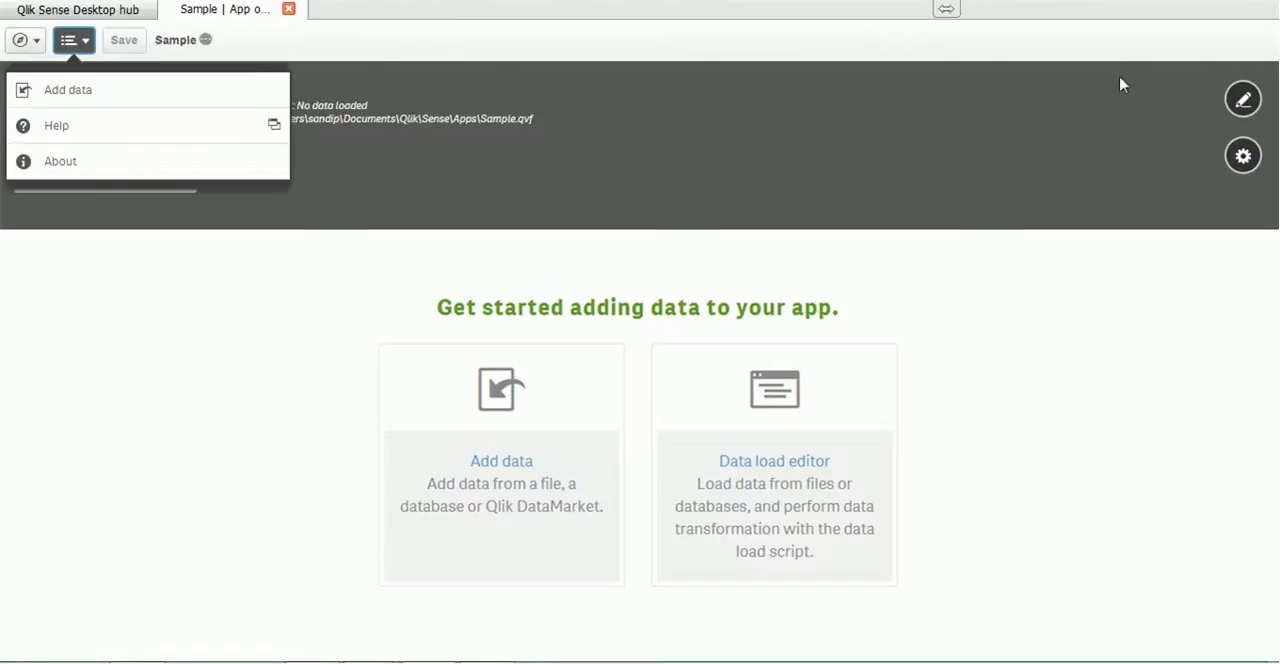
mouse_move(1244, 130)
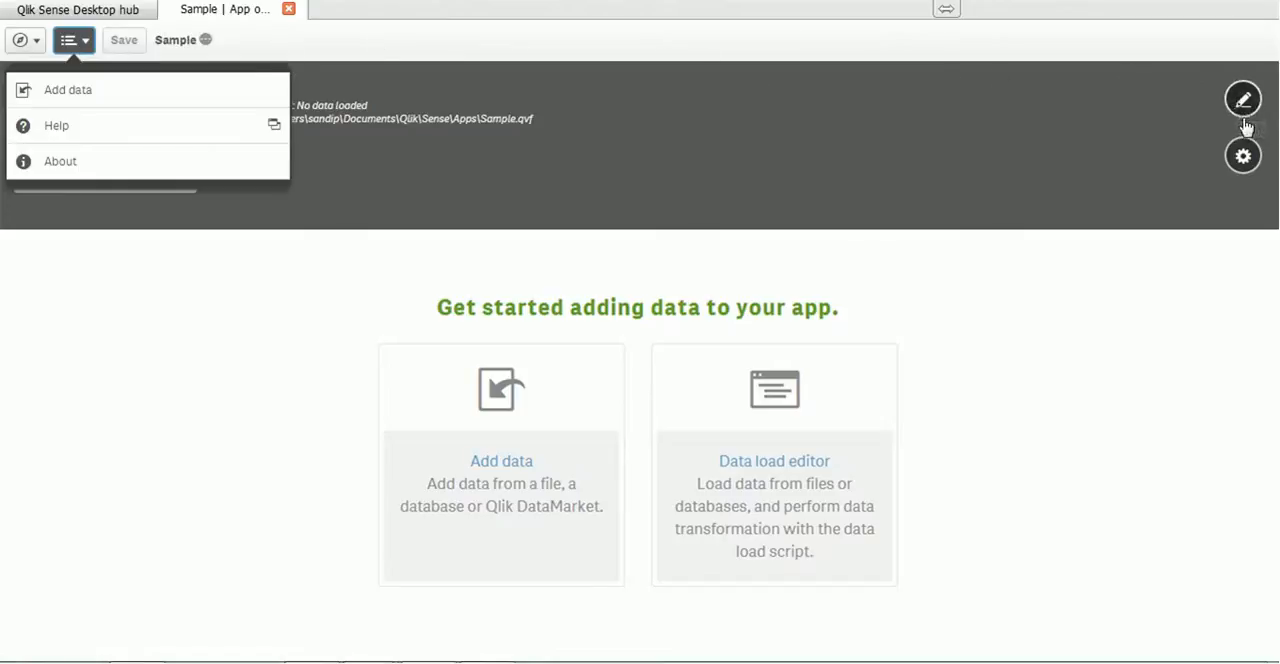
mouse_move(1244, 156)
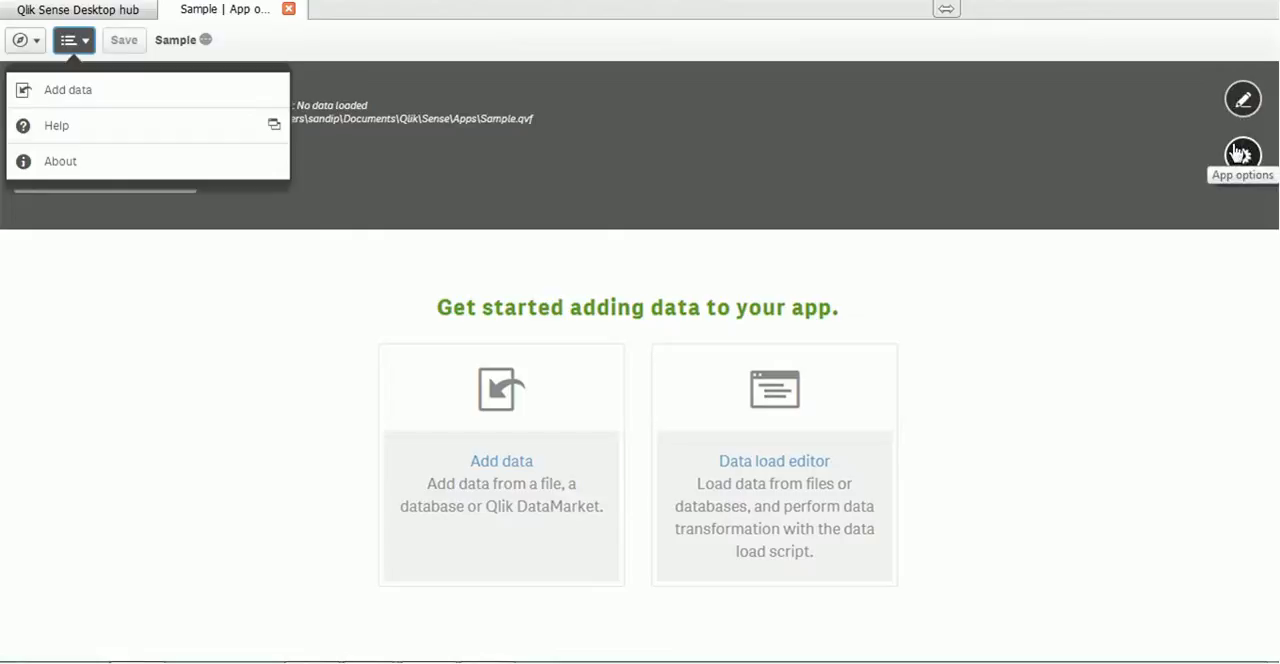
mouse_move(990, 208)
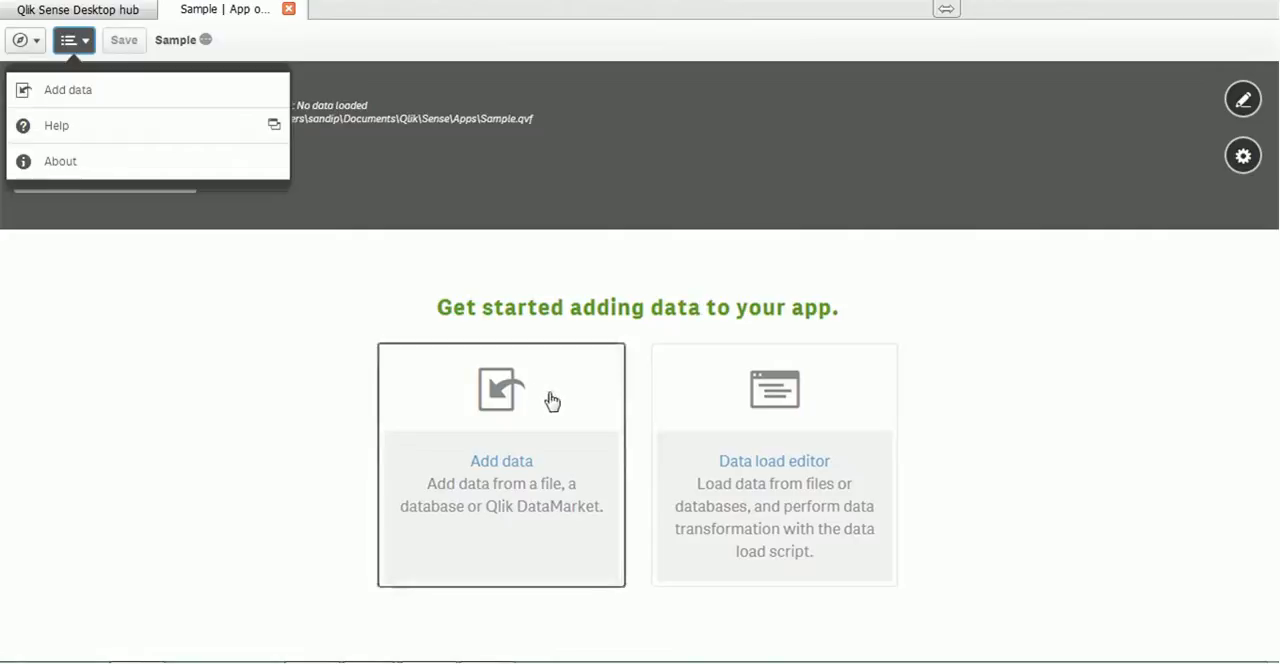
mouse_move(576, 388)
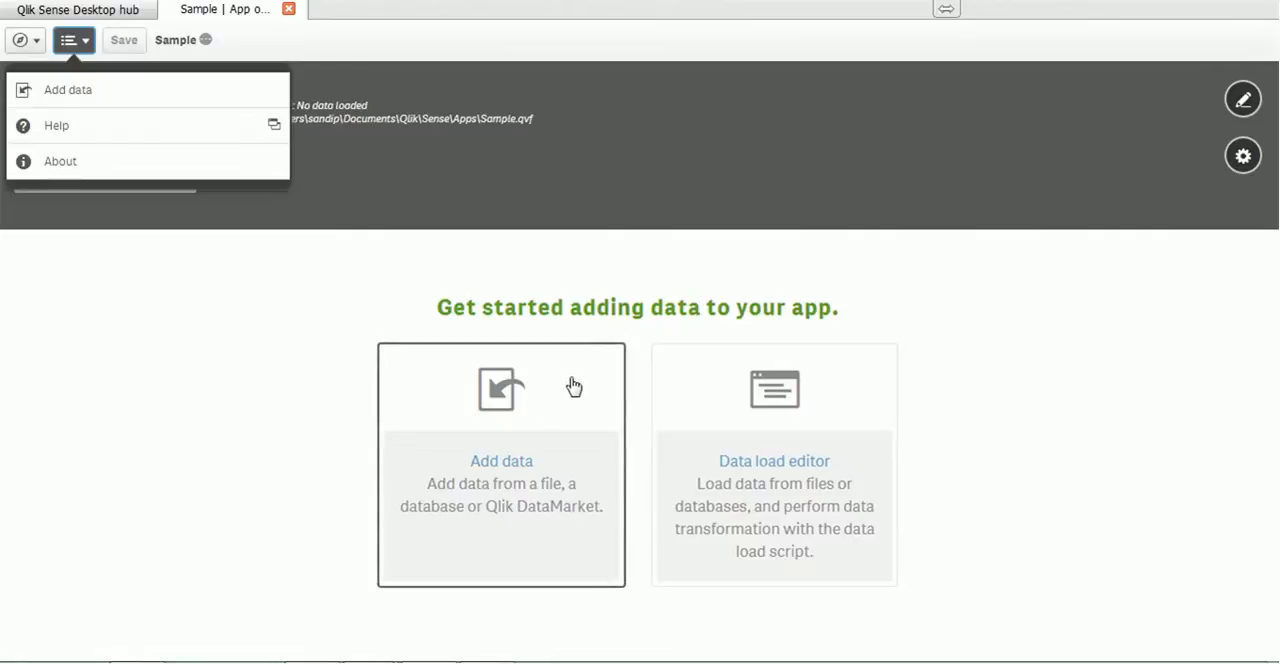
mouse_move(850, 344)
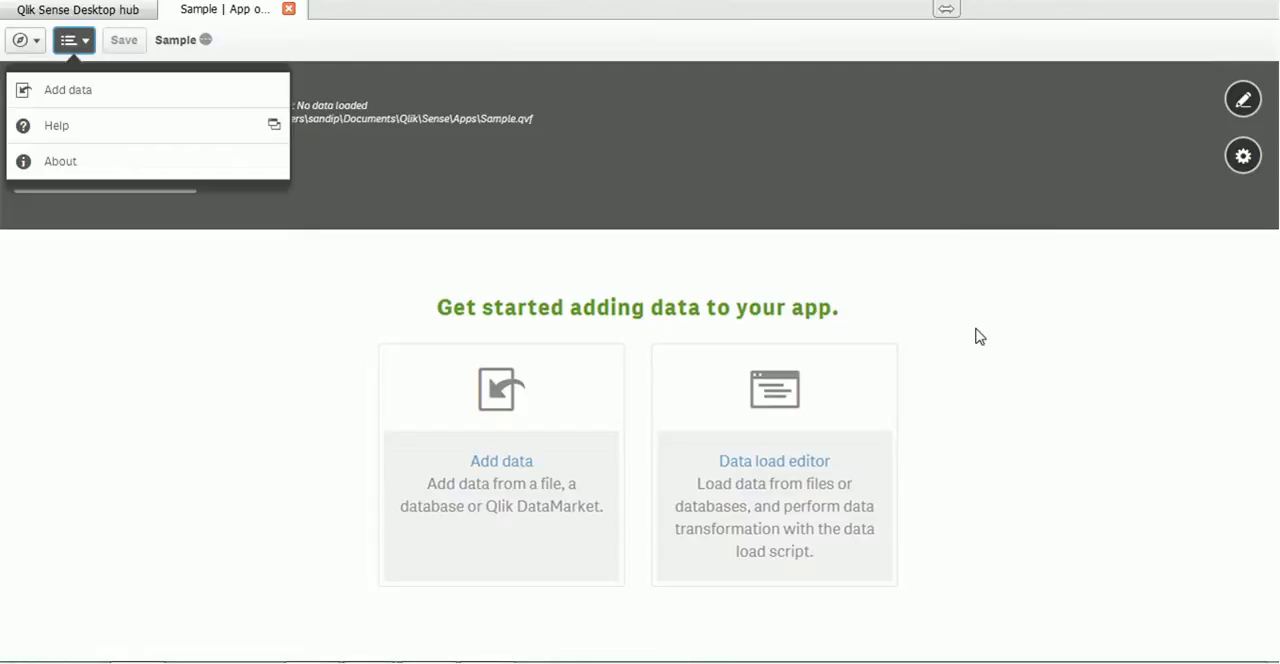
mouse_move(526, 638)
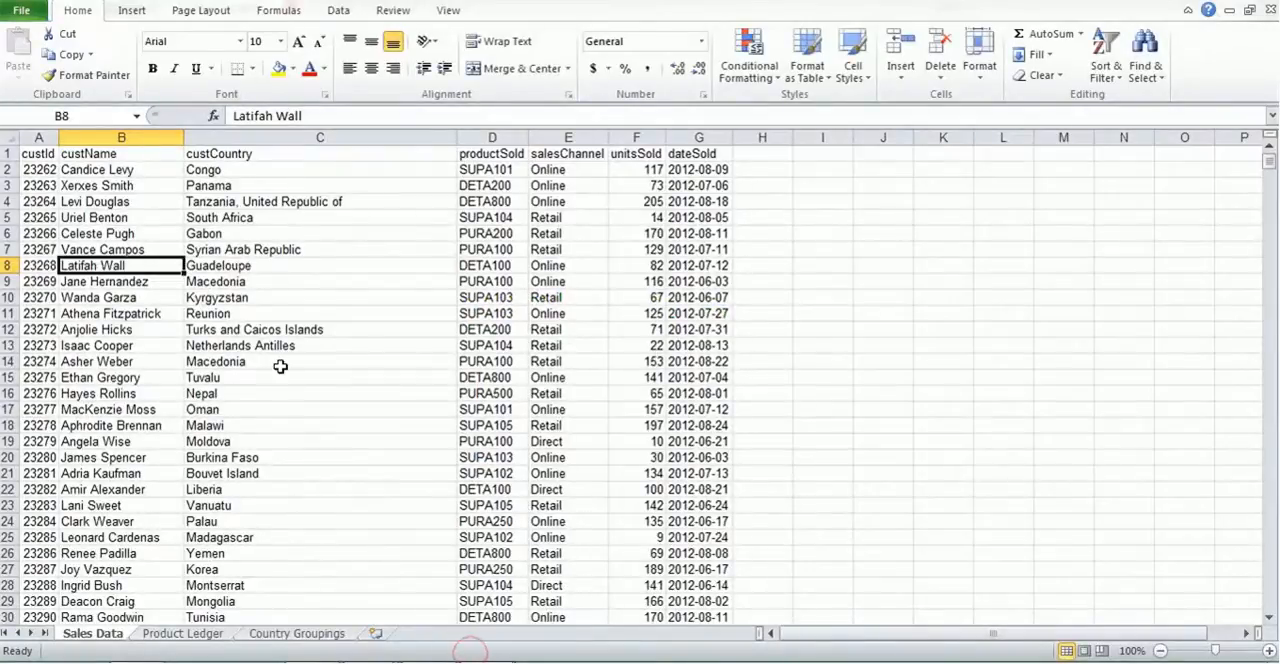
mouse_move(278, 186)
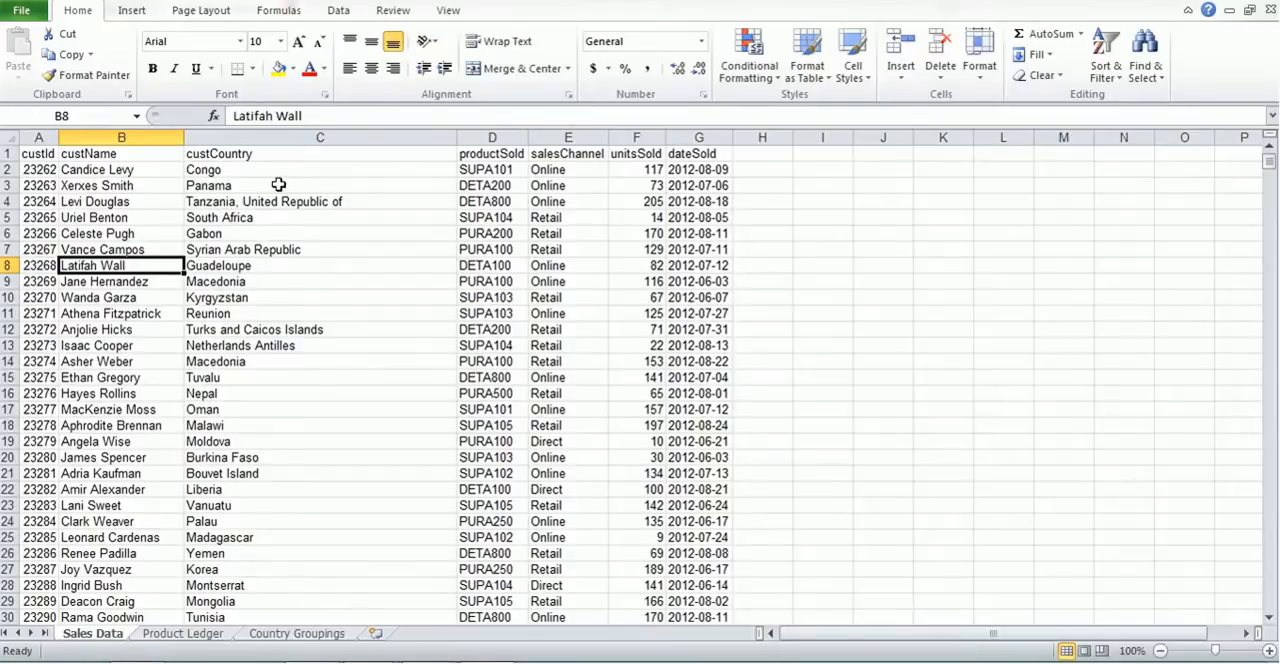
mouse_move(508, 178)
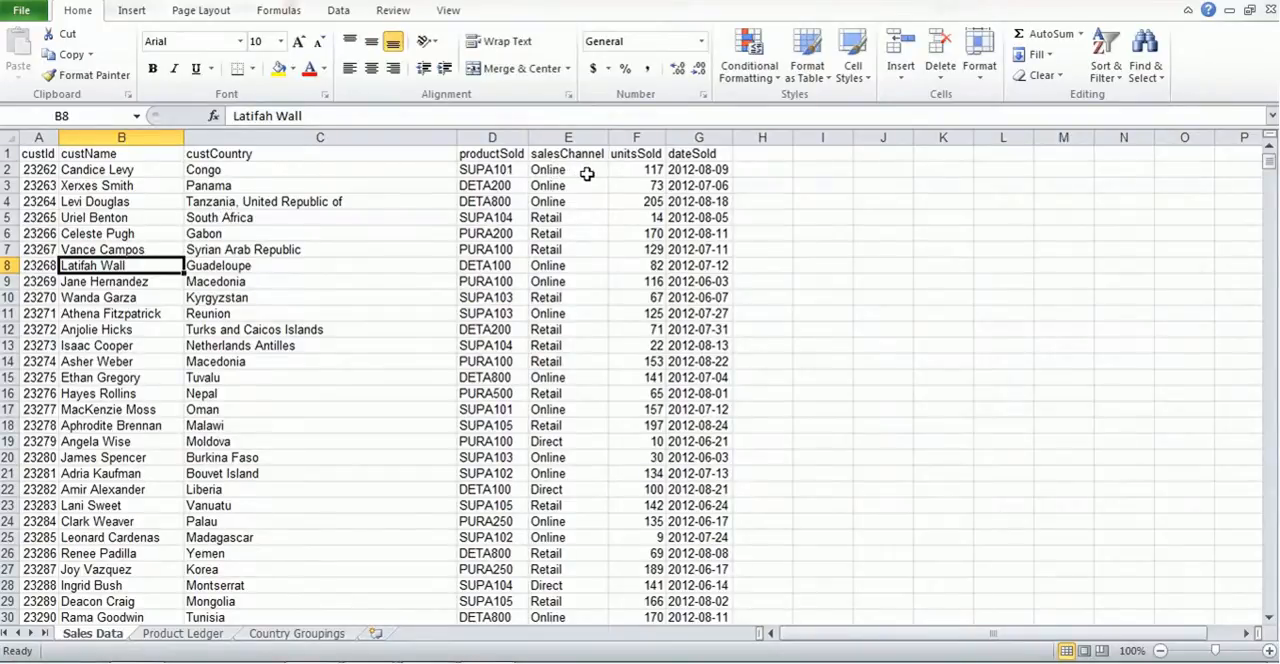
mouse_move(628, 174)
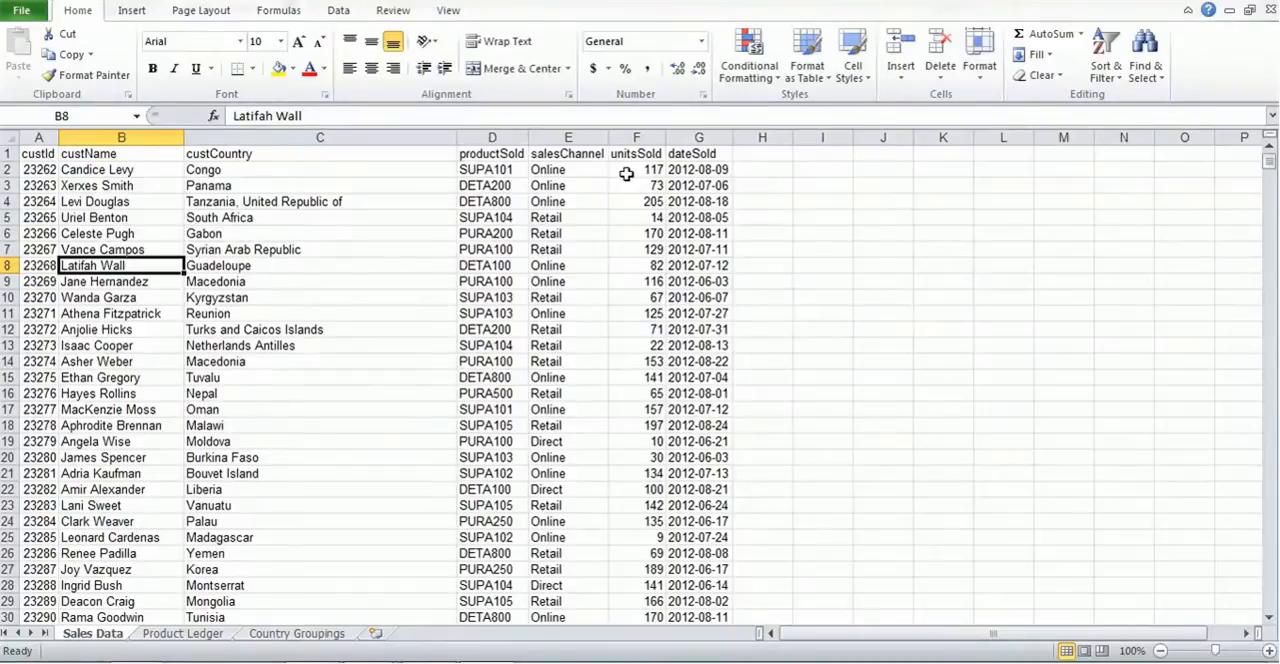
mouse_move(658, 168)
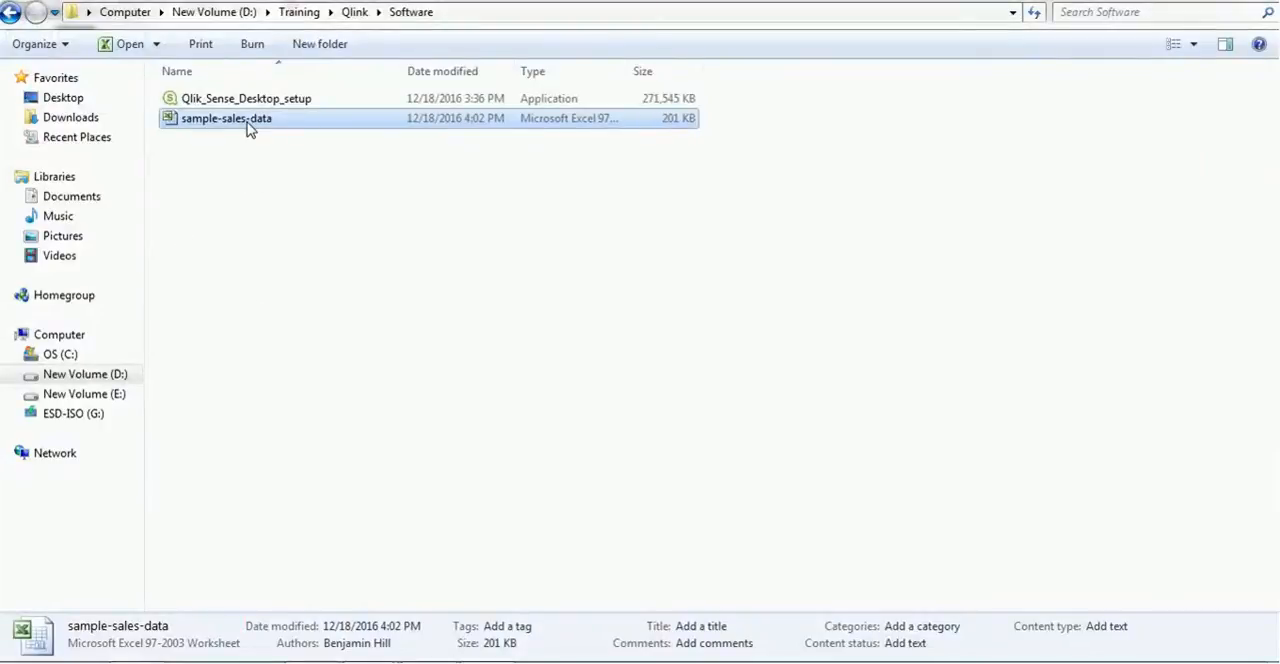
mouse_move(754, 110)
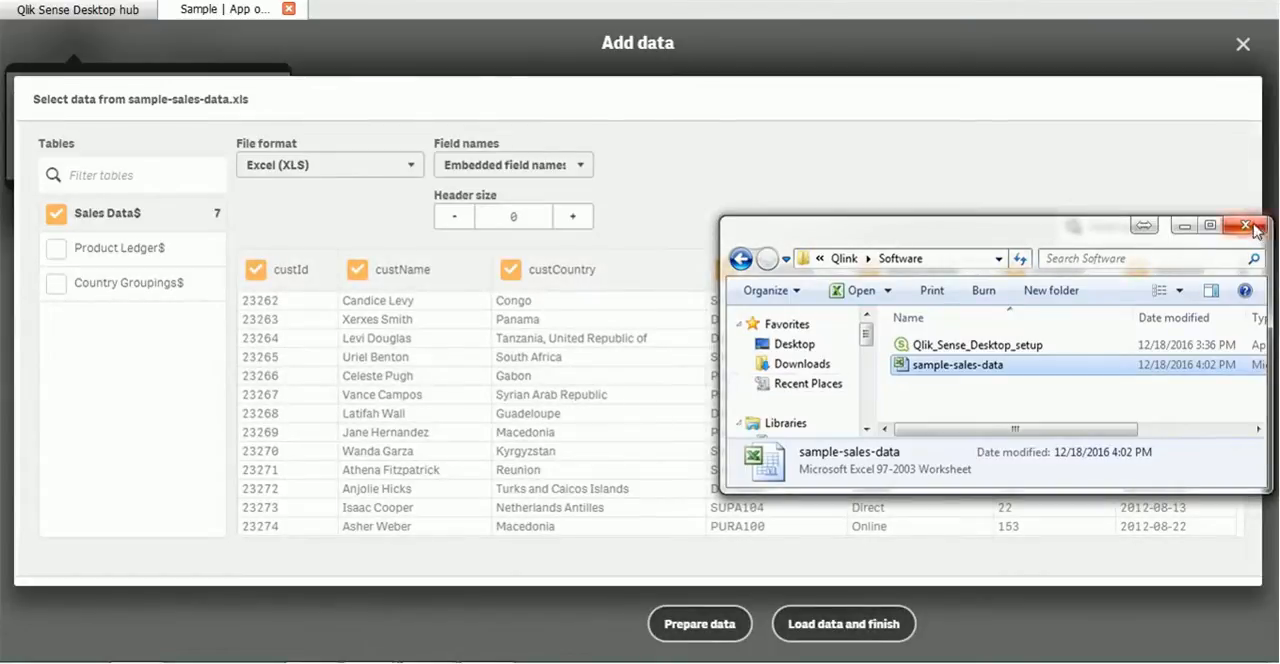
- Bring the Add data preview forward to review the Sales Data$ fields and header size
left_click(1244, 224)
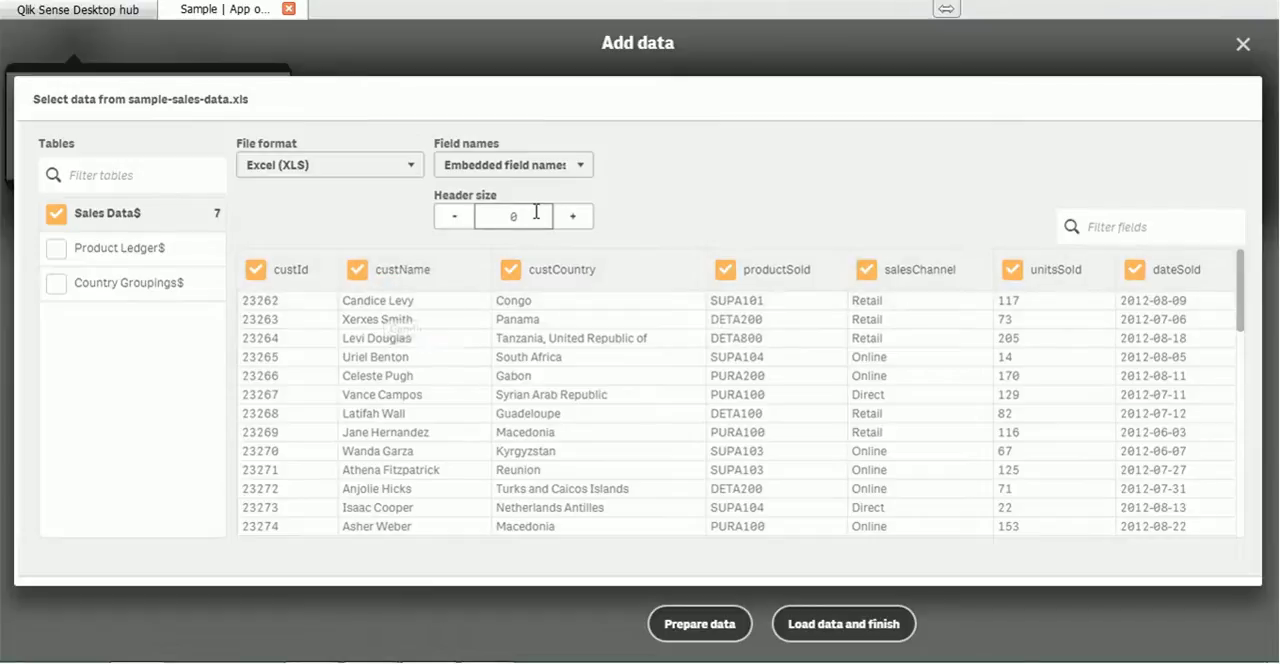
left_click(512, 216)
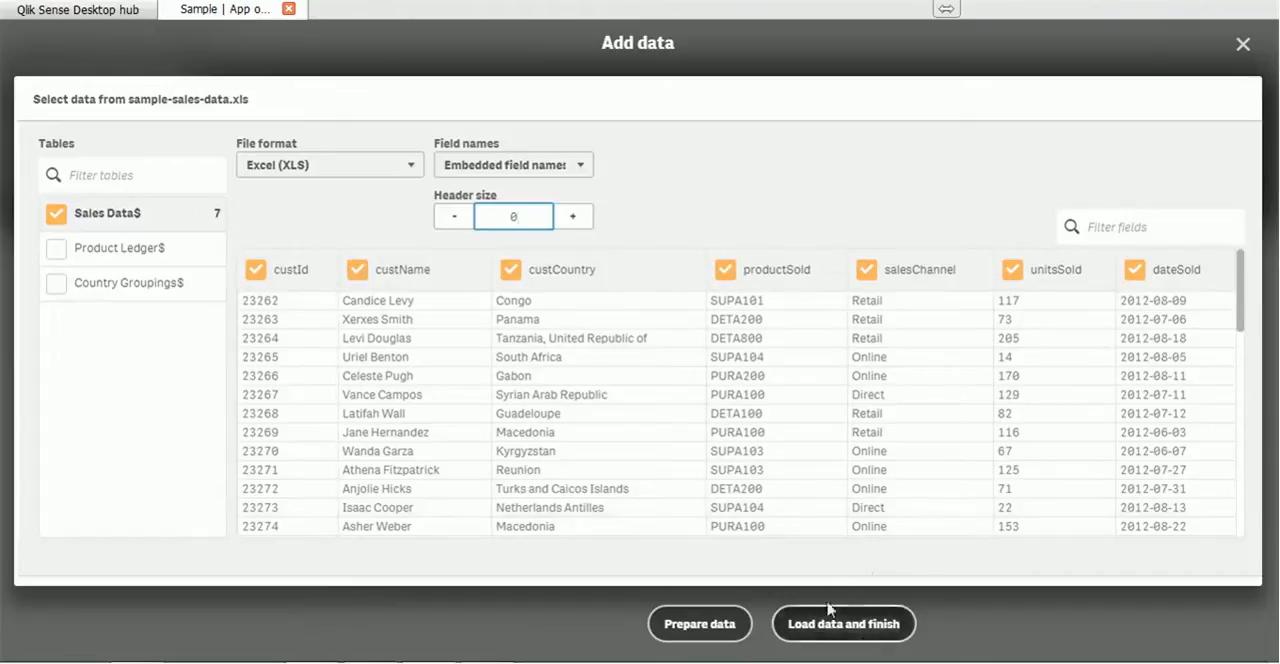
mouse_move(844, 624)
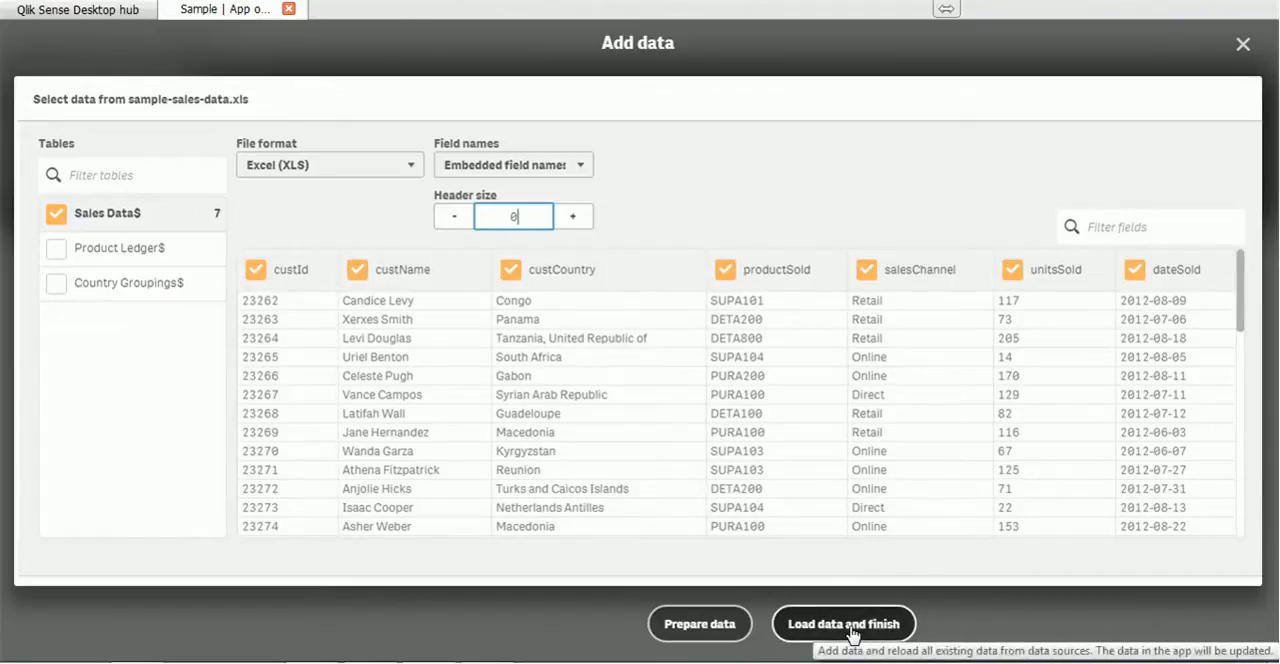
- Load the Sales Data$ table into the Sample app and start editing the new sheet
left_click(844, 624)
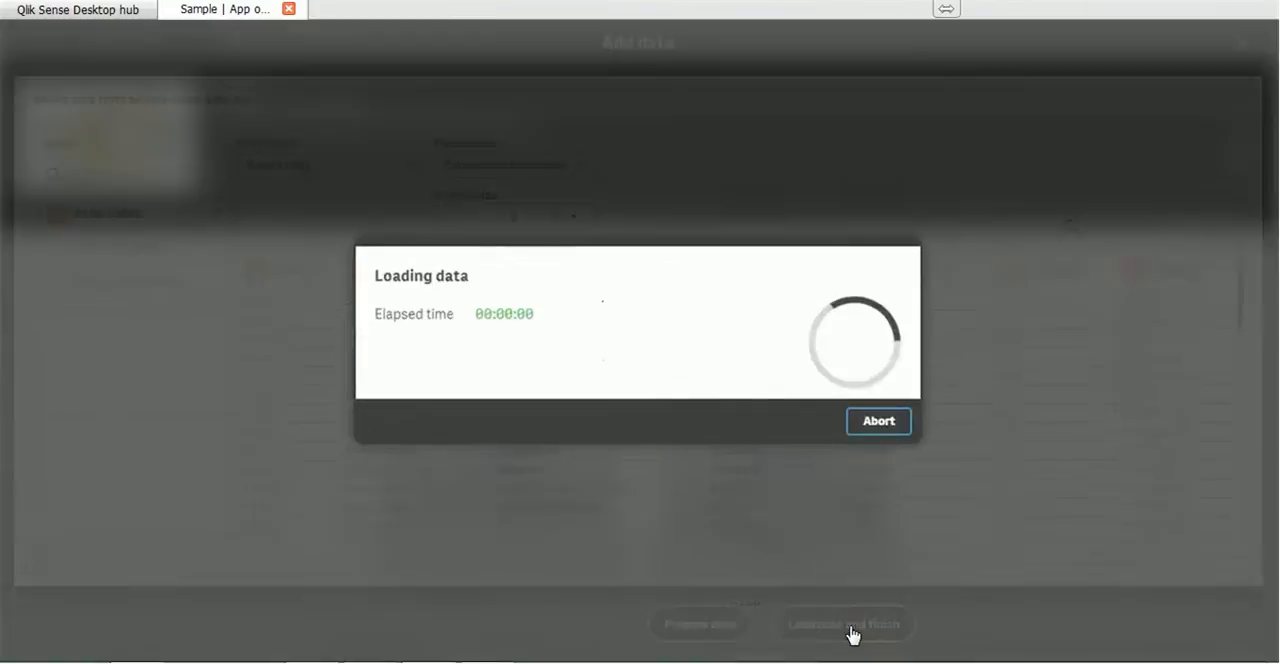
left_click(844, 624)
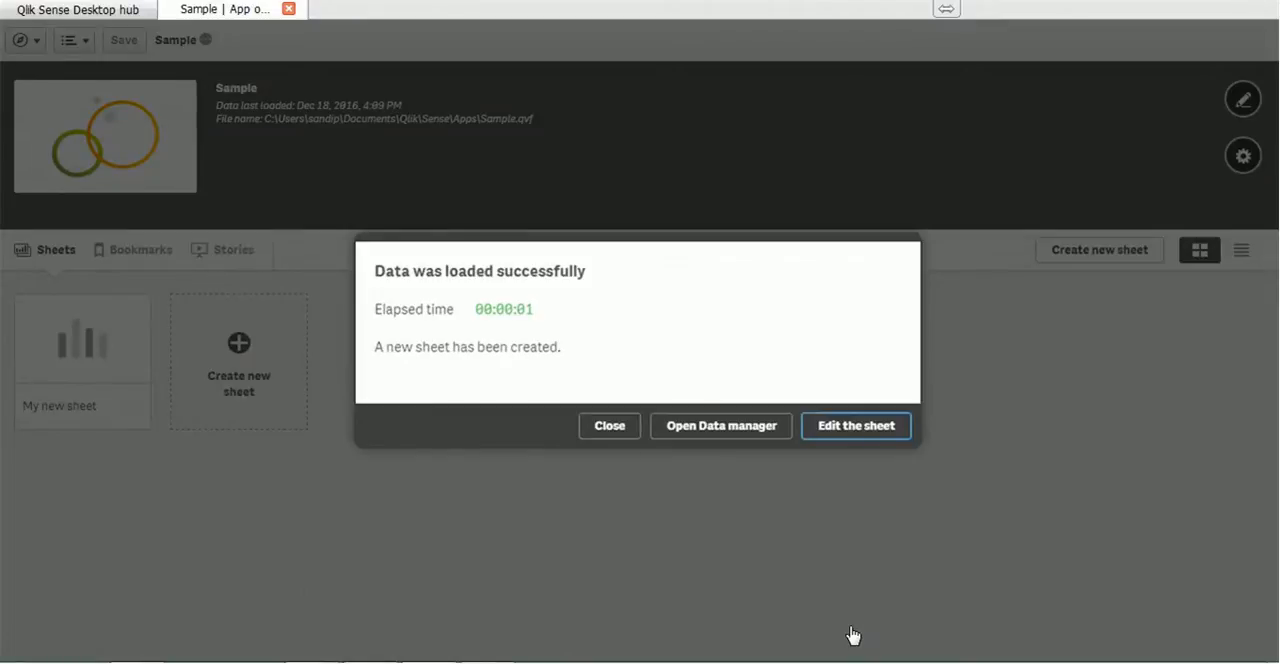
mouse_move(668, 504)
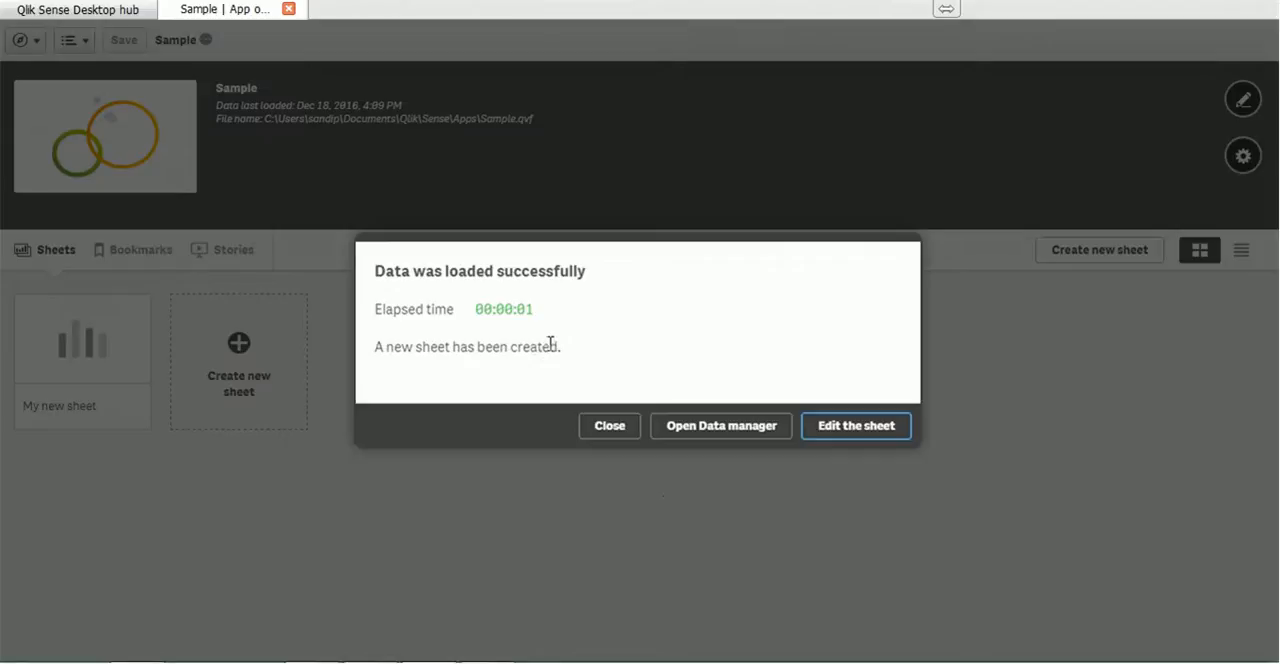
mouse_move(630, 352)
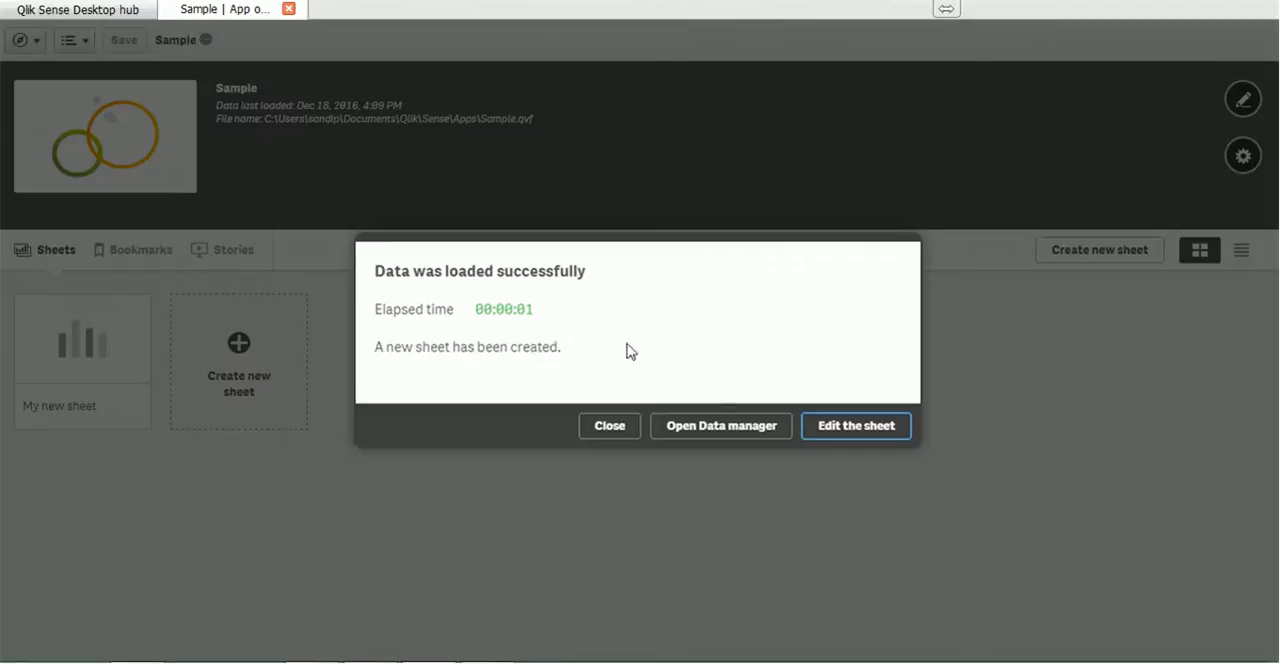
mouse_move(760, 404)
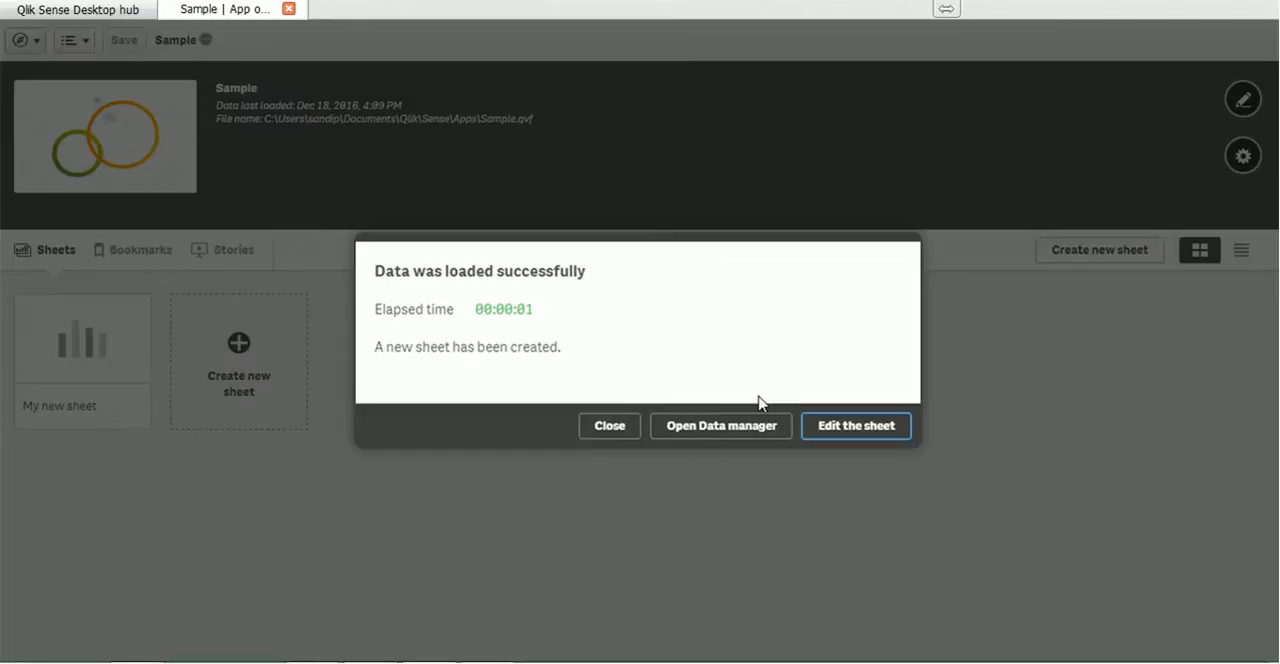
mouse_move(748, 360)
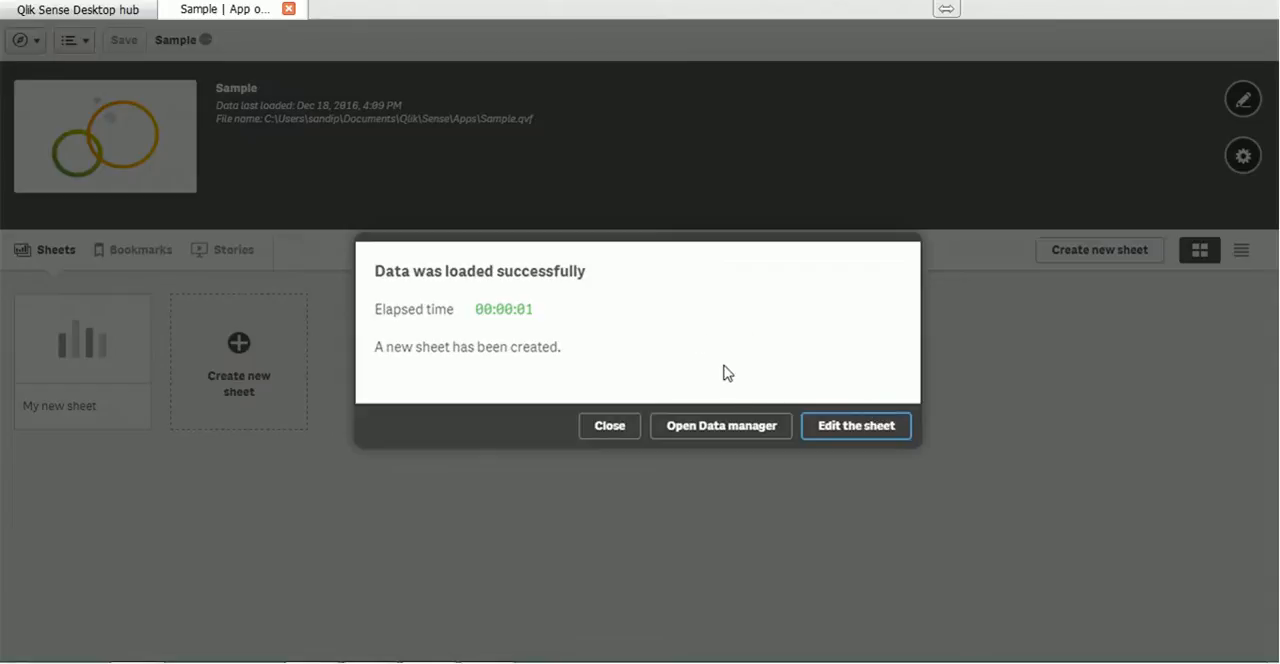
mouse_move(720, 424)
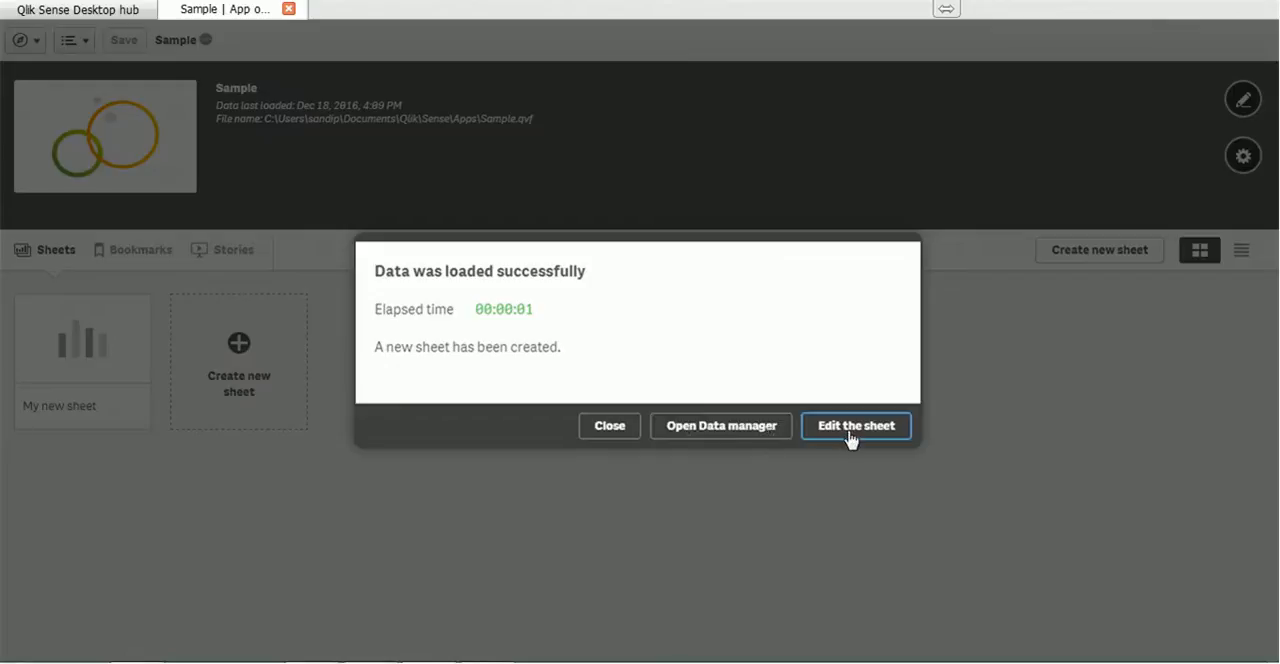
mouse_move(792, 402)
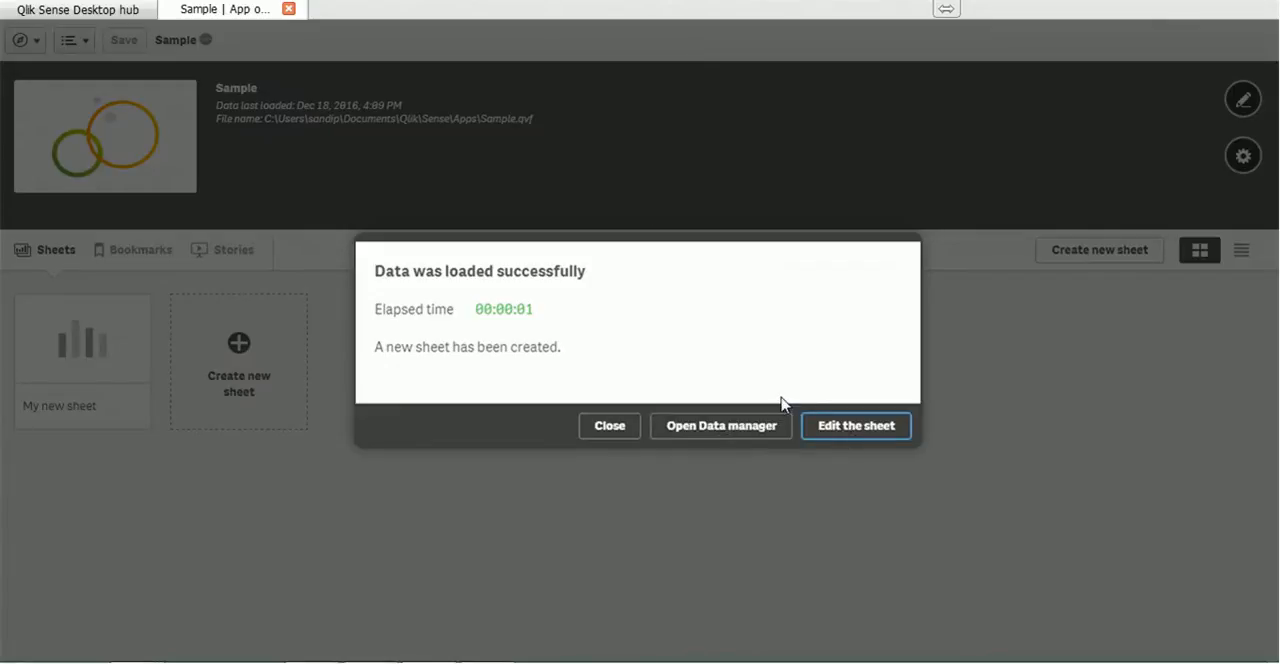
mouse_move(856, 424)
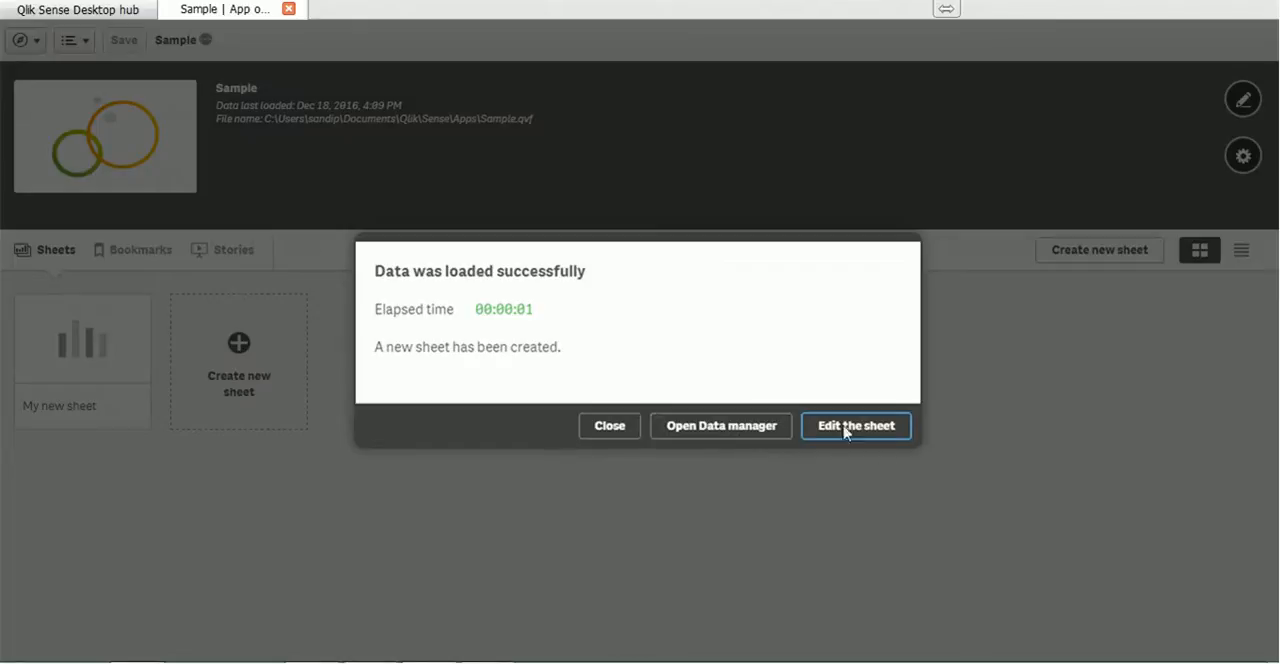
mouse_move(770, 350)
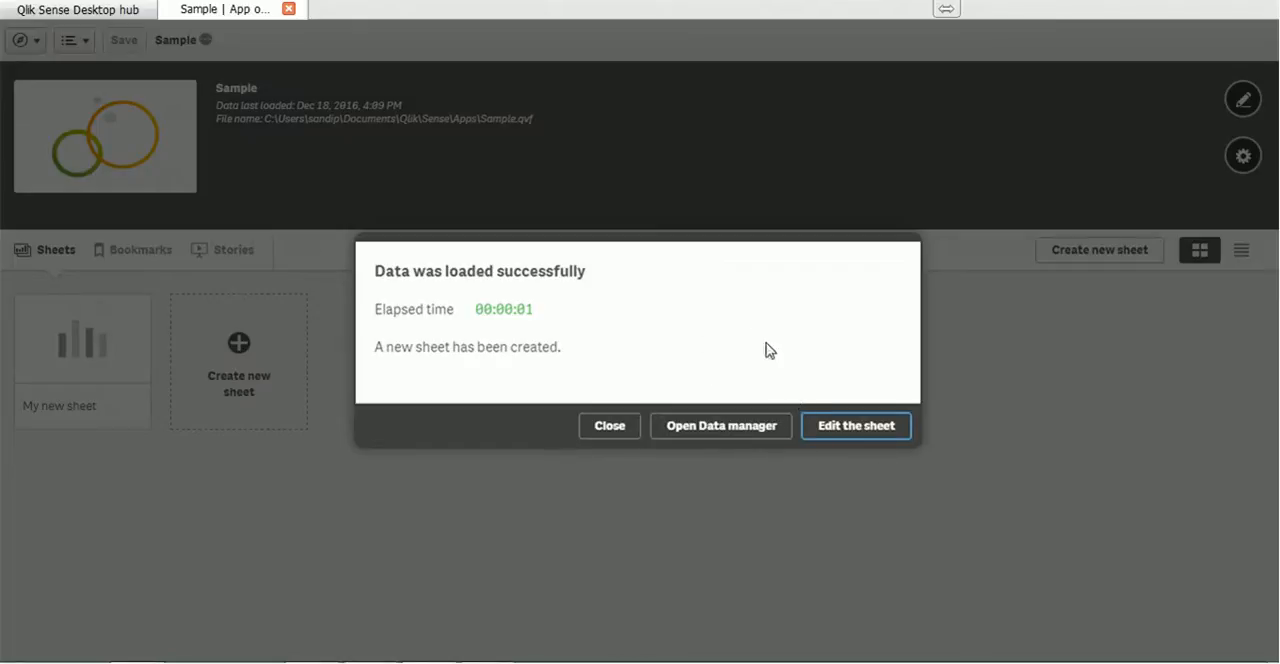
mouse_move(856, 424)
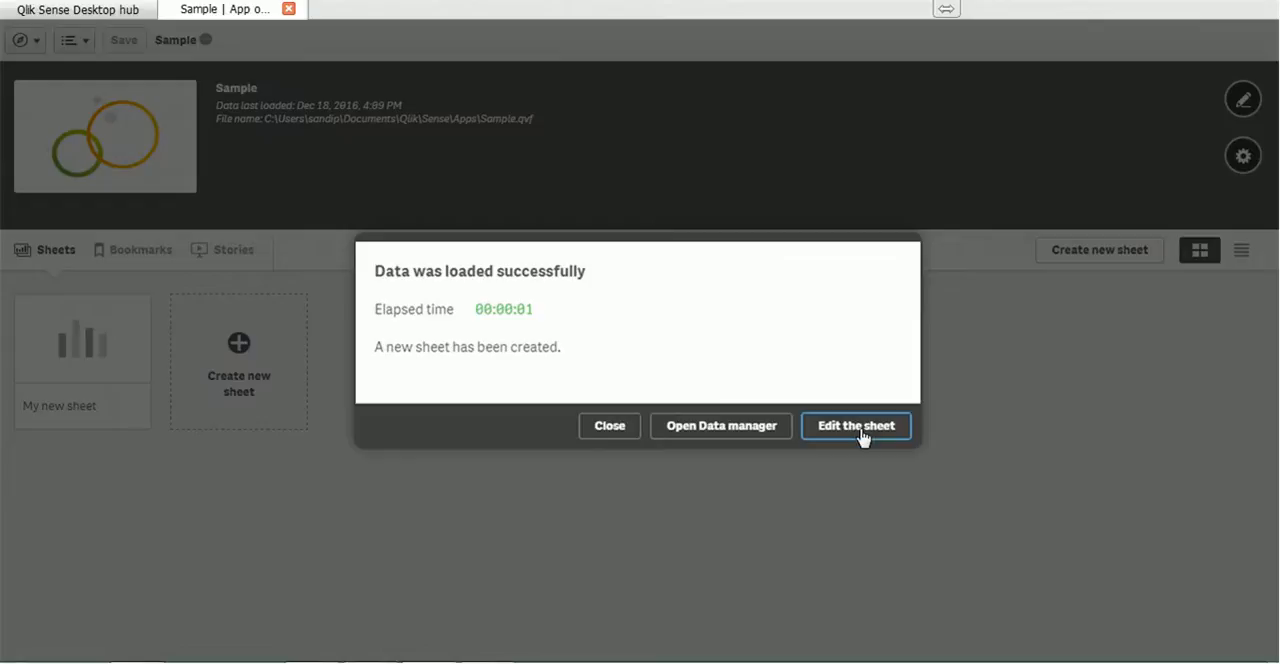
left_click(856, 424)
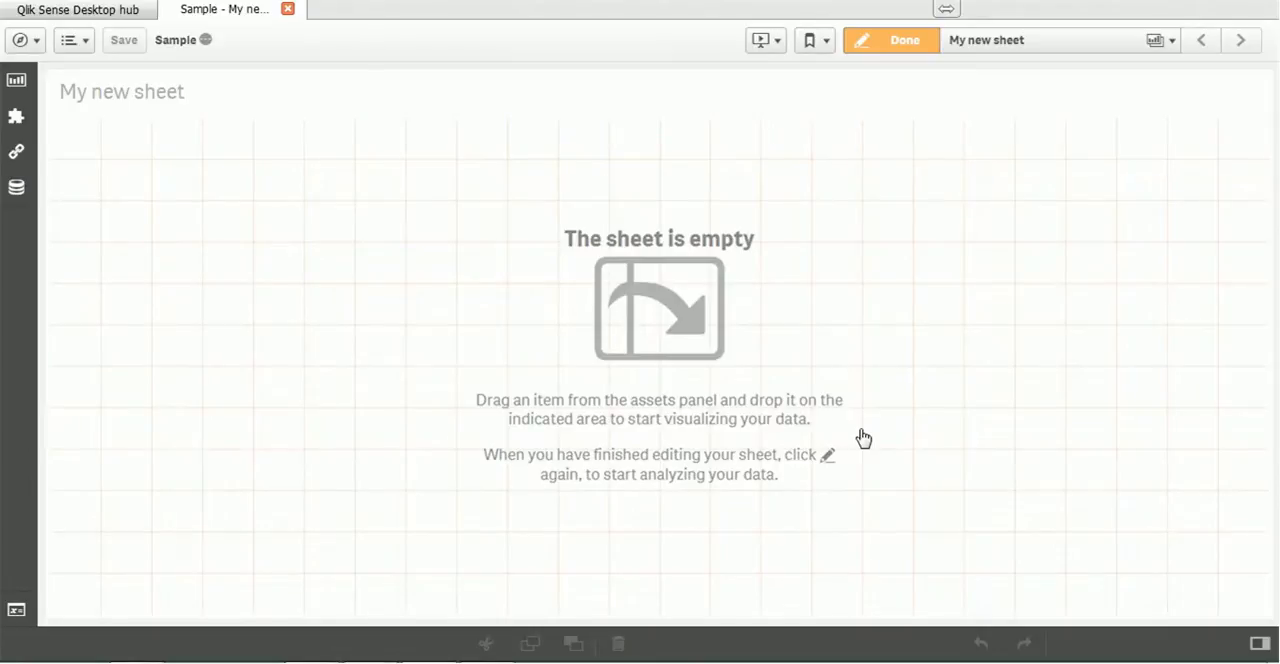
mouse_move(852, 428)
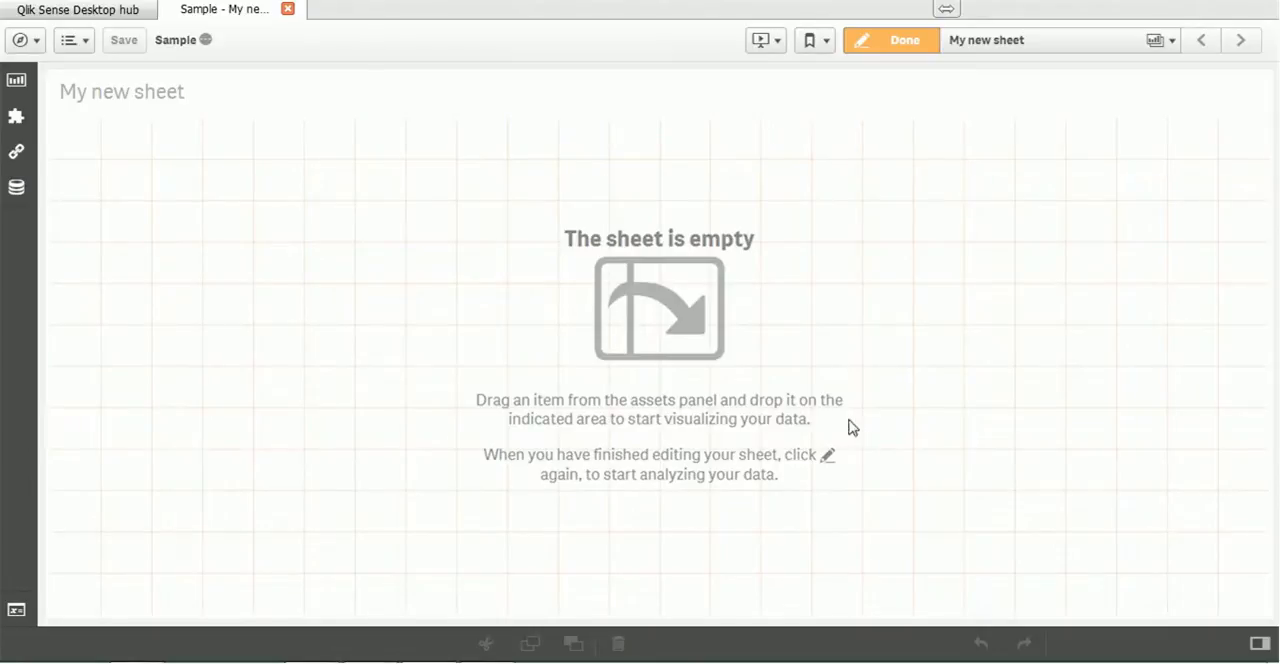
mouse_move(590, 110)
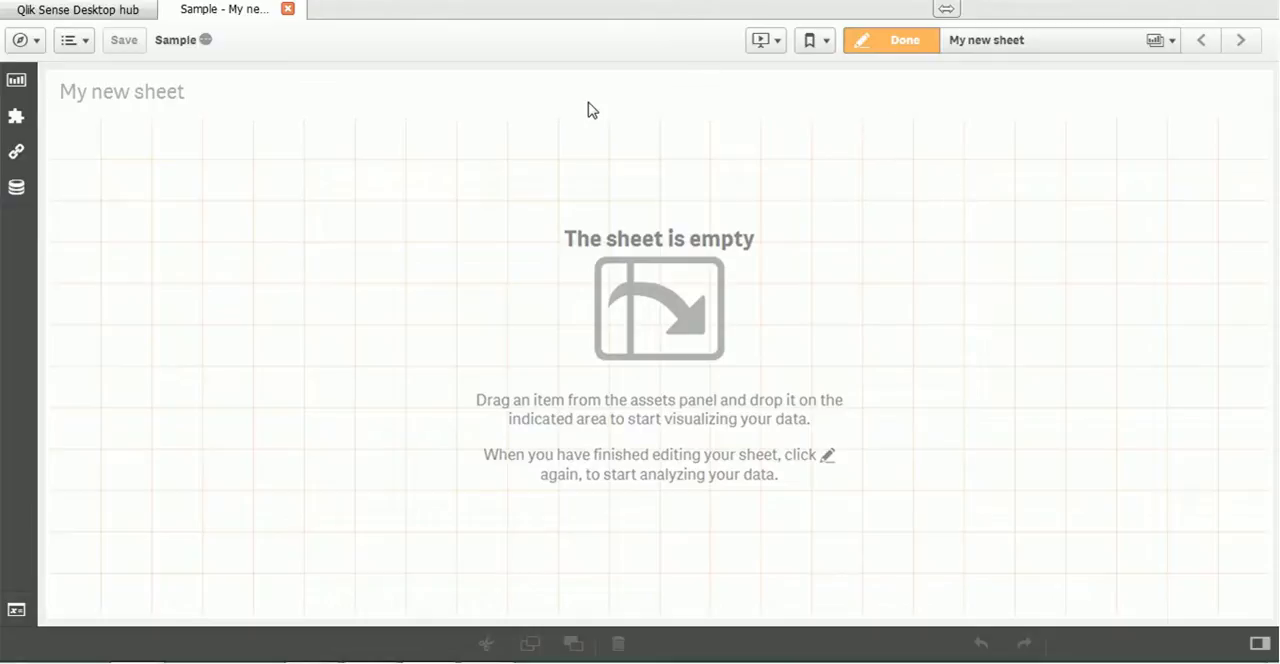
mouse_move(488, 648)
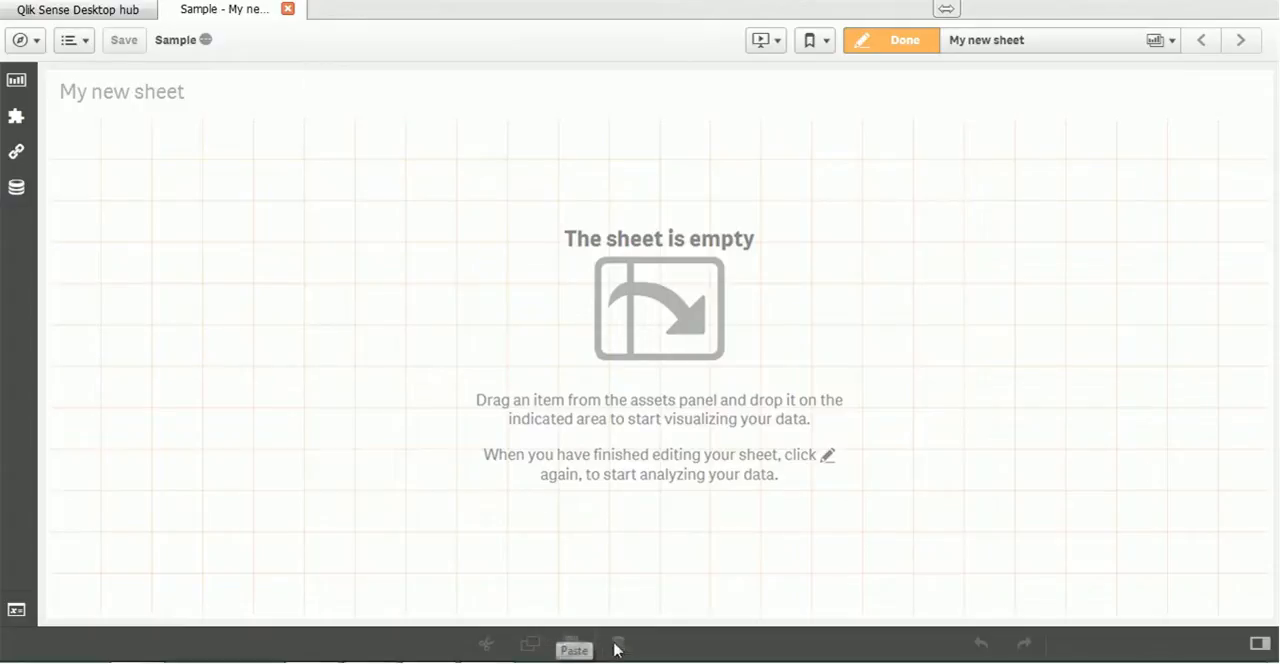
mouse_move(572, 644)
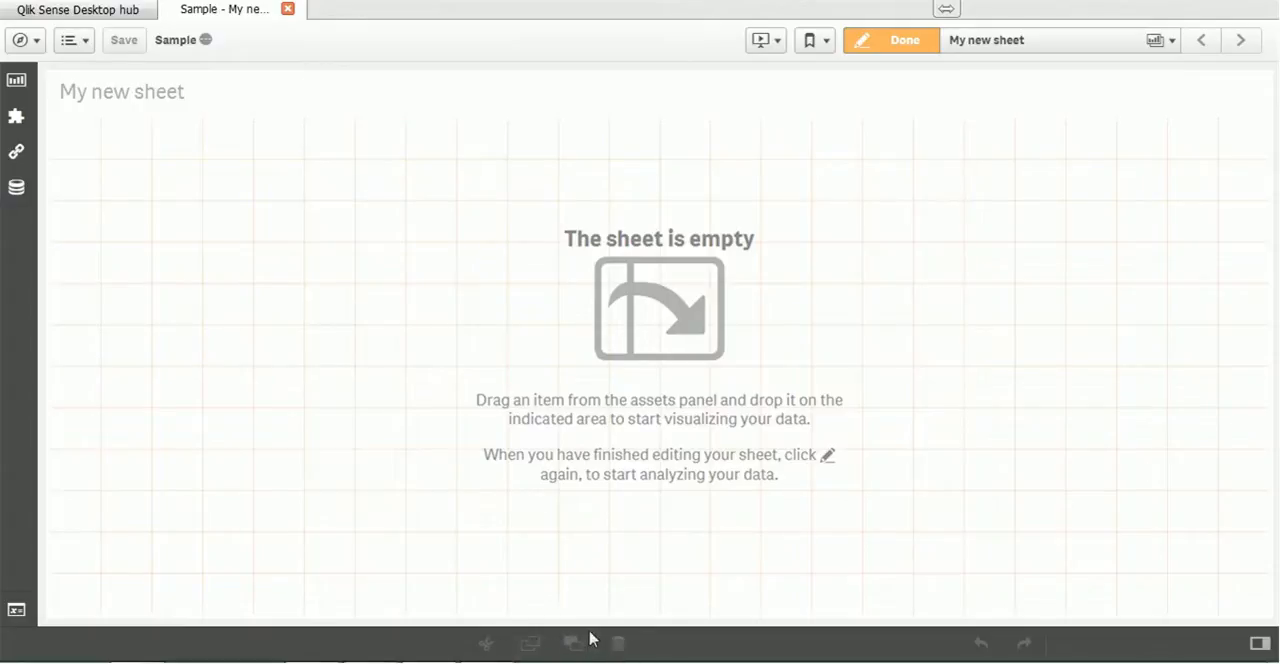
mouse_move(572, 644)
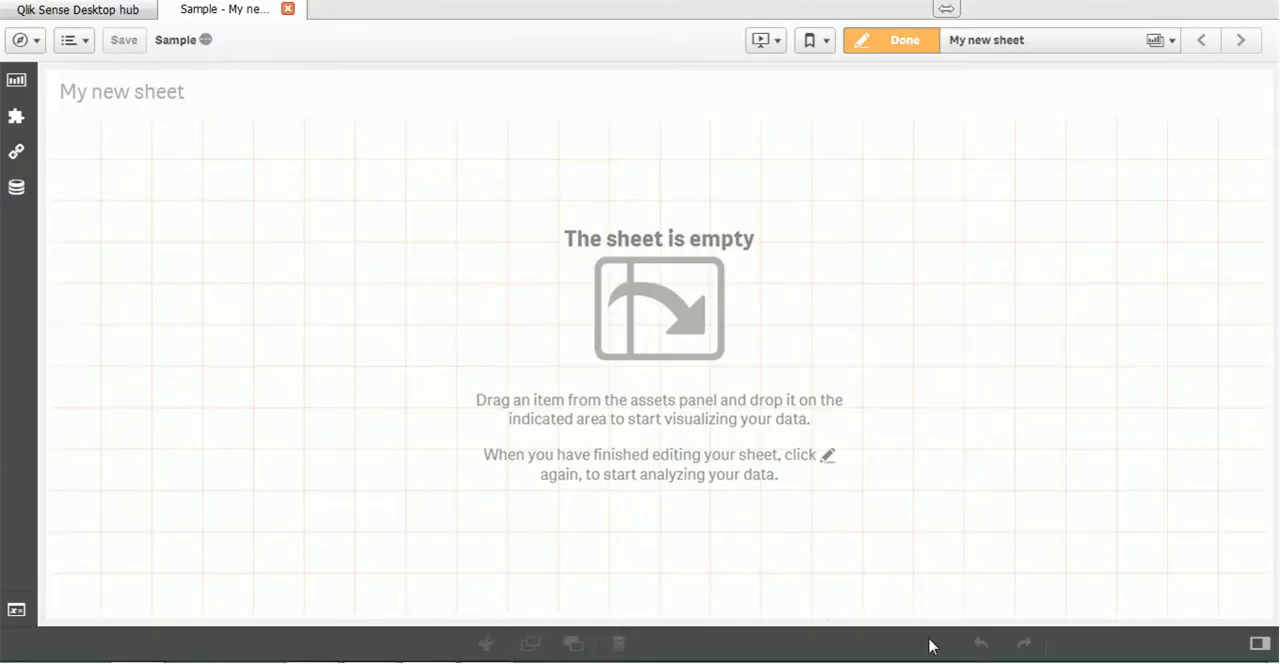
mouse_move(1030, 644)
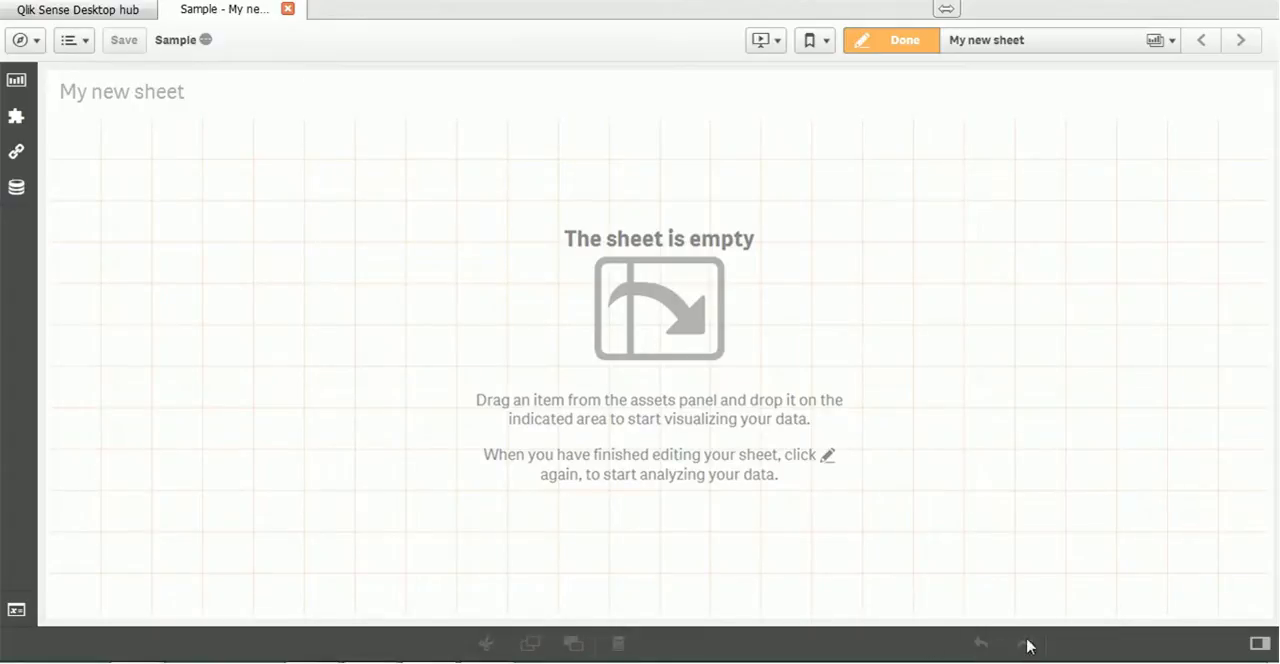
mouse_move(1020, 644)
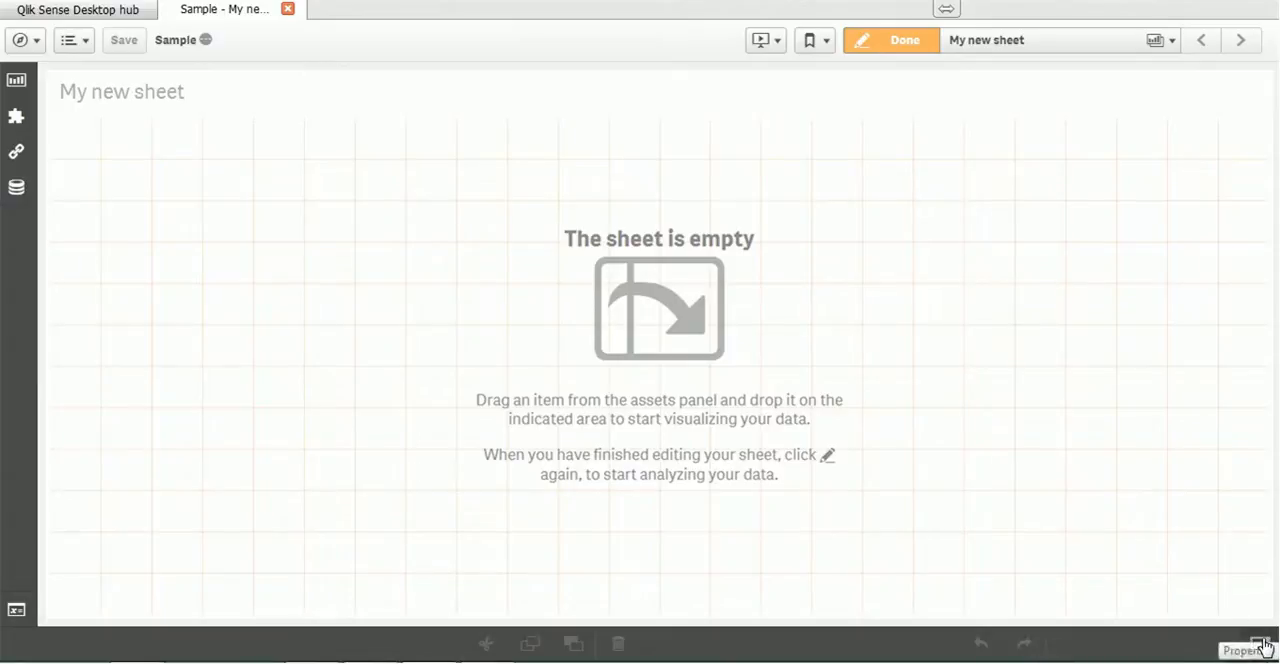
- Show the properties of the empty 'My new sheet'
left_click(1262, 644)
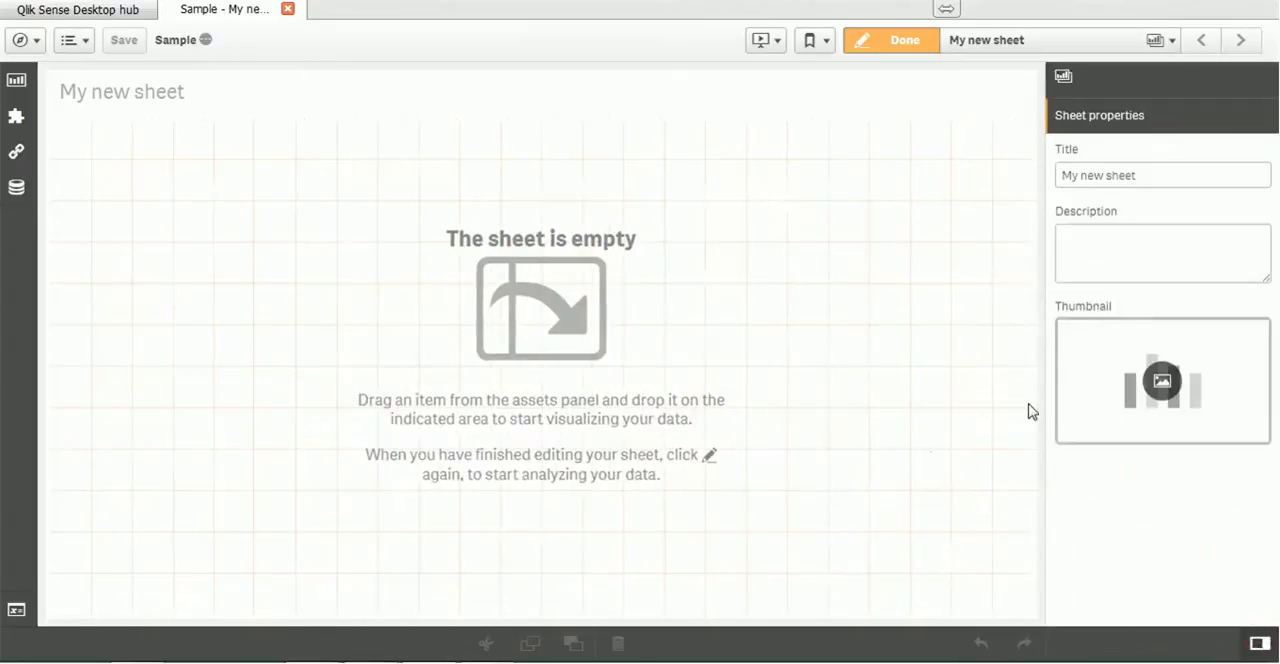
mouse_move(892, 376)
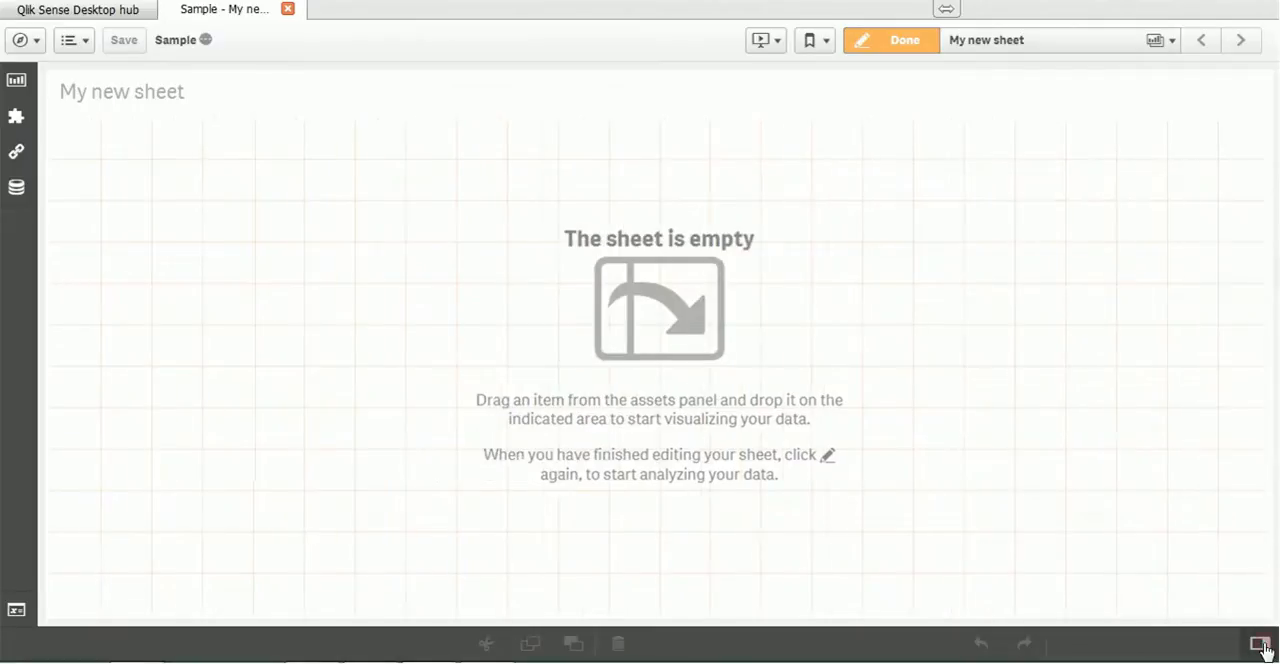
mouse_move(132, 138)
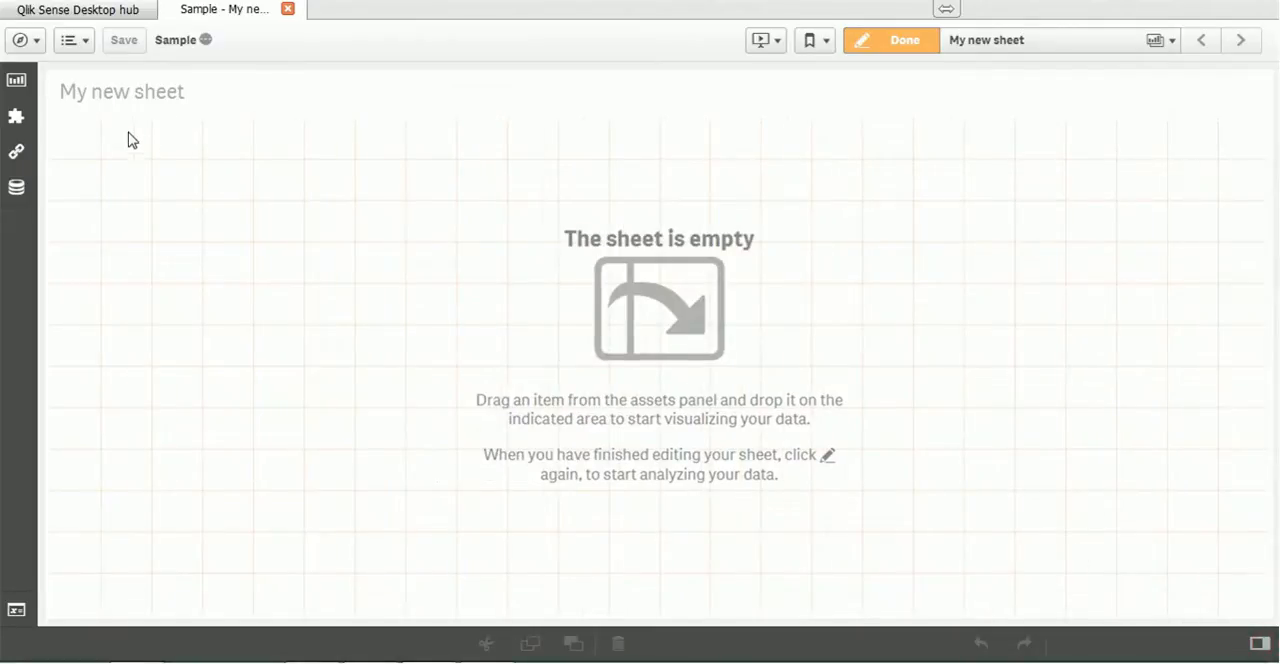
- Show the Charts assets list beside the empty sheet
left_click(16, 80)
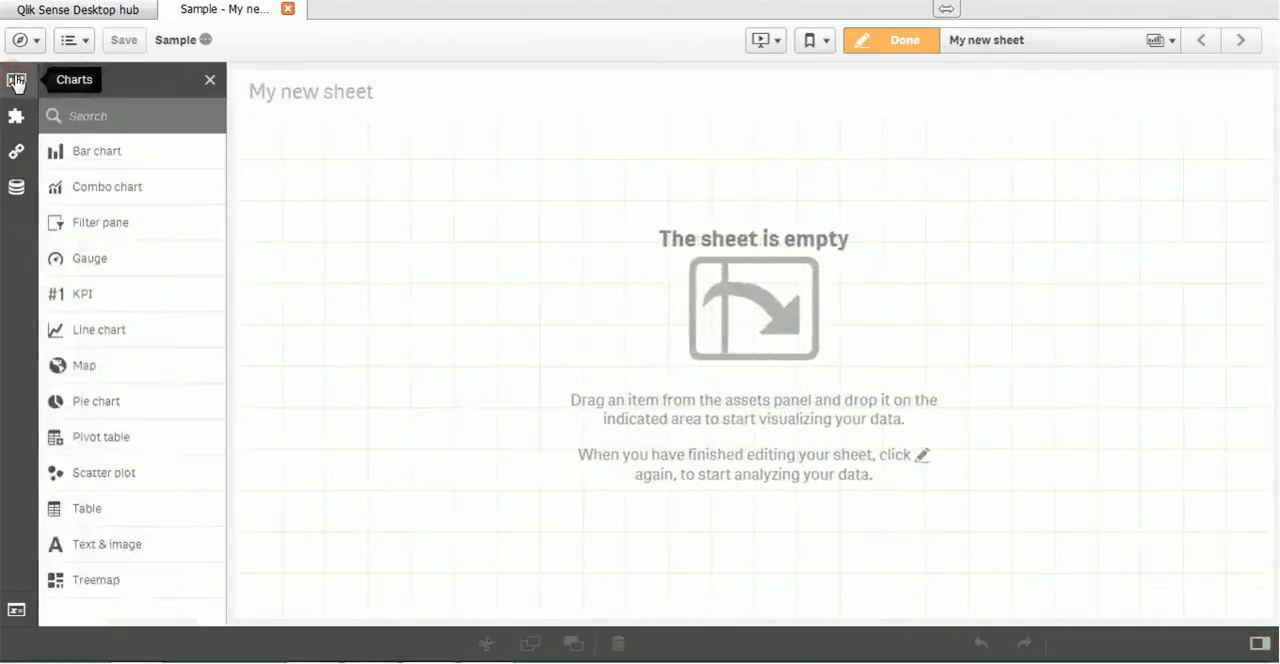
mouse_move(16, 116)
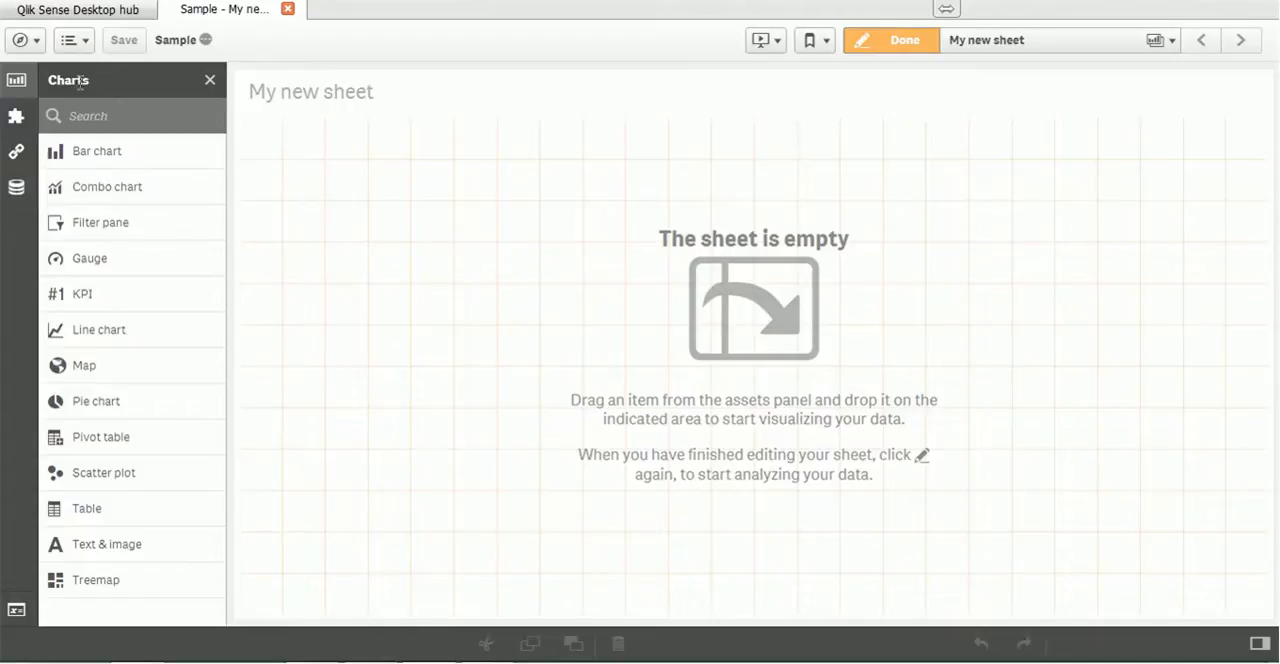
mouse_move(118, 152)
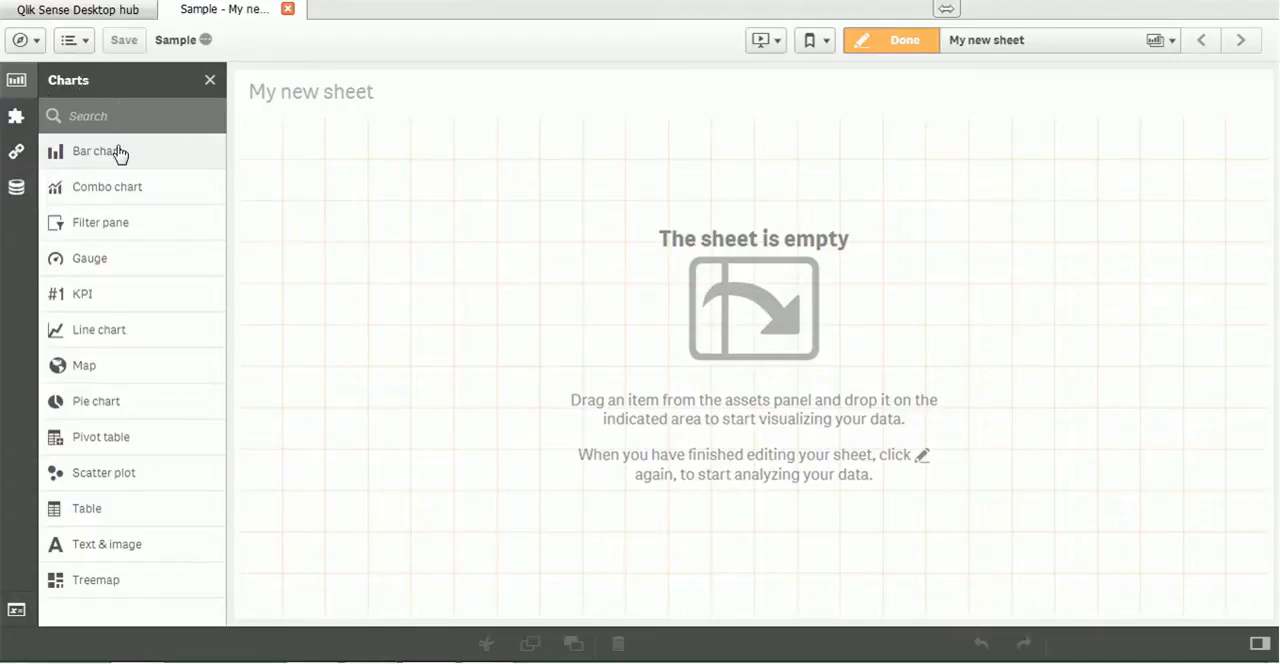
mouse_move(104, 160)
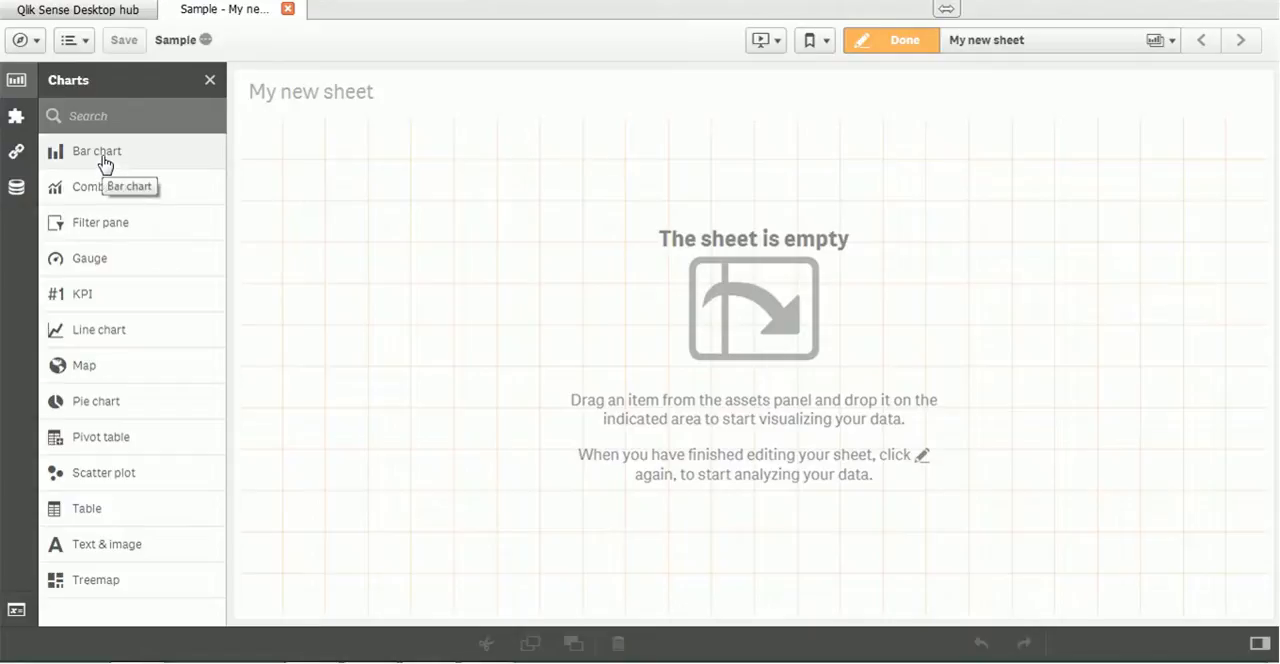
mouse_move(96, 152)
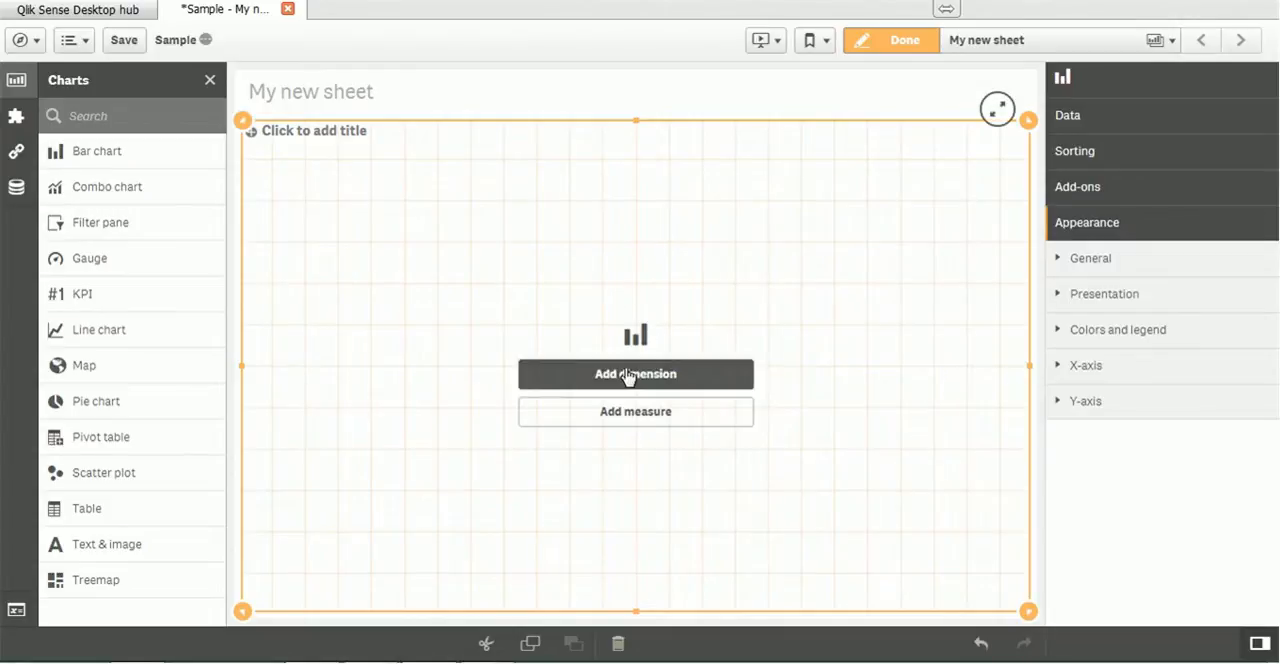
- Use salesChannel as the bar chart's dimension
left_click(636, 372)
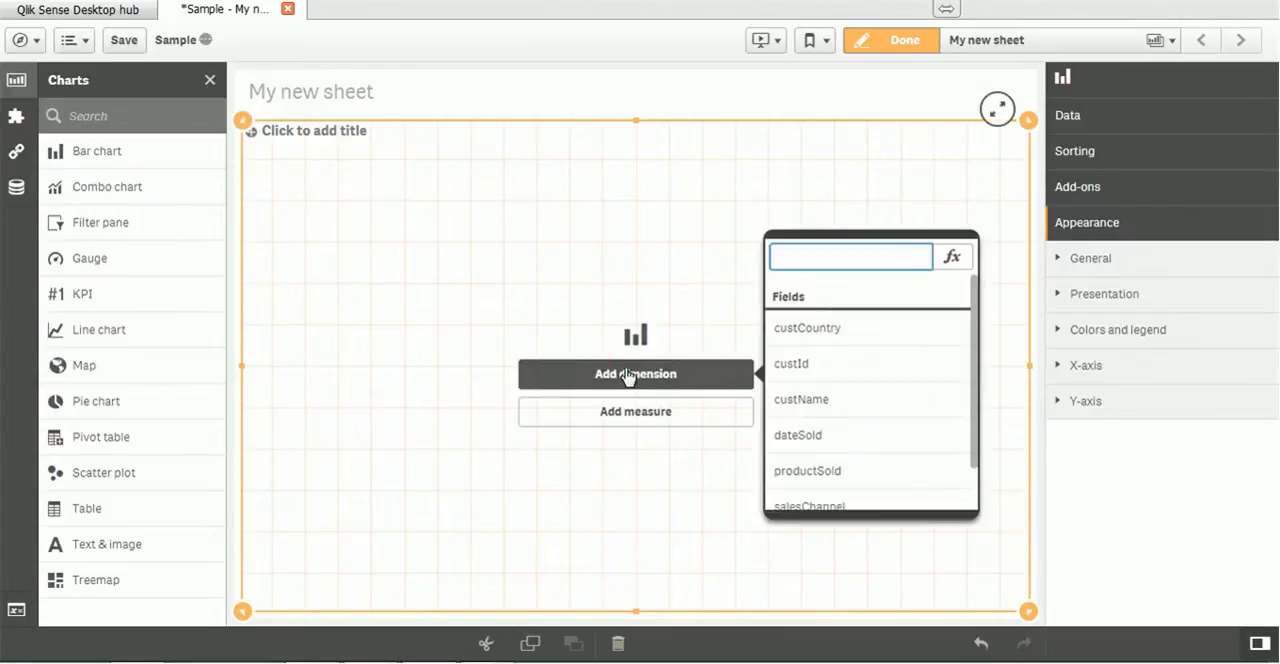
mouse_move(792, 364)
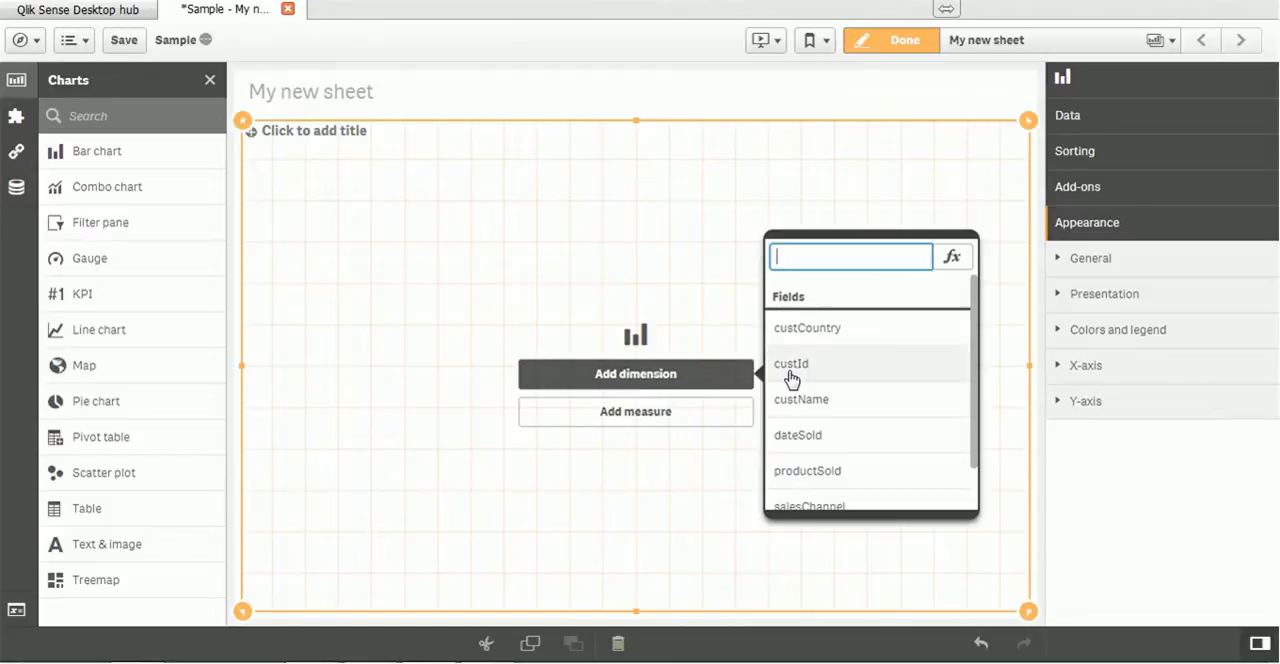
mouse_move(880, 432)
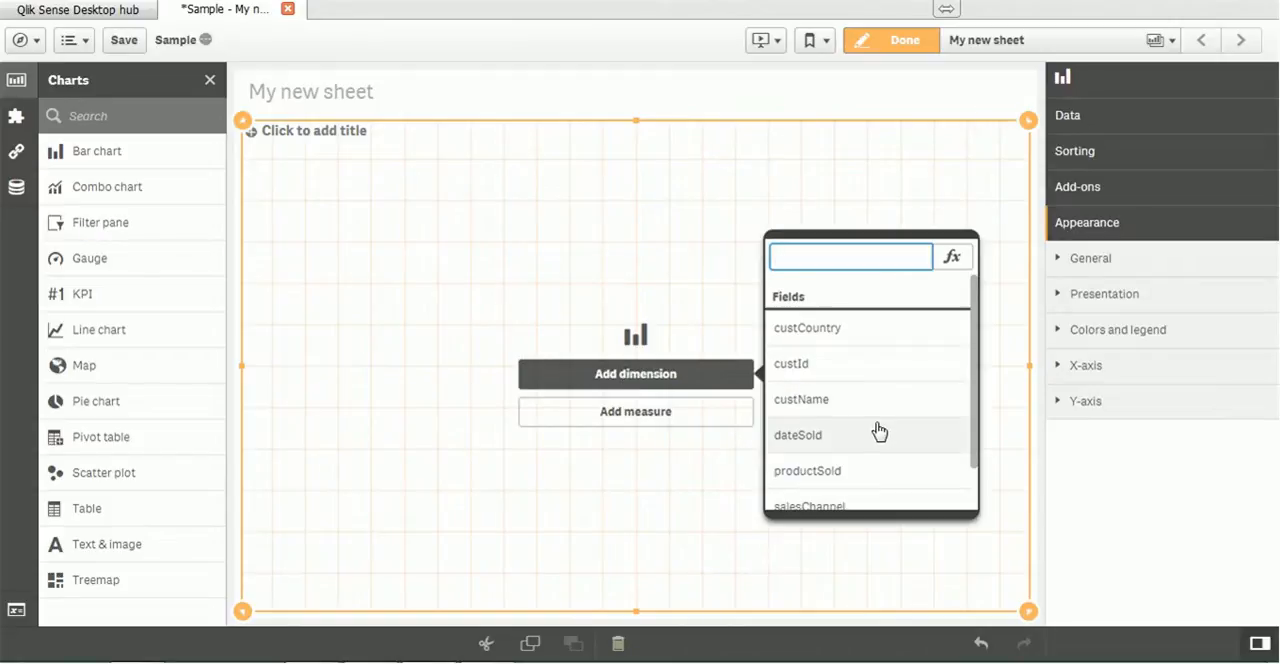
mouse_move(978, 390)
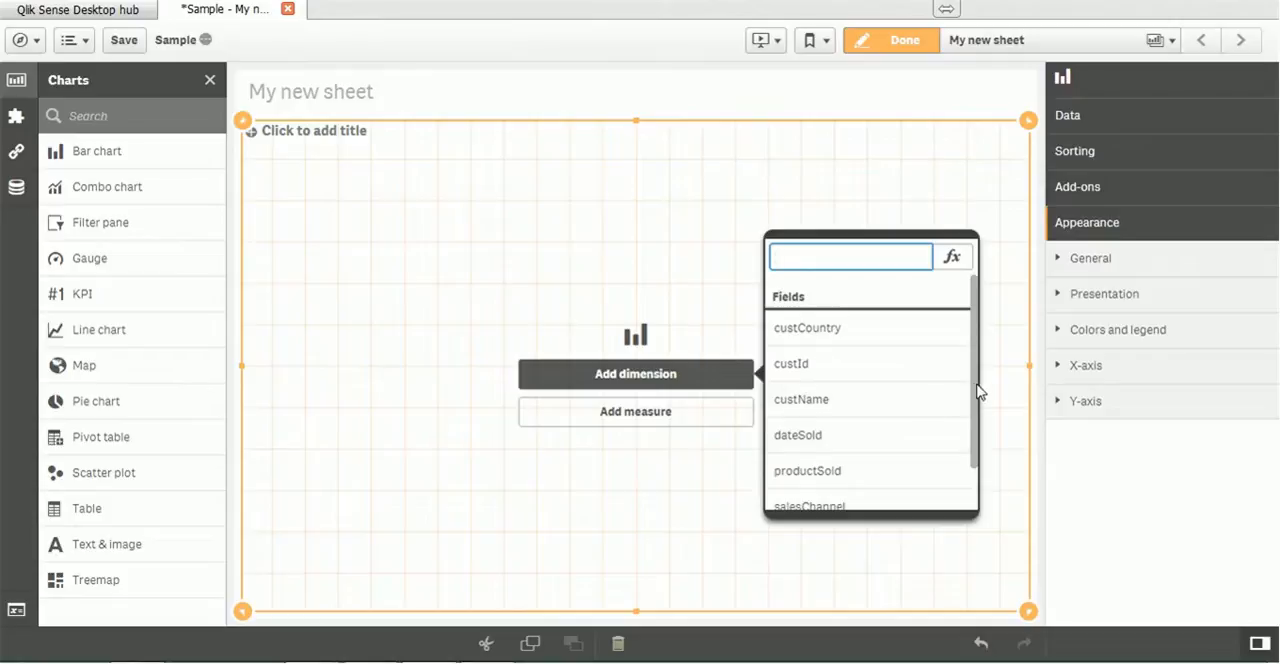
scroll("down", 3)
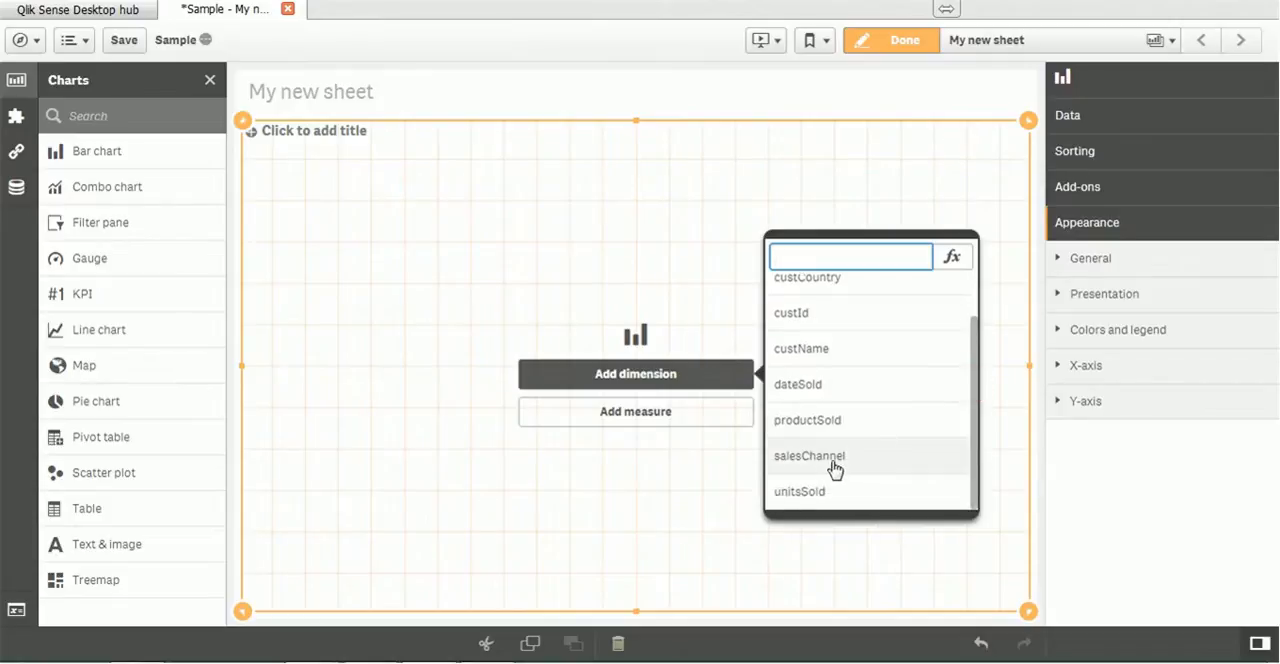
mouse_move(808, 456)
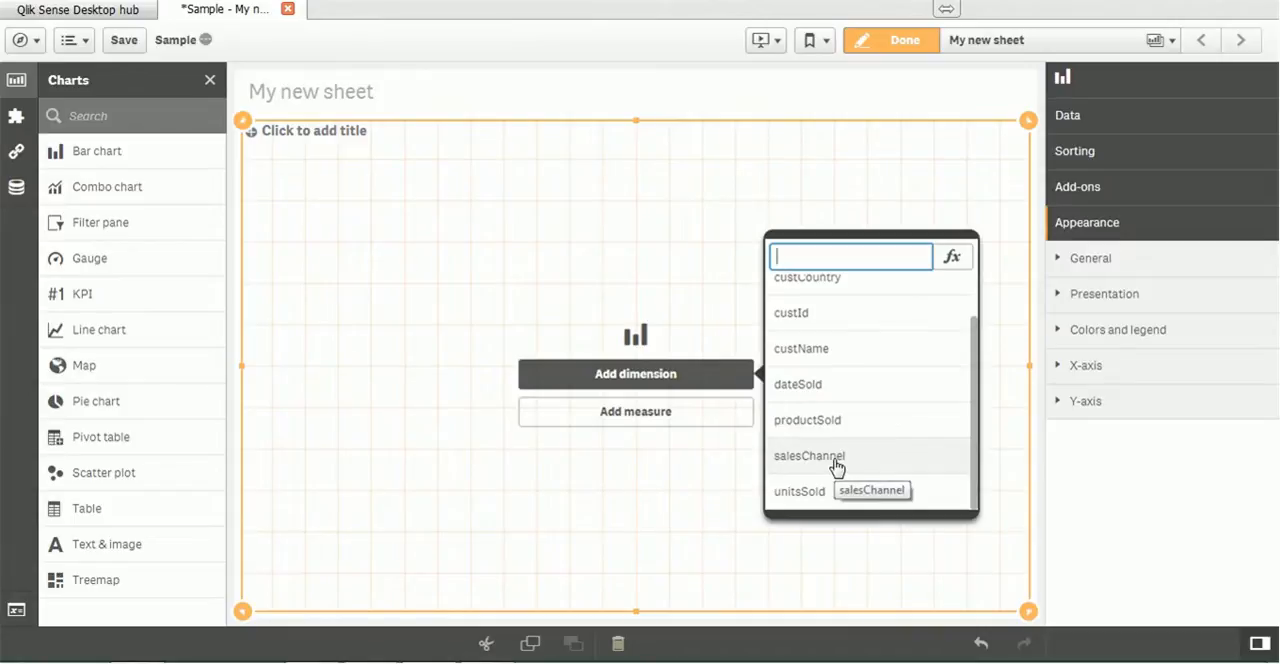
left_click(808, 456)
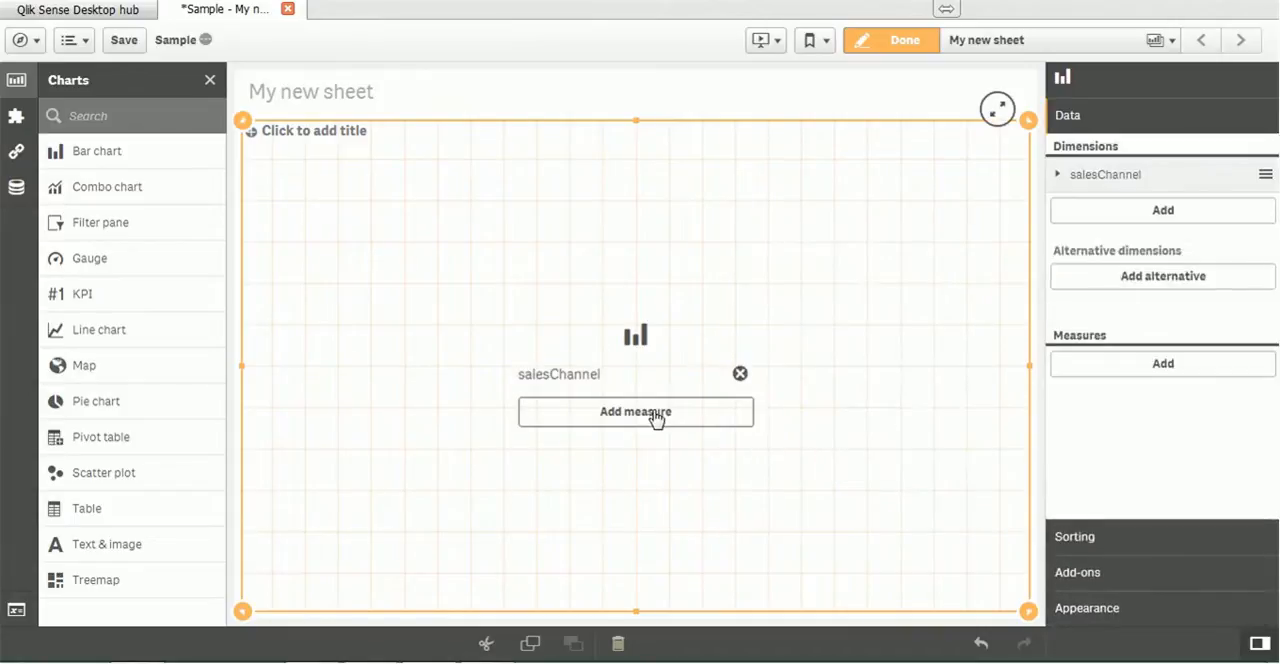
- Add Sum(unitsSold) as the bar chart's measure
left_click(636, 412)
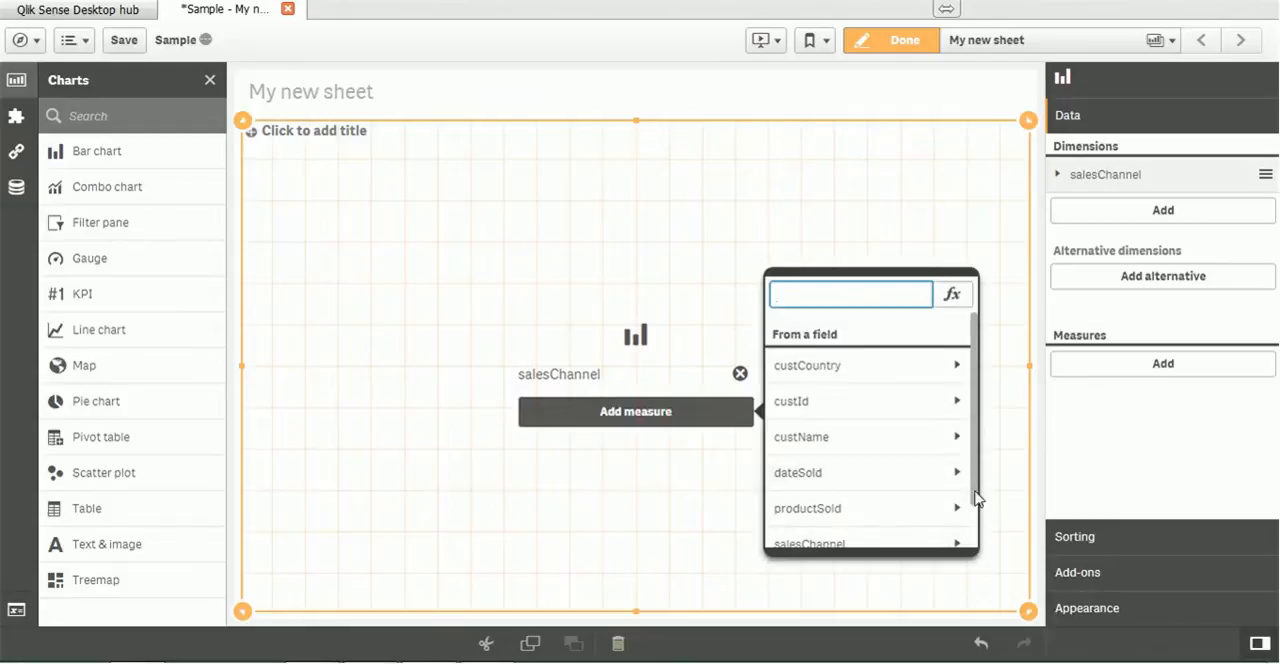
mouse_move(976, 540)
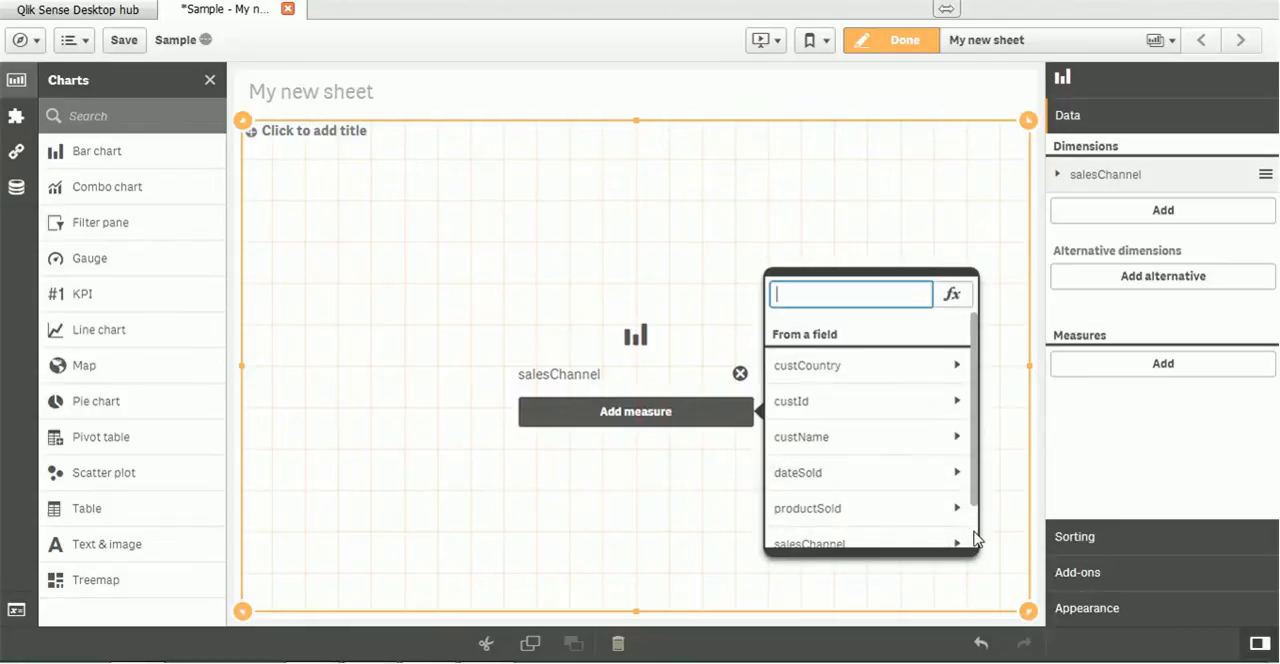
scroll("down", 3)
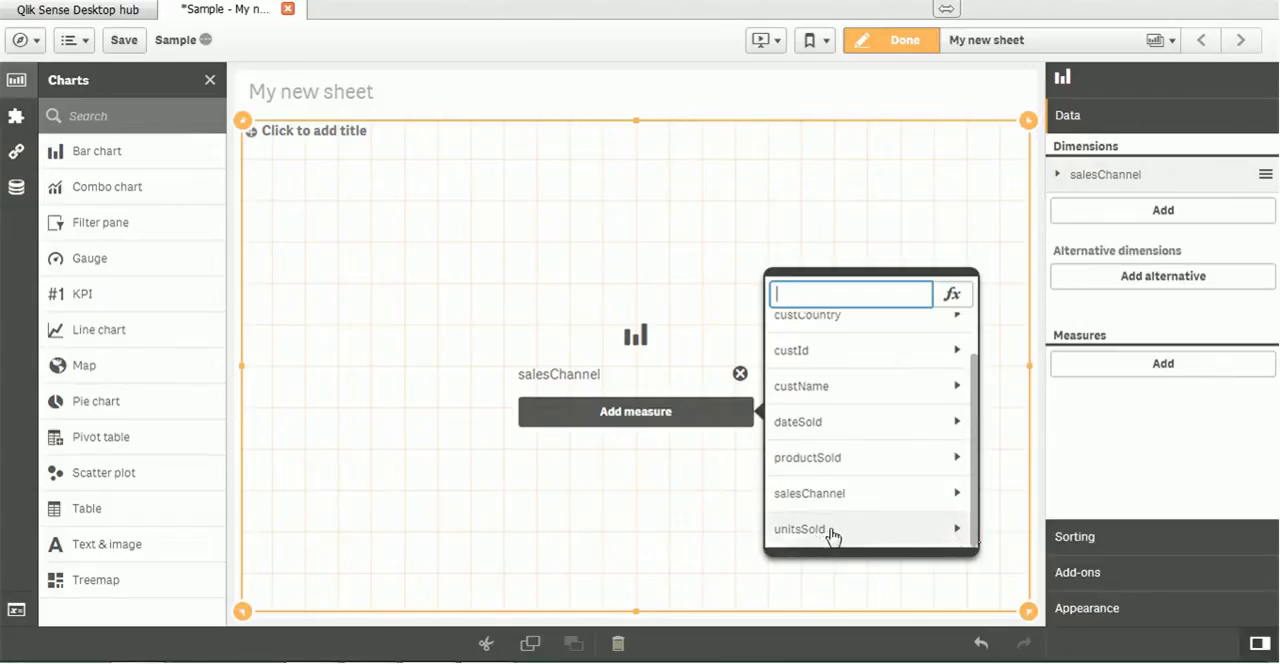
left_click(800, 528)
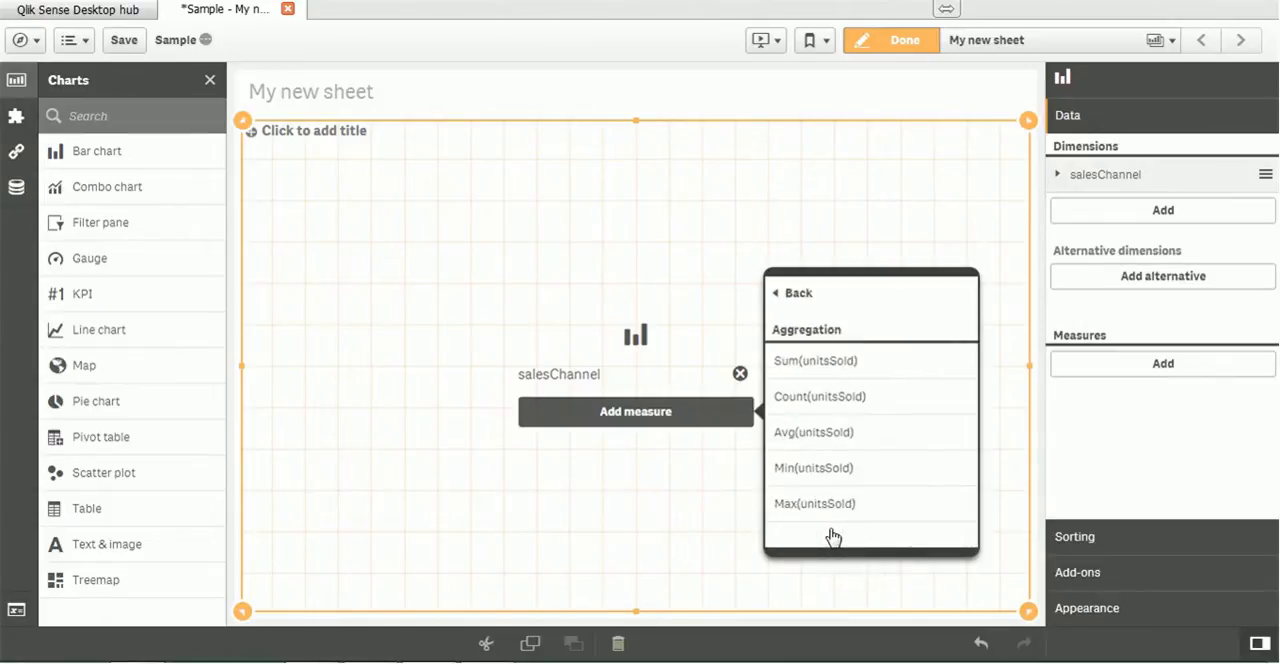
mouse_move(784, 350)
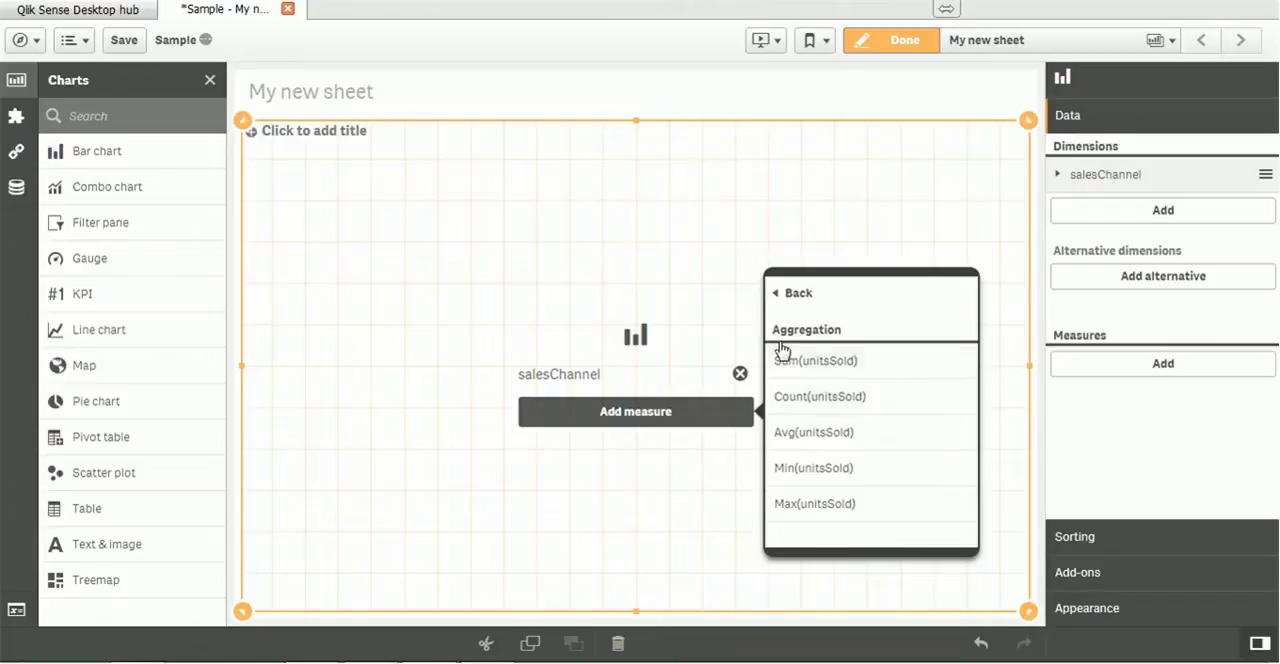
left_click(816, 360)
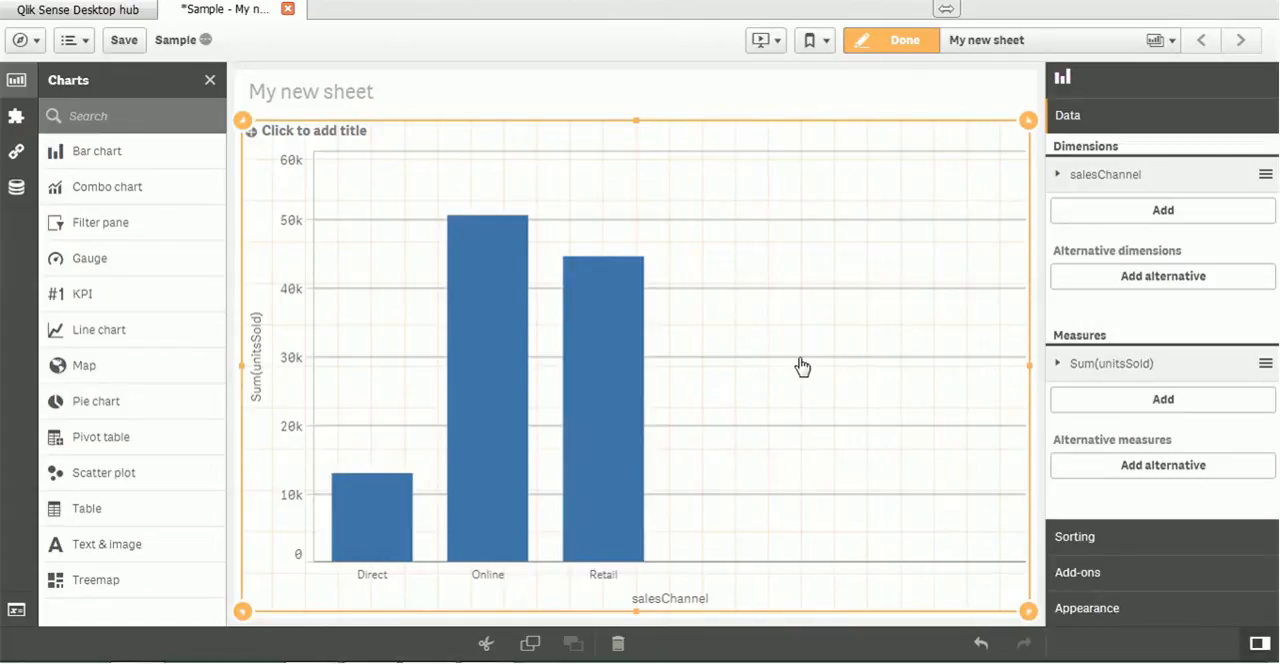
mouse_move(378, 504)
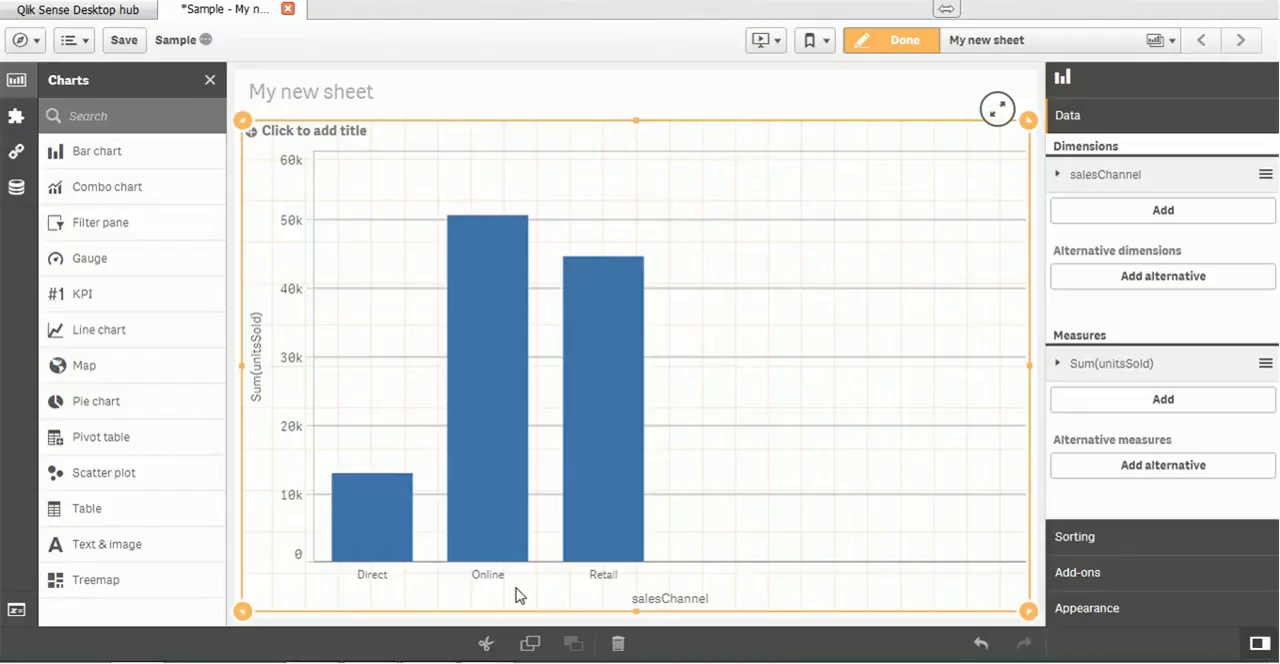
mouse_move(556, 446)
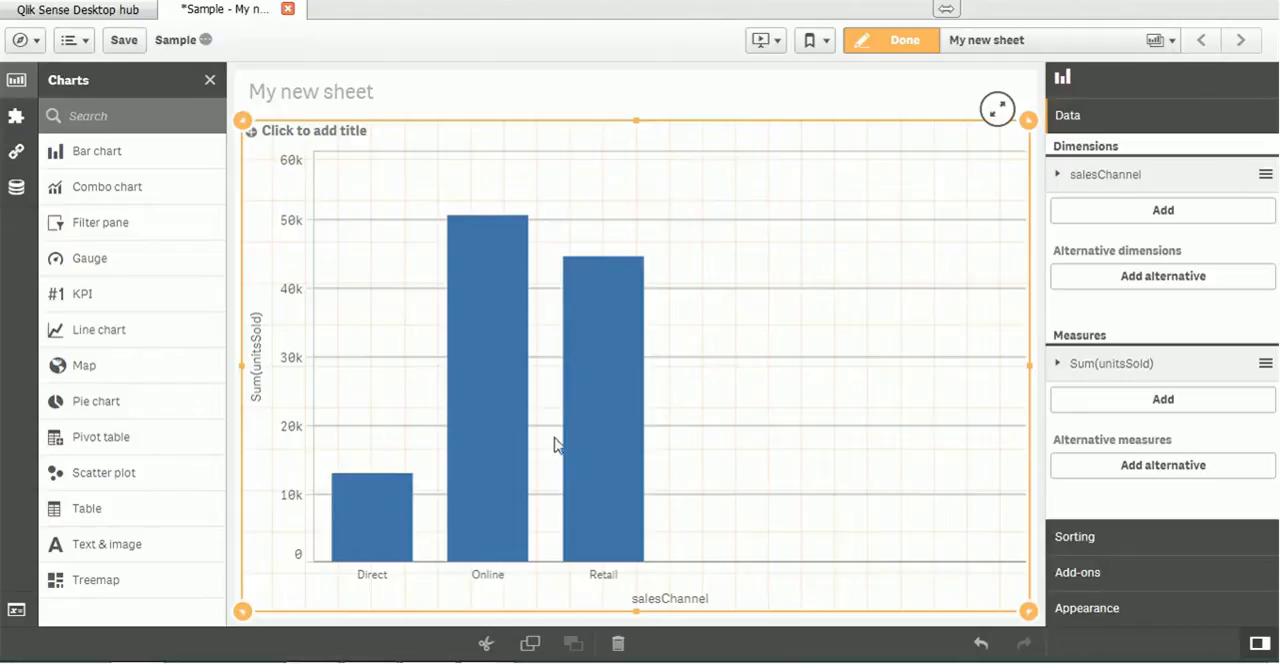
mouse_move(570, 486)
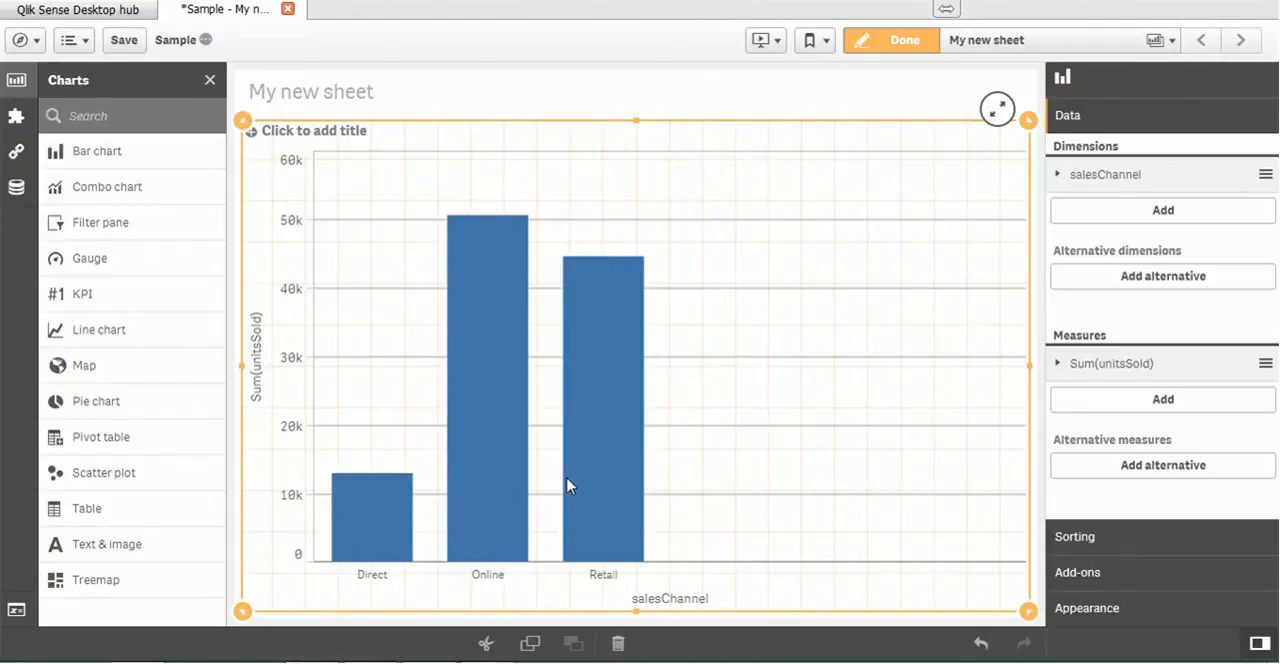
mouse_move(660, 390)
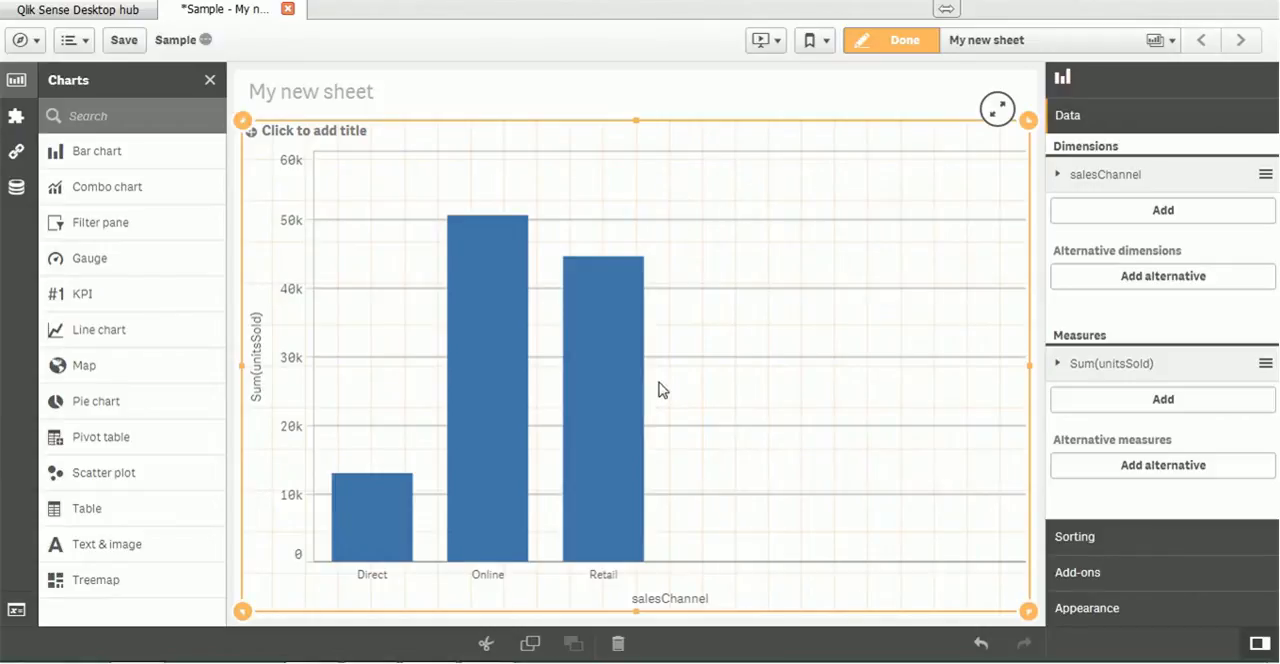
mouse_move(244, 610)
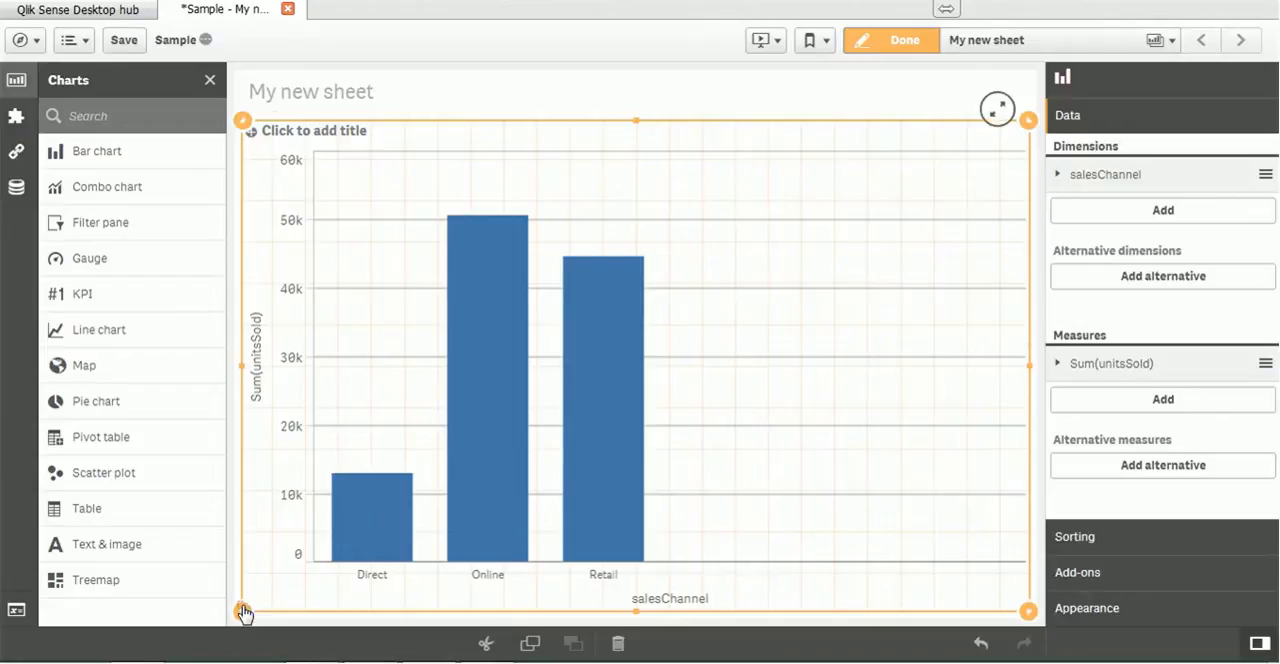
- Shrink the Sum(unitsSold) bar chart into the sheet's upper-right area
left_click_drag(244, 610, 604, 404)
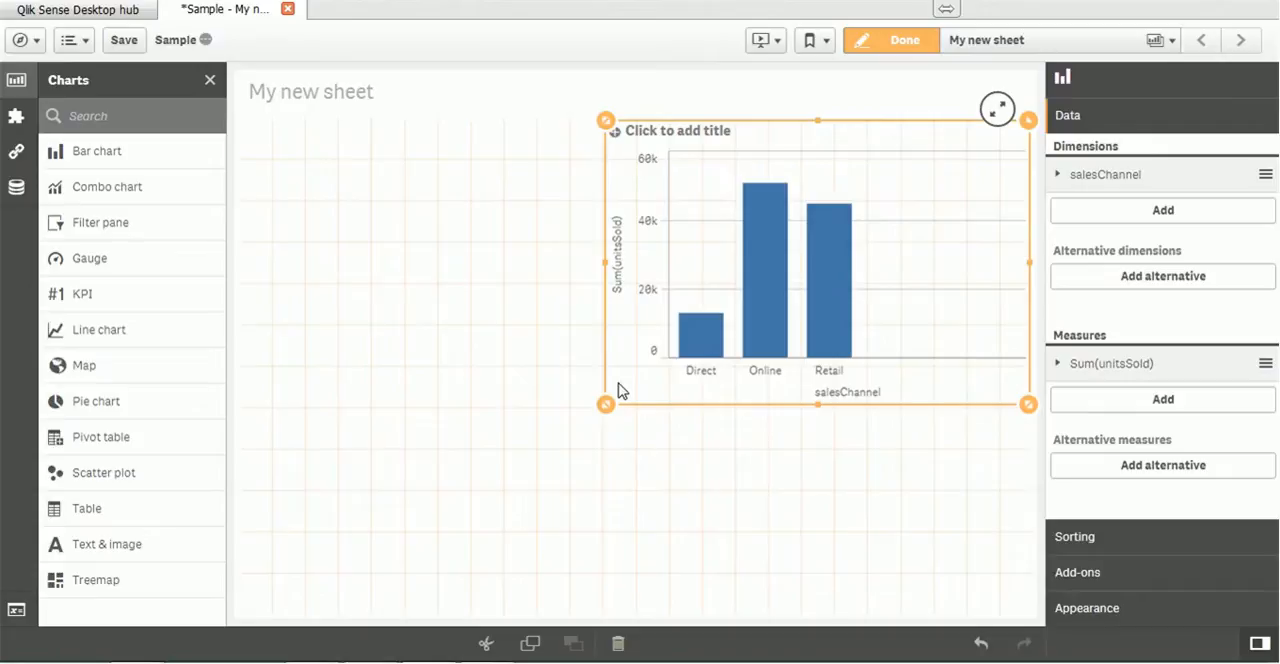
mouse_move(680, 132)
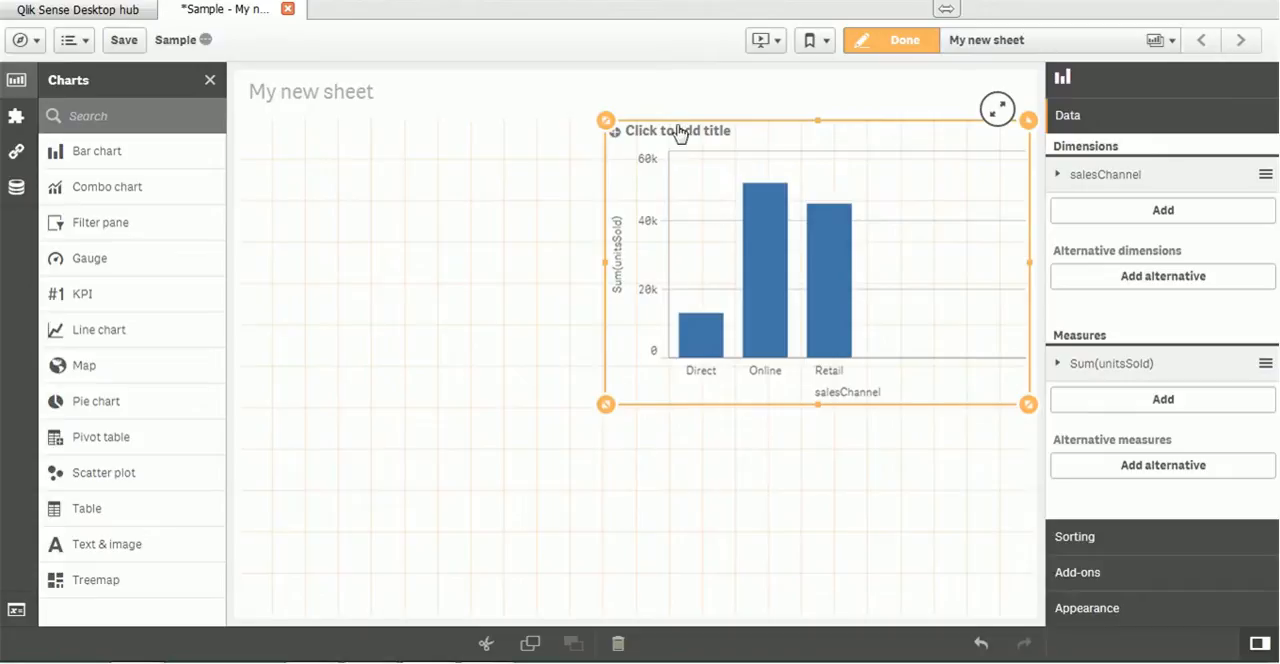
mouse_move(680, 132)
type("Sales Per")
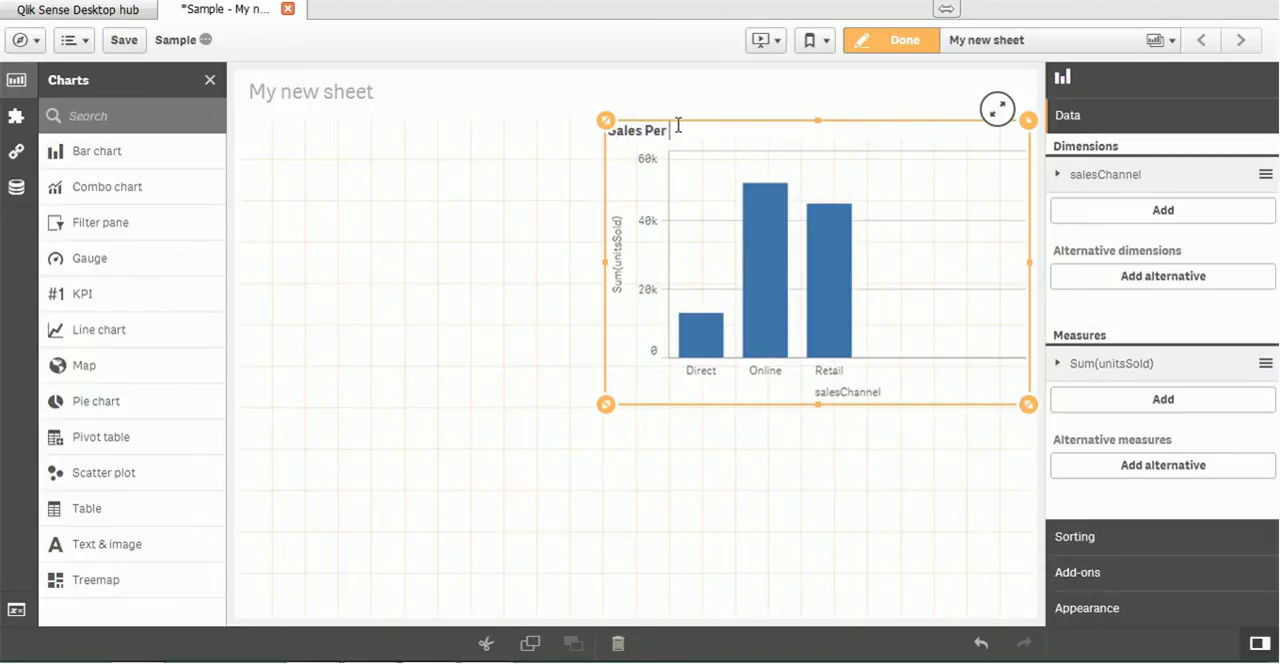
- Title the bar chart 'Sales Per Channel' and confirm it on the sheet
type("Cha")
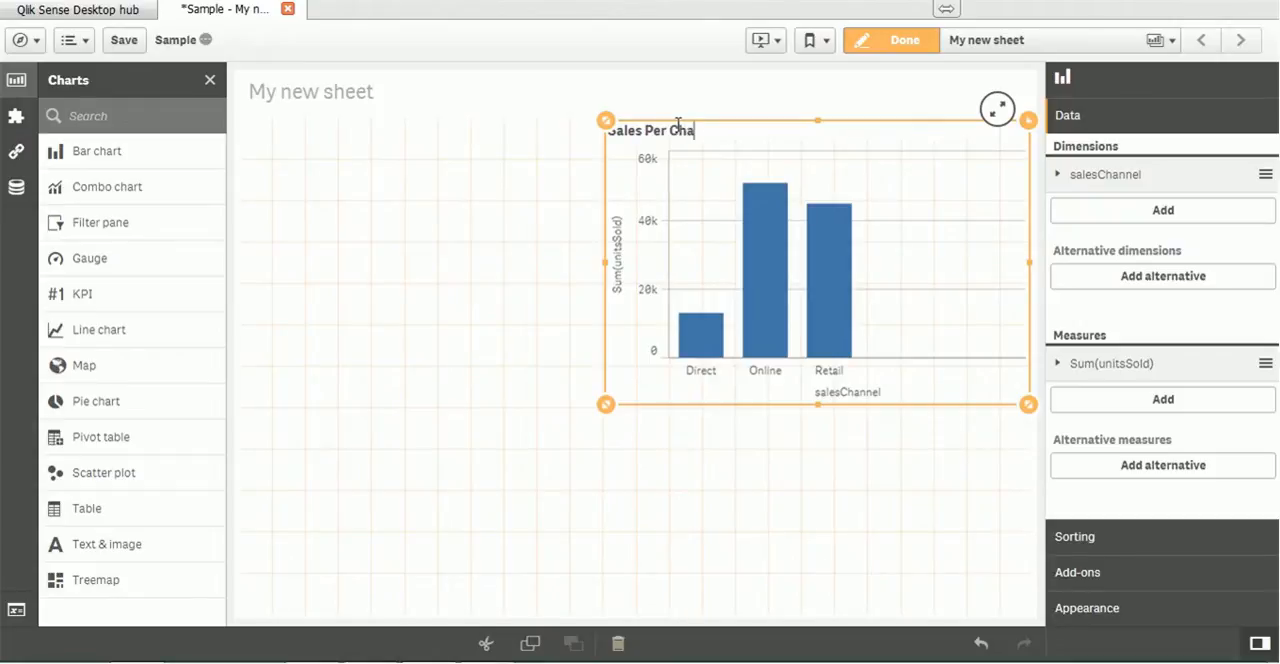
type("nnel")
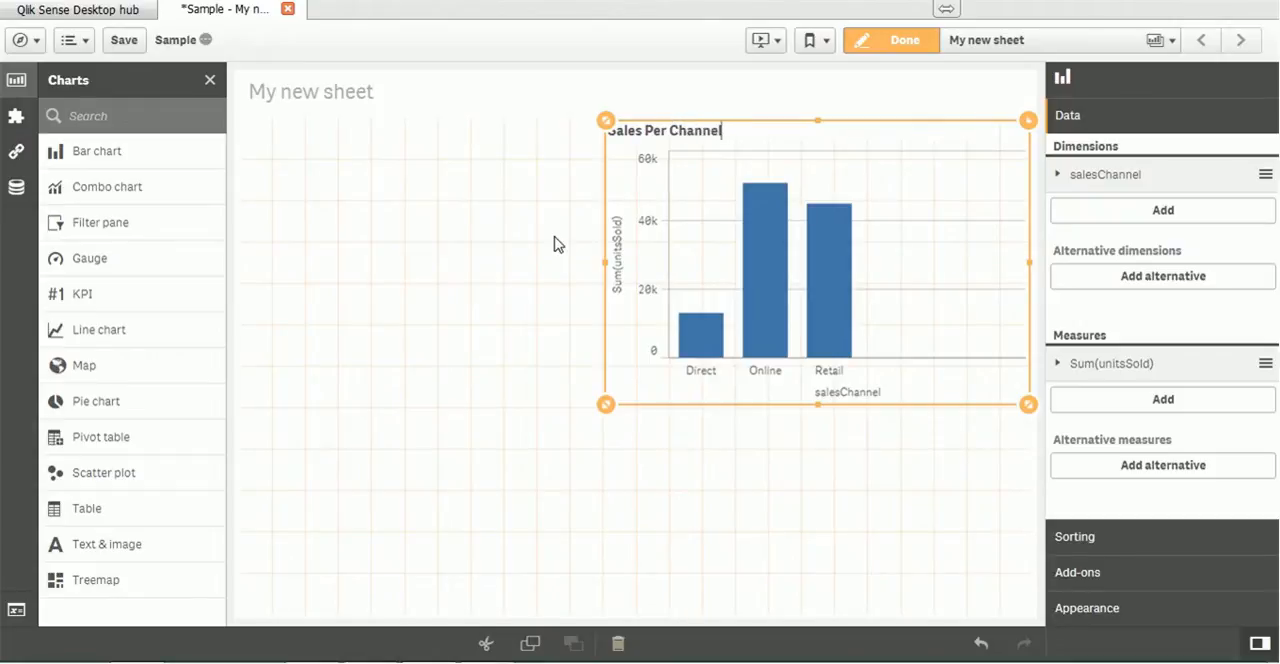
mouse_move(504, 286)
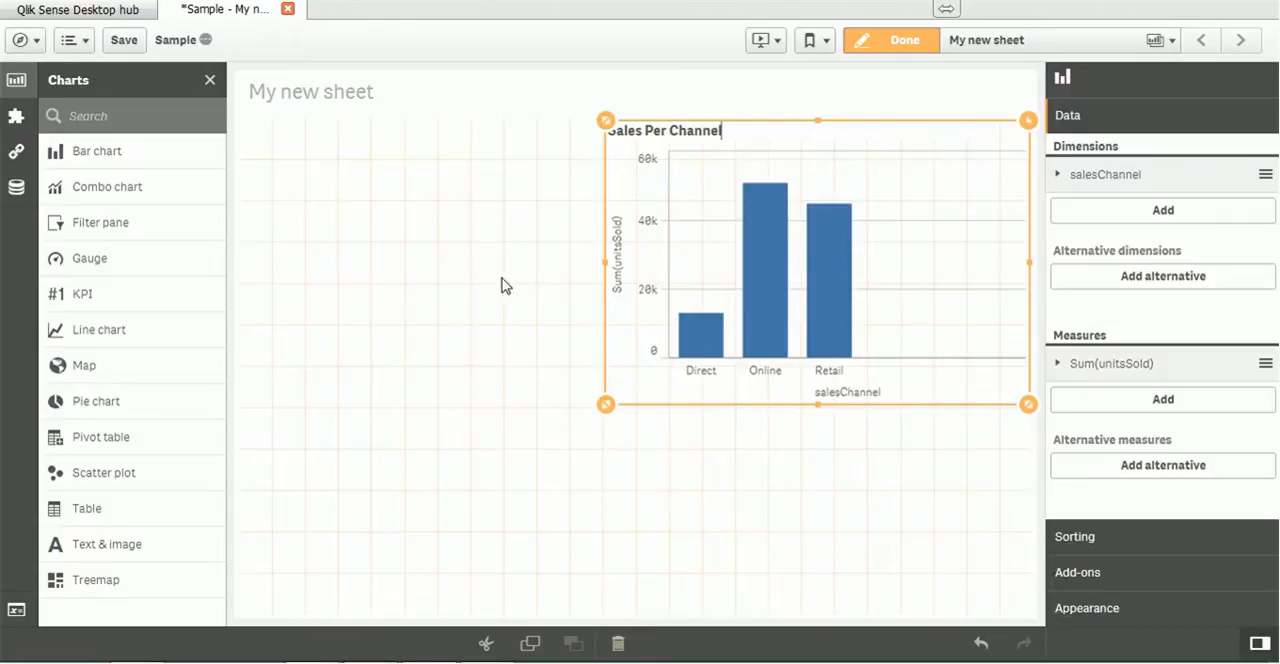
mouse_move(438, 292)
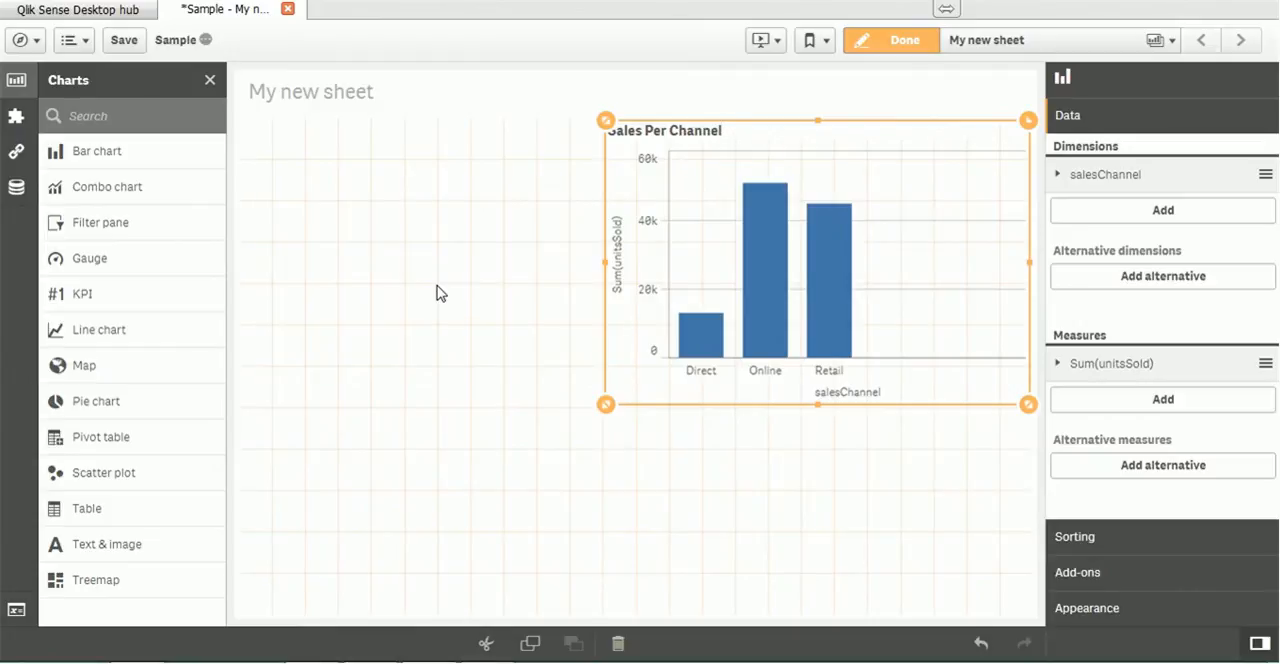
left_click(664, 130)
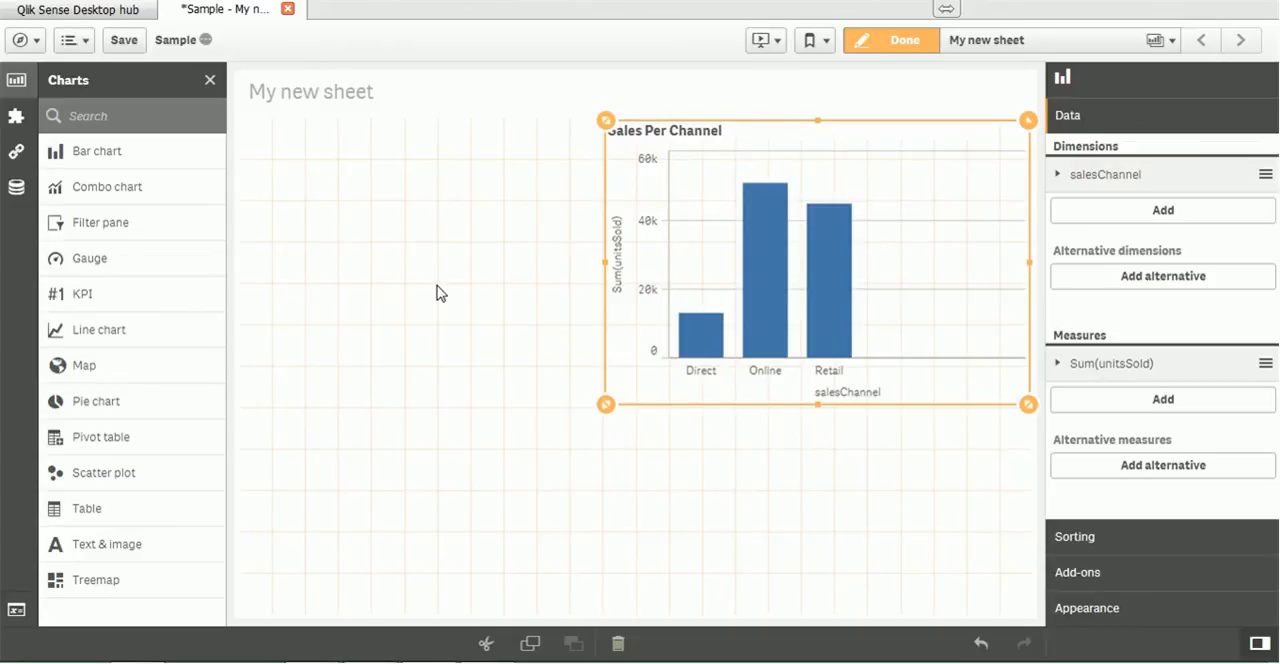
left_click(664, 130)
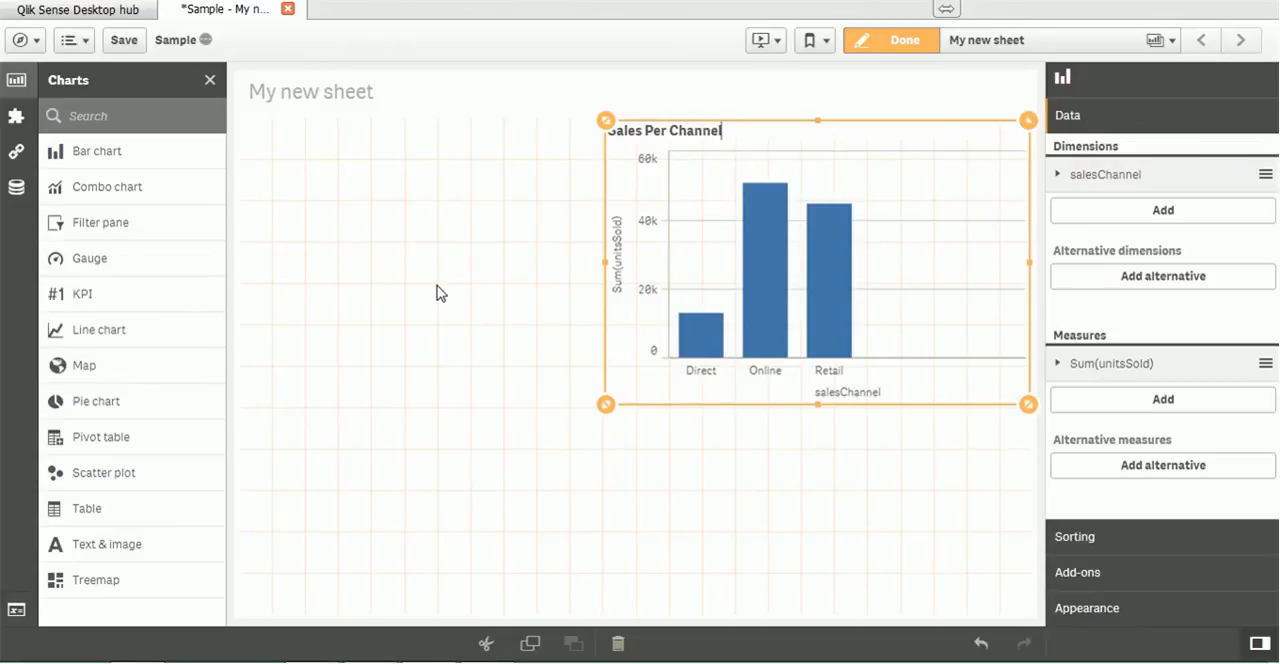